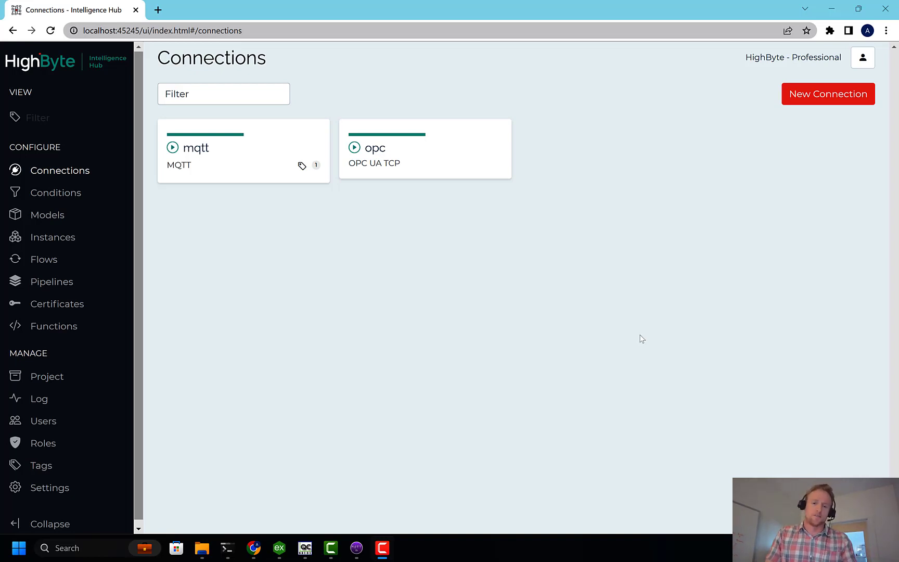
pyautogui.moveTo(497, 336)
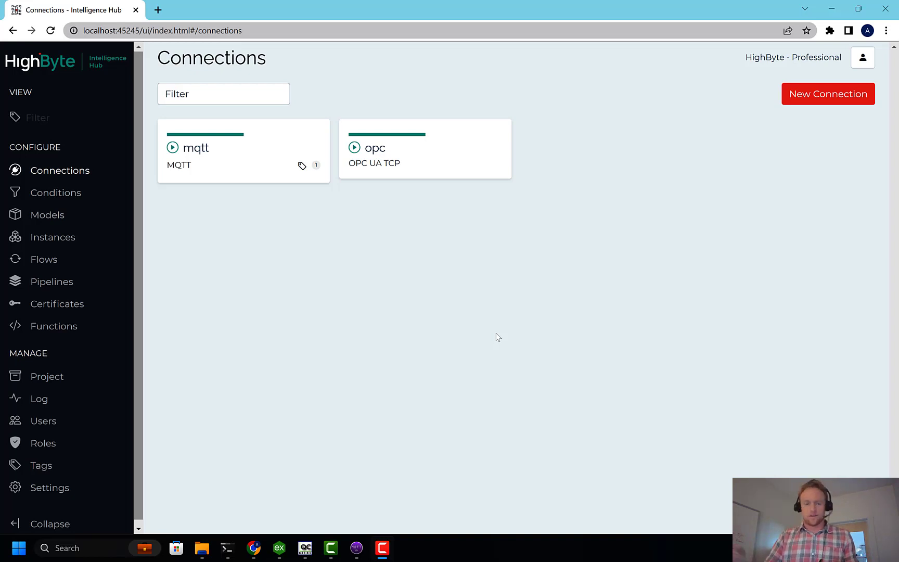
pyautogui.moveTo(336, 294)
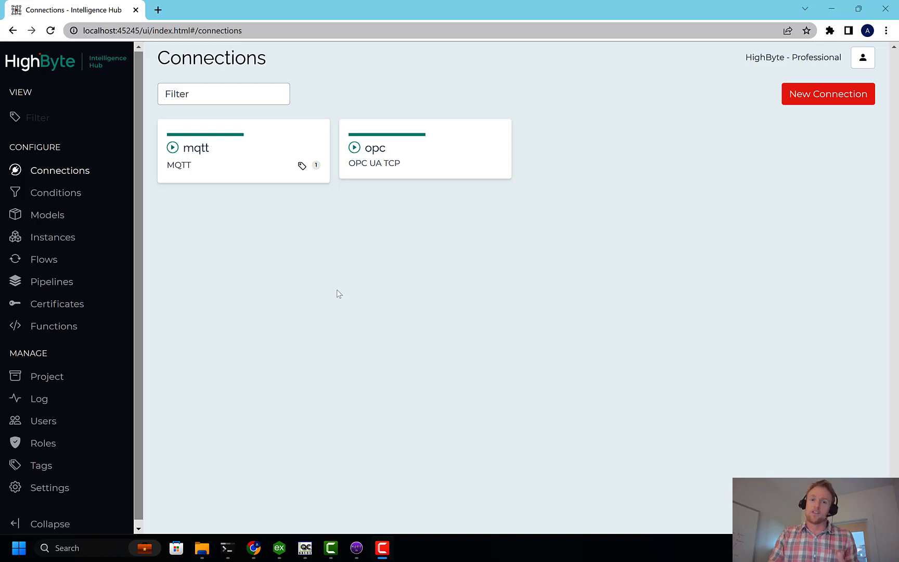
pyautogui.moveTo(321, 303)
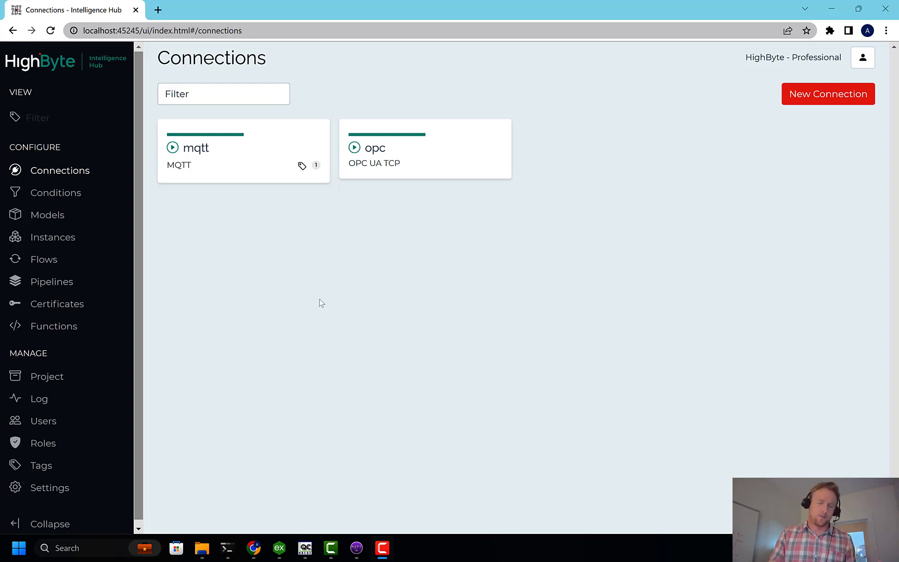
pyautogui.moveTo(339, 262)
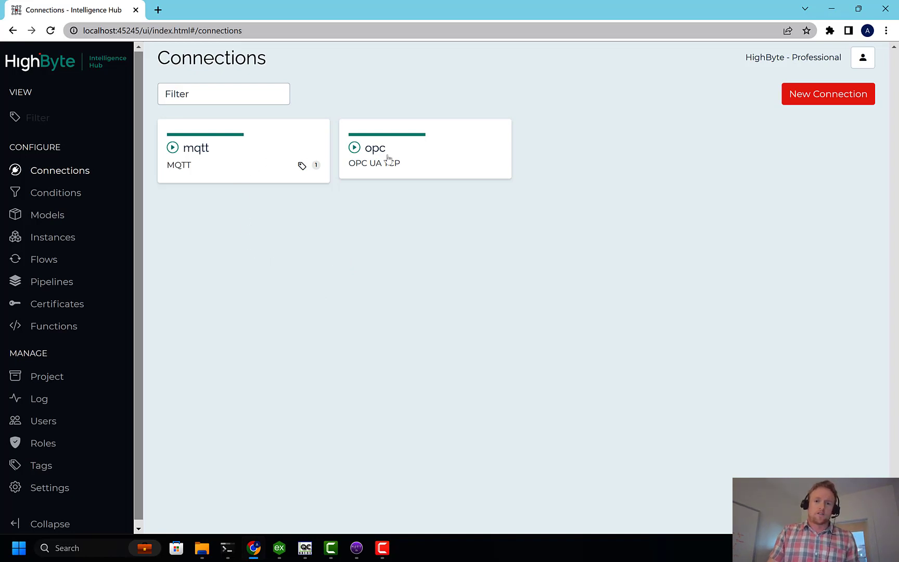
pyautogui.moveTo(374, 148)
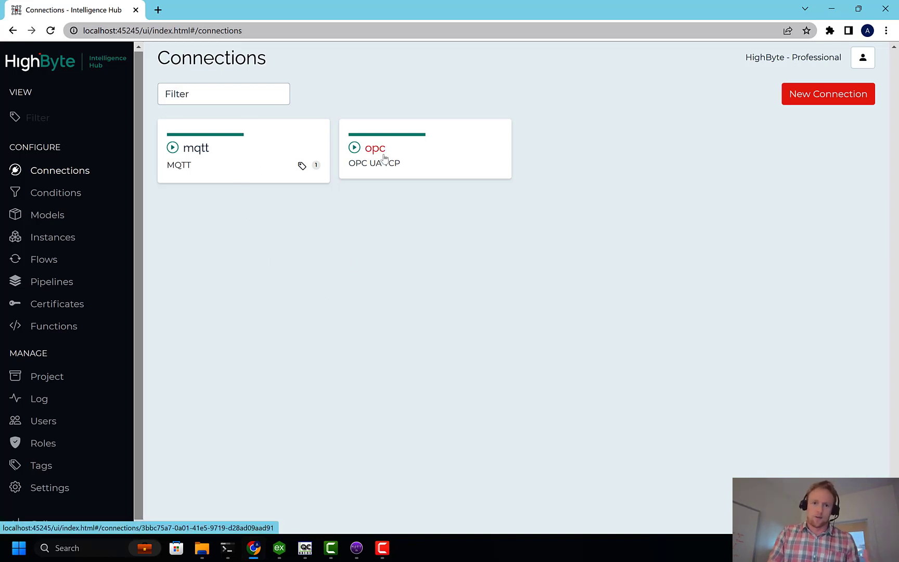
pyautogui.moveTo(377, 154)
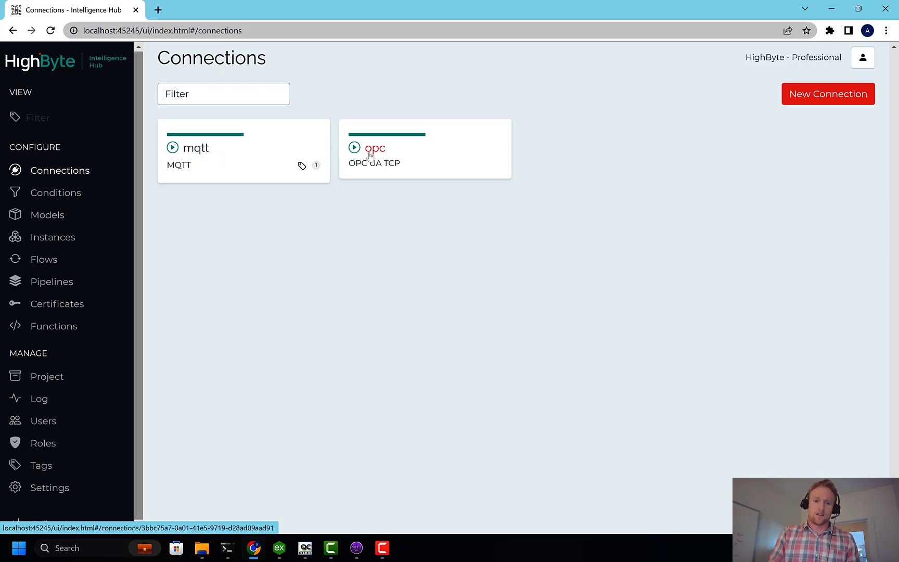
pyautogui.moveTo(189, 163)
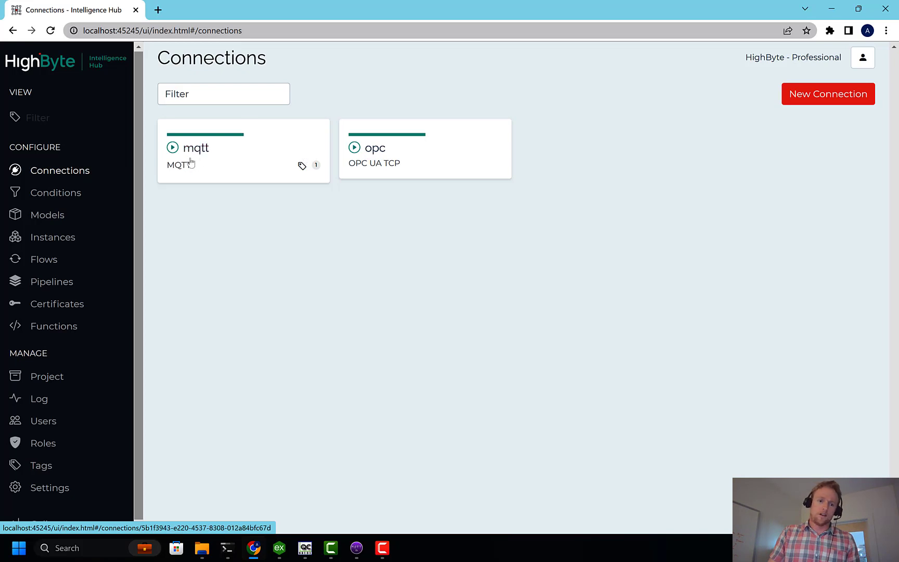
pyautogui.moveTo(238, 201)
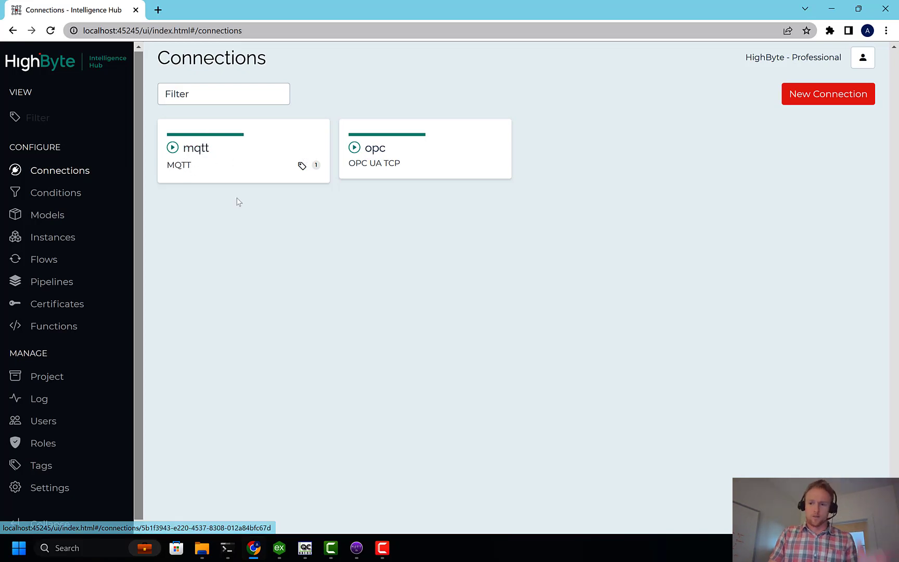
pyautogui.moveTo(375, 148)
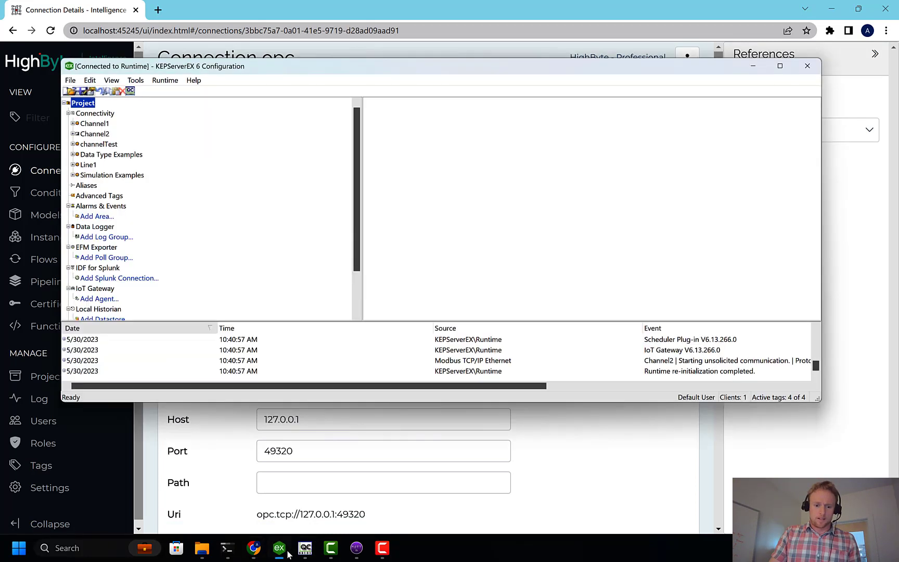
# Step: Expand Channel1 > Device1 and view the state, rpms, pressure and assetID tags of pump1–pump3
pyautogui.click(68, 123)
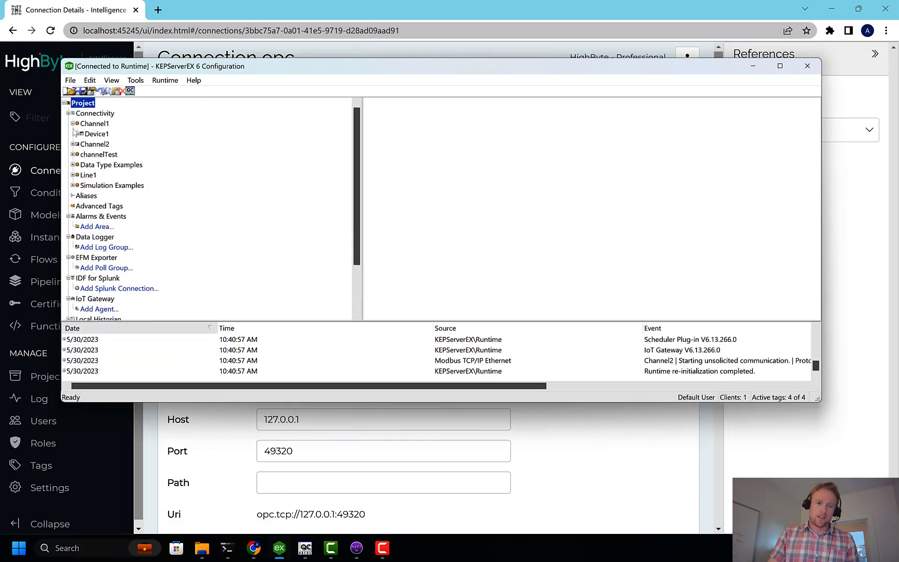
pyautogui.click(73, 134)
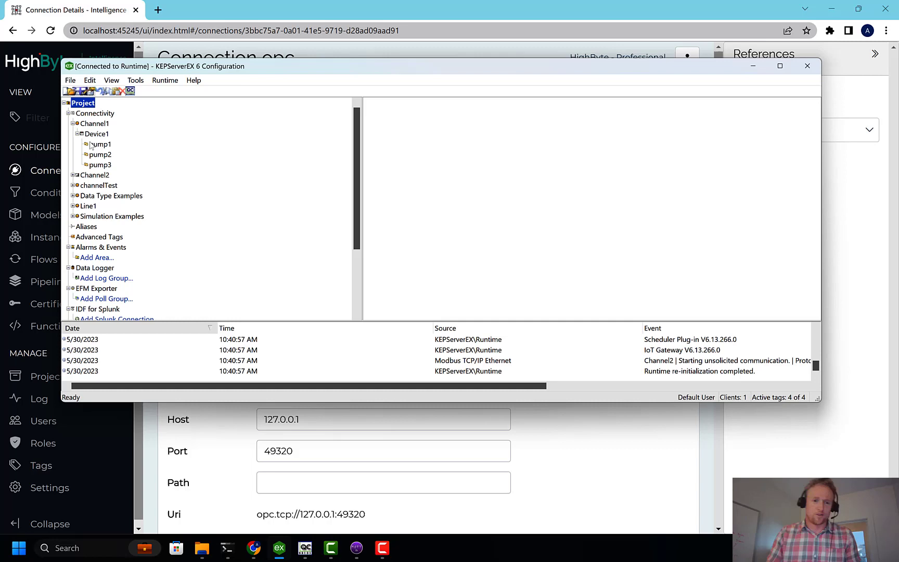
pyautogui.click(101, 155)
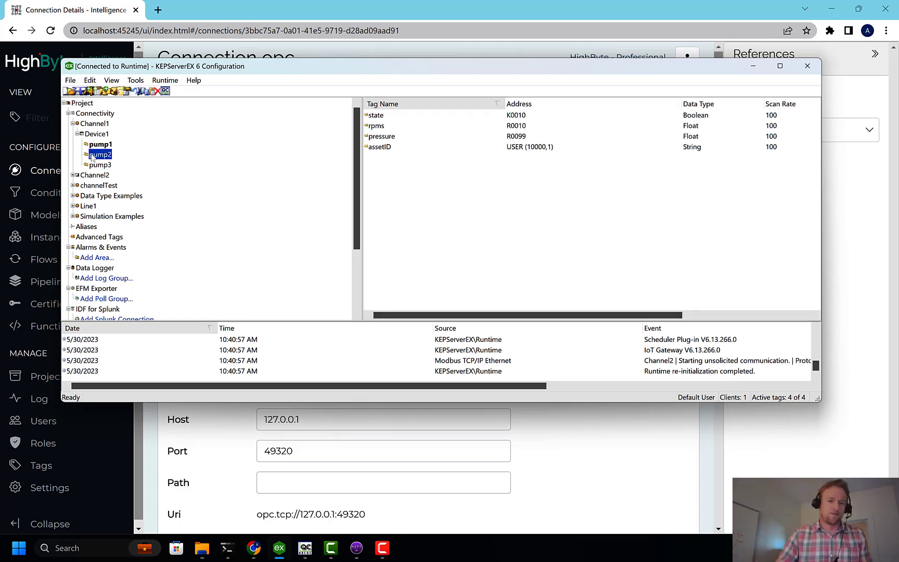
pyautogui.click(100, 144)
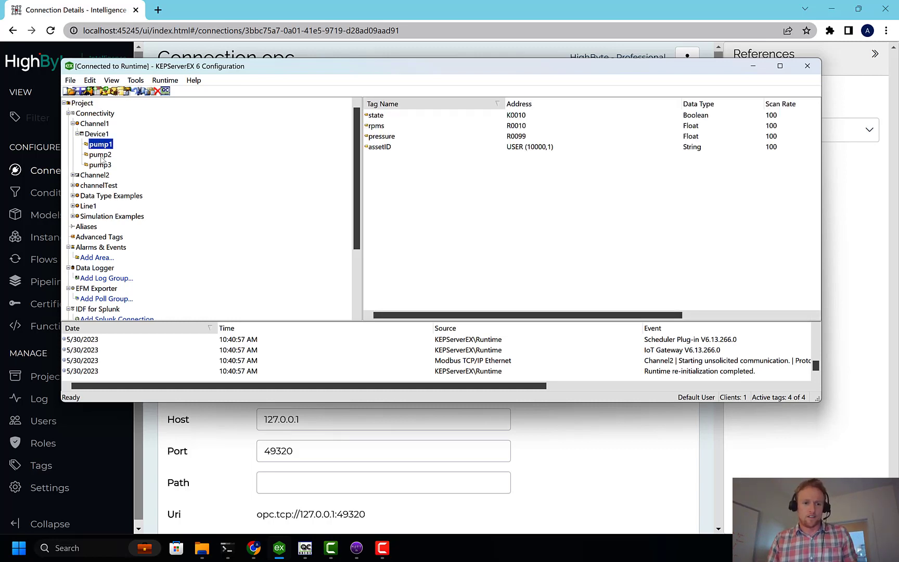
pyautogui.click(376, 115)
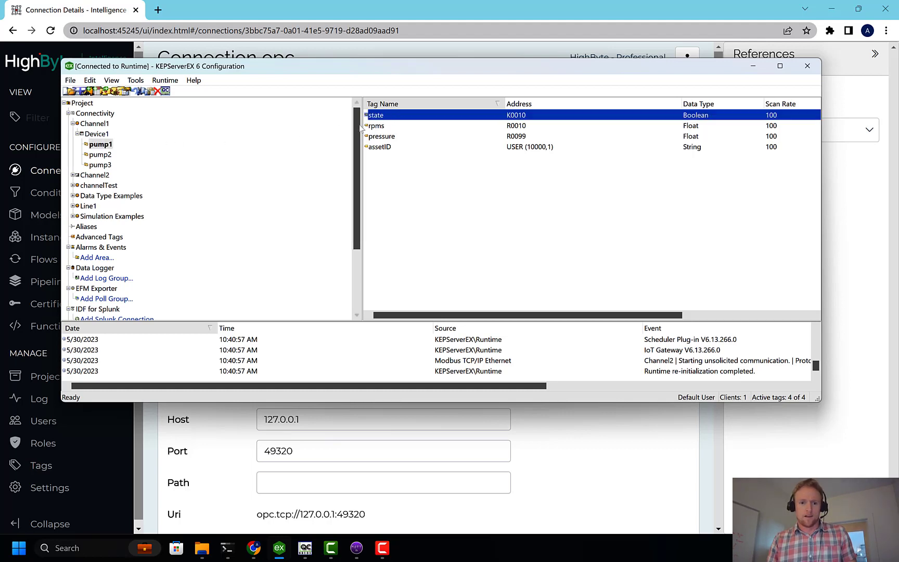
pyautogui.click(376, 125)
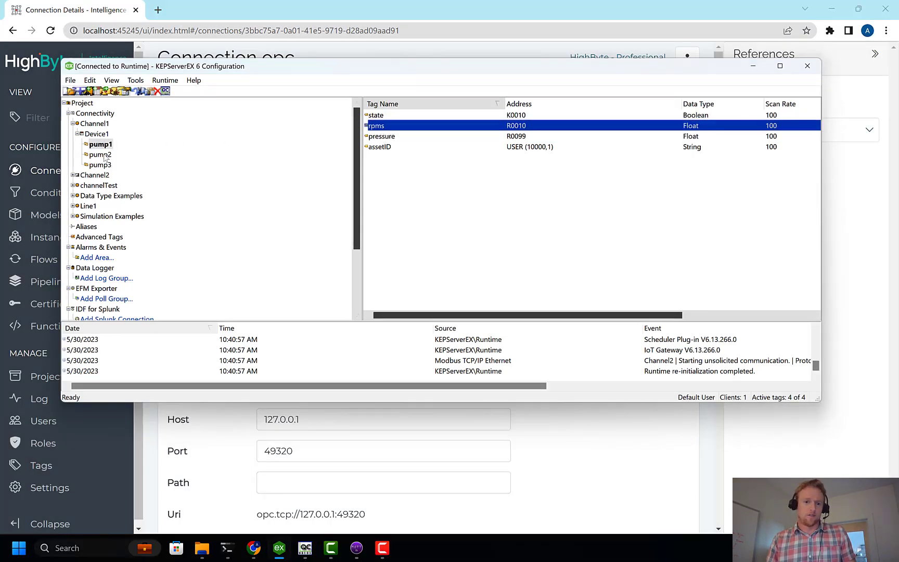
pyautogui.click(101, 165)
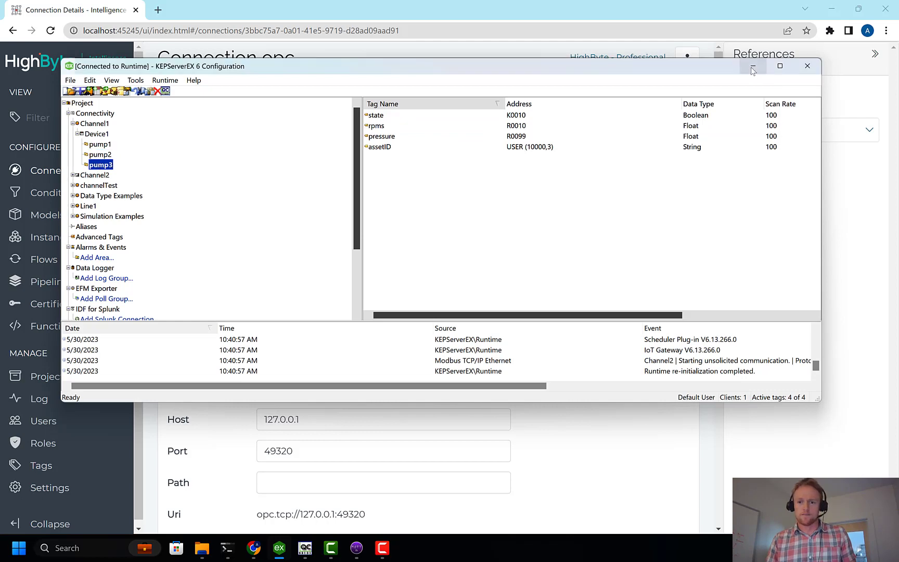
# Step: Minimize KEPServerEX and test the opc Channel1_Device1_pump_state input, which reads false
pyautogui.click(752, 66)
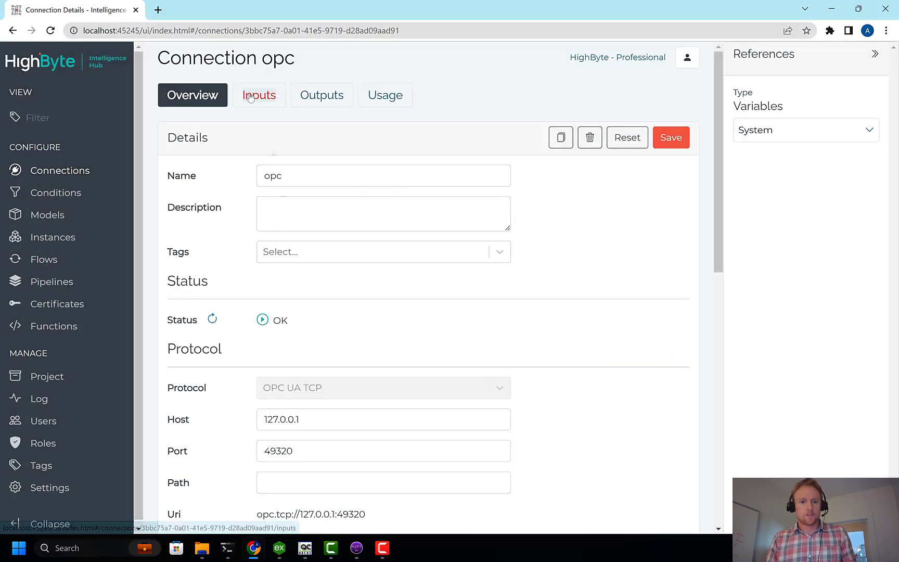
pyautogui.click(258, 95)
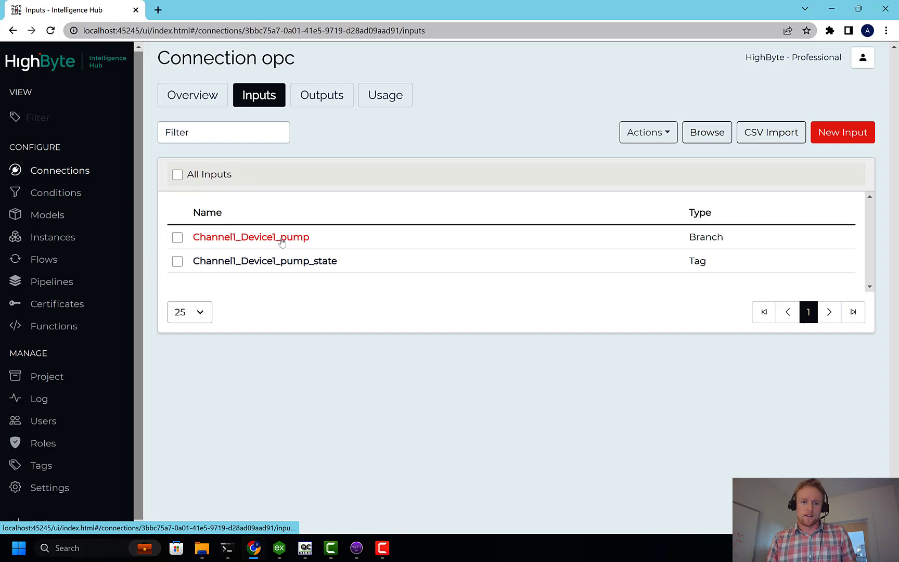
pyautogui.click(251, 237)
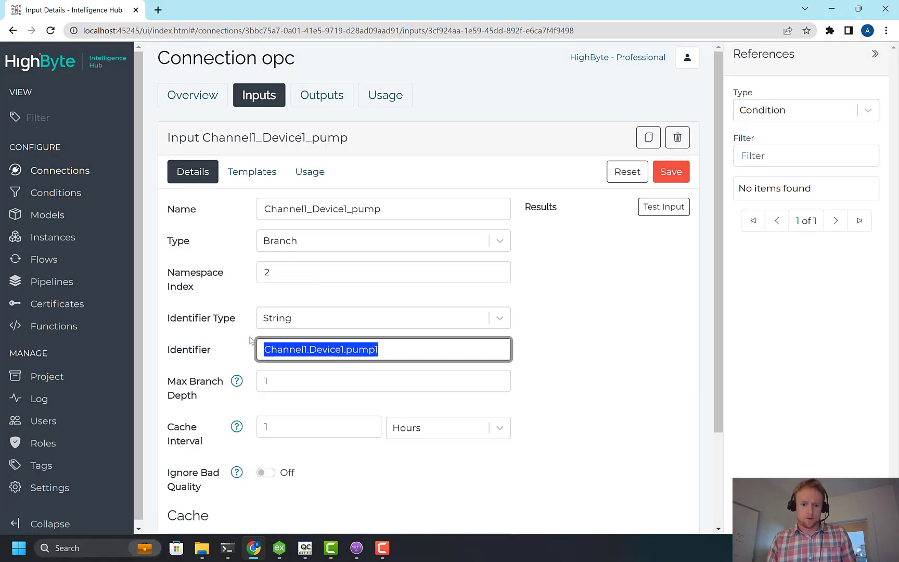
pyautogui.click(663, 206)
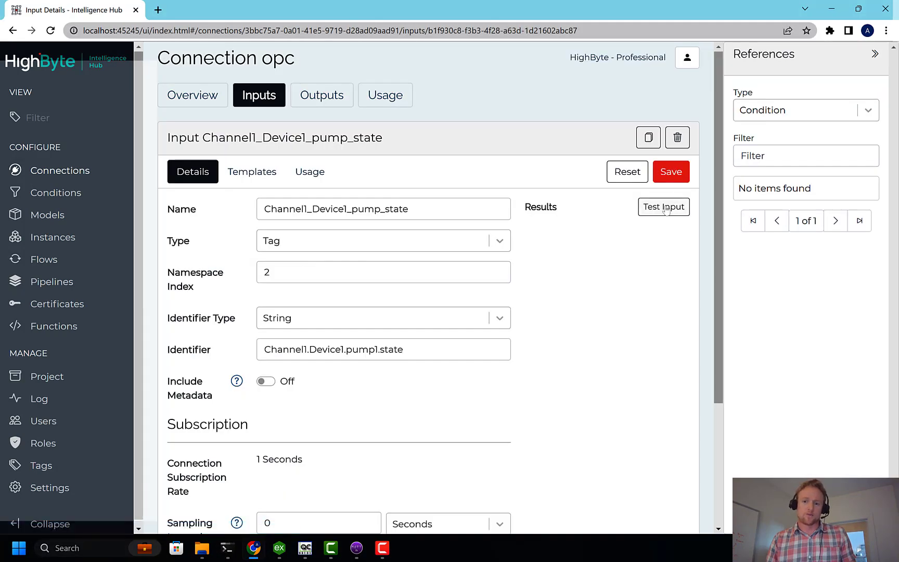
pyautogui.click(663, 208)
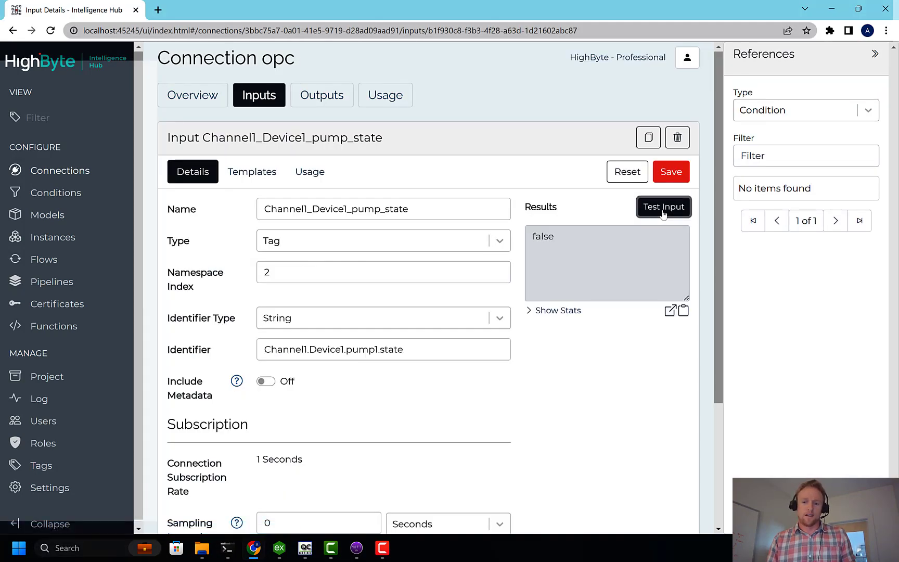
pyautogui.moveTo(452, 388)
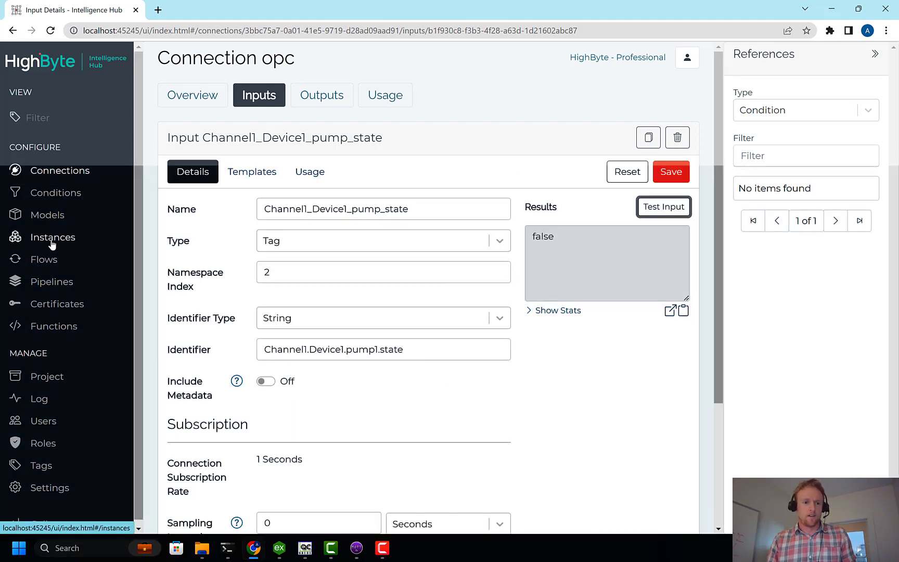
# Step: Open the pump model's pump1 instance and test it: pressure 252.5, speed 252.5, on false, assetID 1
pyautogui.click(47, 215)
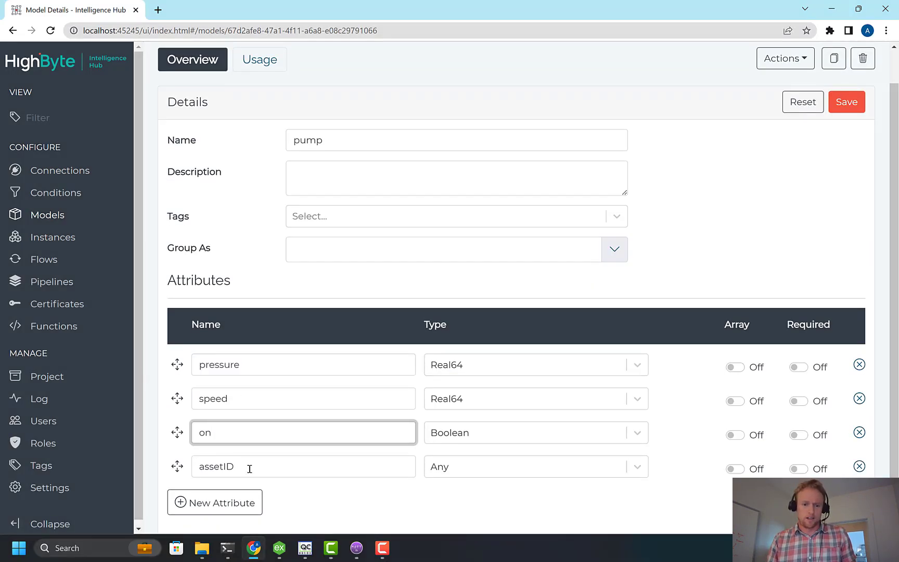
pyautogui.click(52, 237)
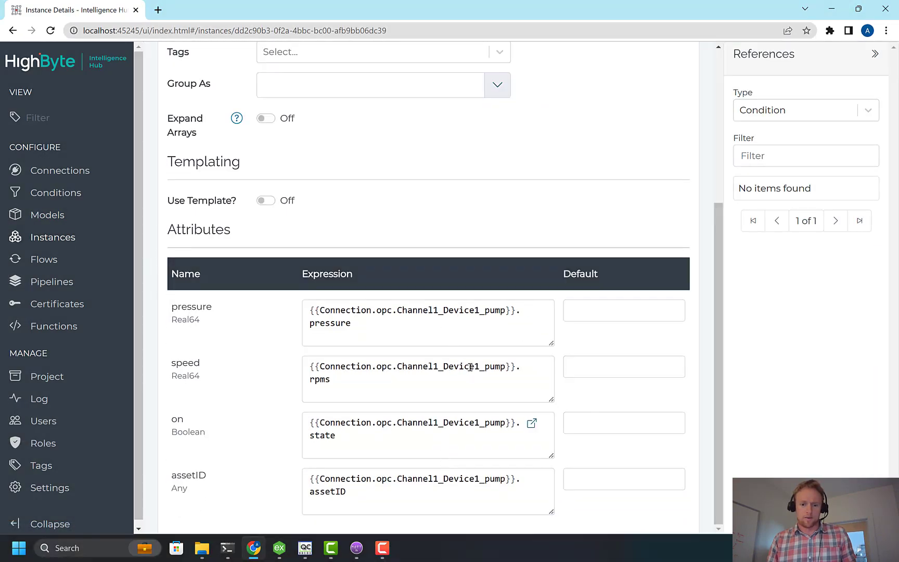
pyautogui.click(657, 174)
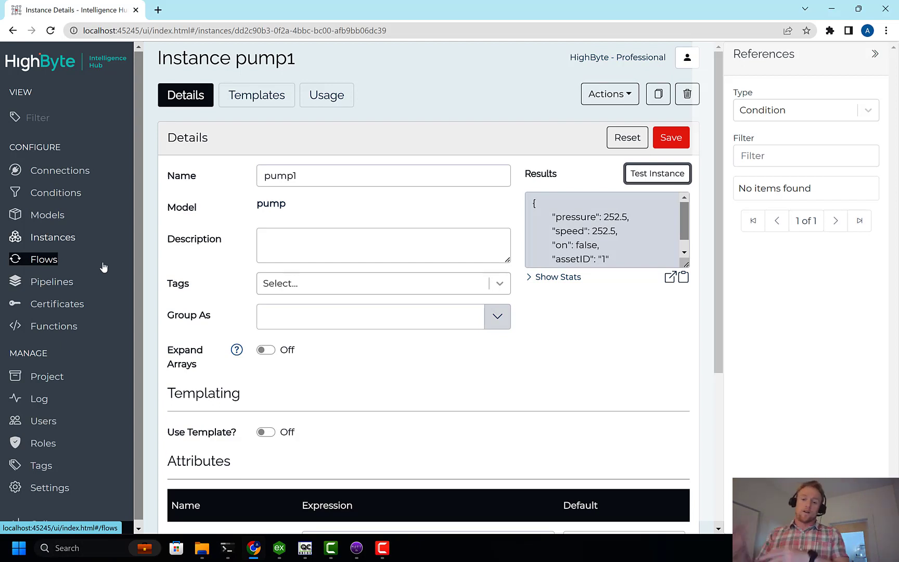
# Step: Show the mqtt pumps output with topic portland/rd/pumps/pump{{this.assetID}} and QoS 0
pyautogui.click(60, 170)
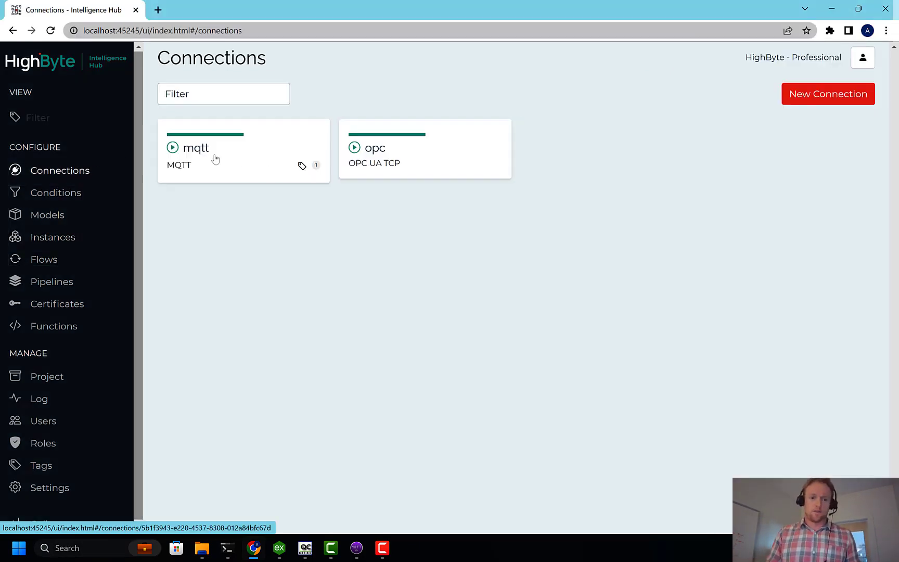
pyautogui.click(195, 148)
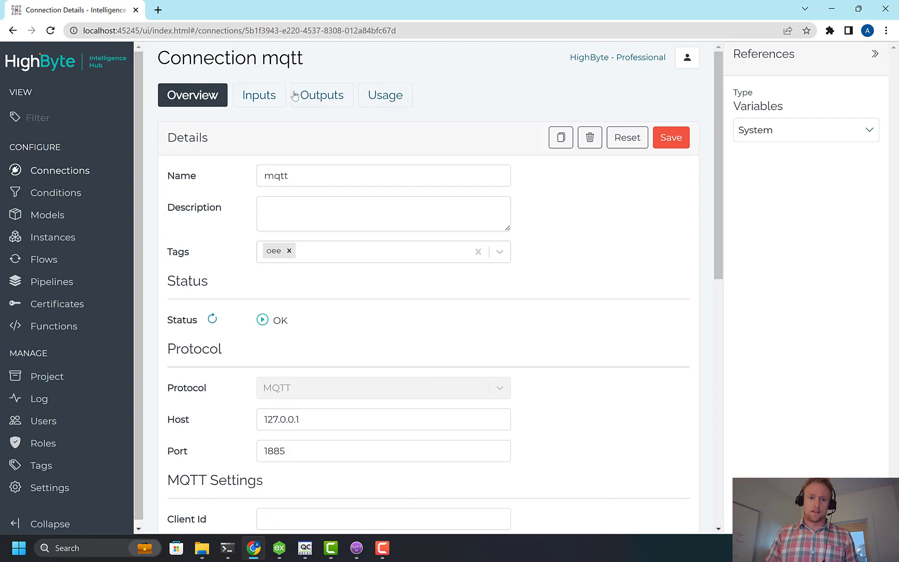
pyautogui.click(321, 94)
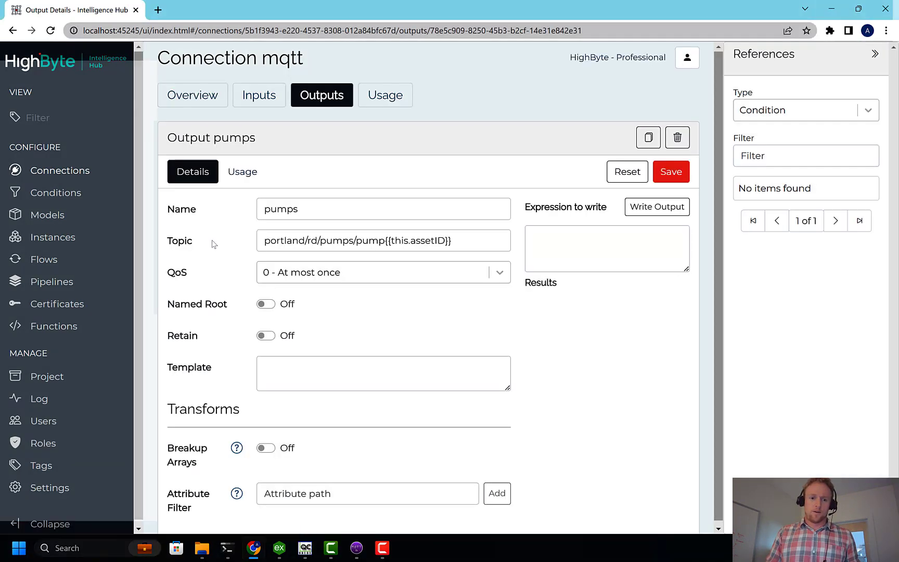
pyautogui.doubleClick(336, 240)
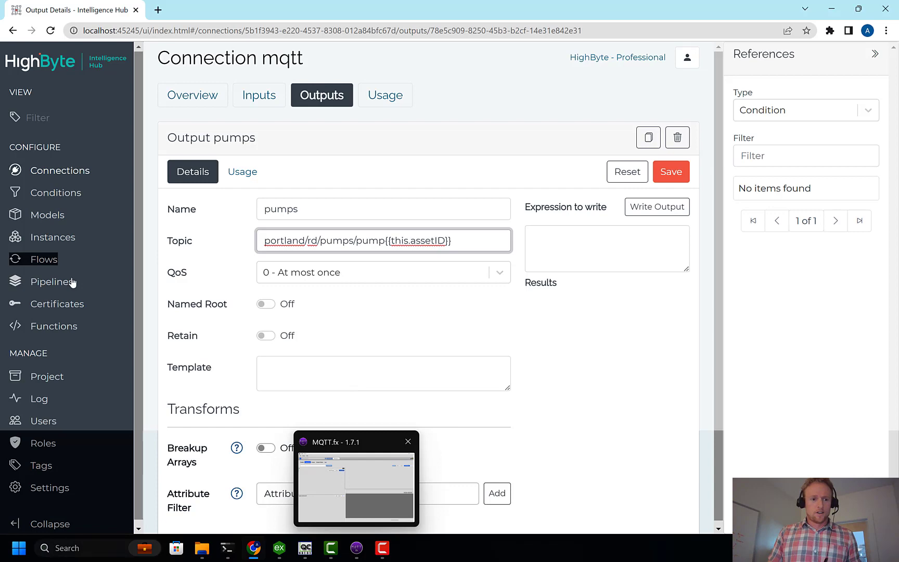
# Step: Rename the pumpsToUNS_RENAME flow to pumpsToUNS and save it
pyautogui.click(44, 259)
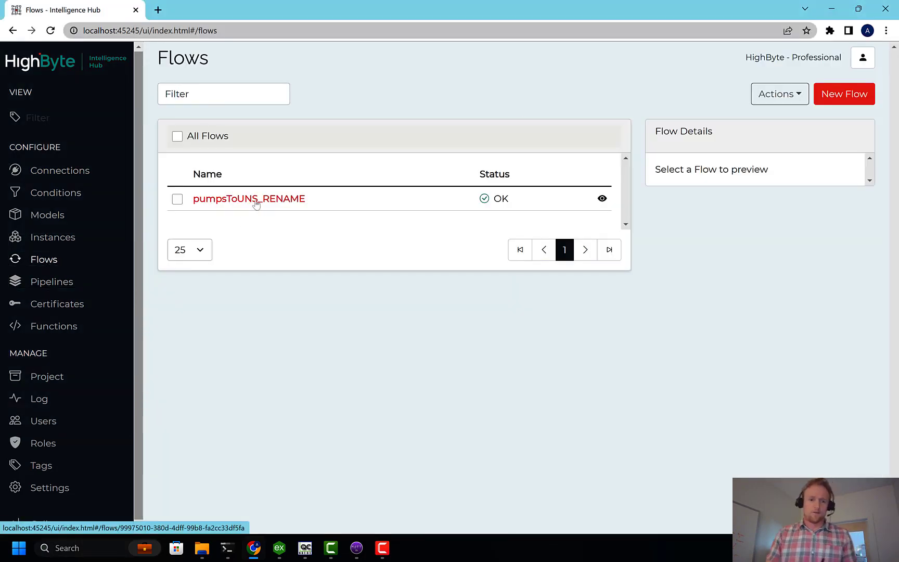
pyautogui.click(249, 198)
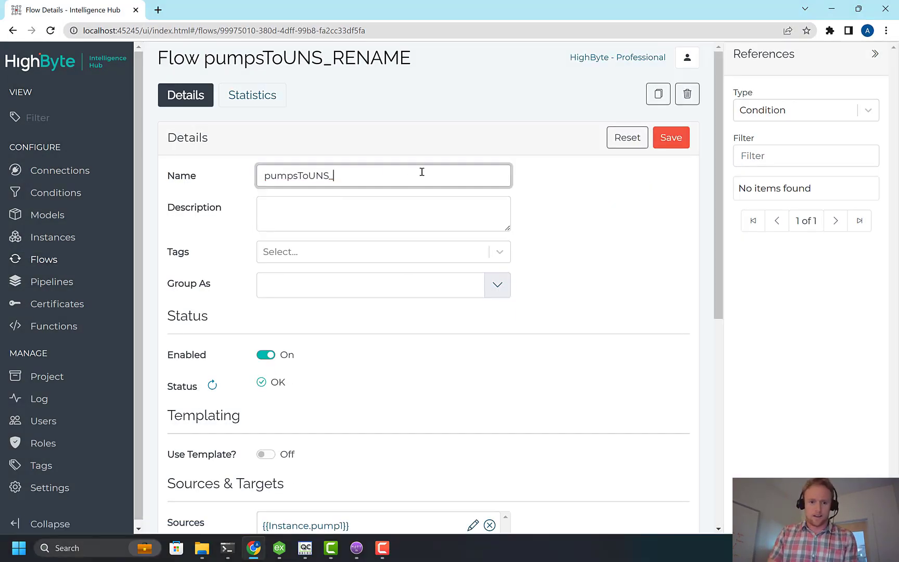
pyautogui.click(670, 136)
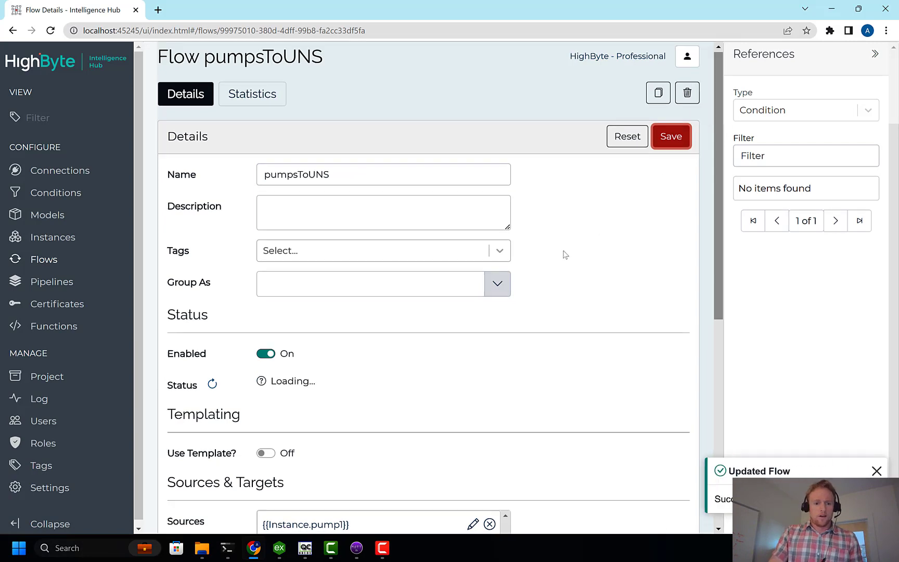
# Step: Try the flow's trigger Type options and save the flow again
pyautogui.scroll(-3)
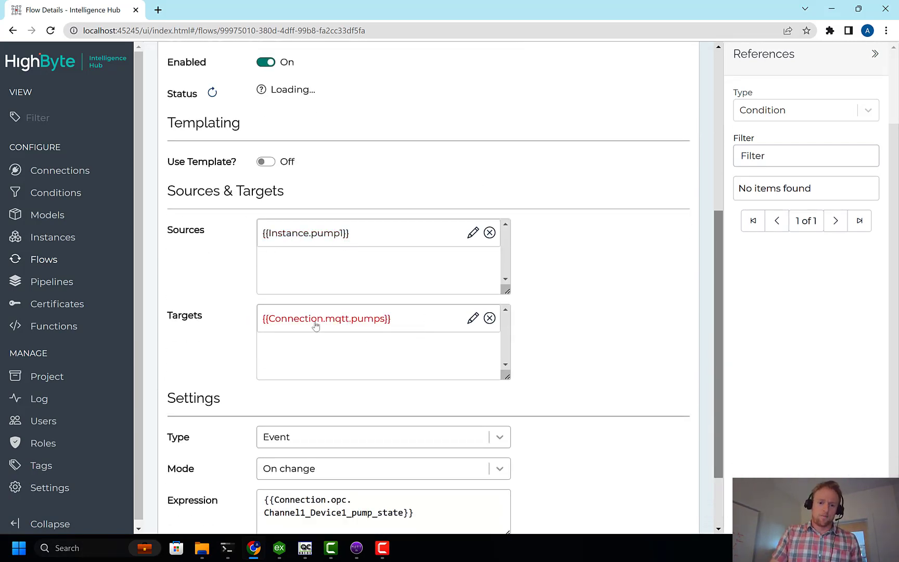
pyautogui.moveTo(355, 329)
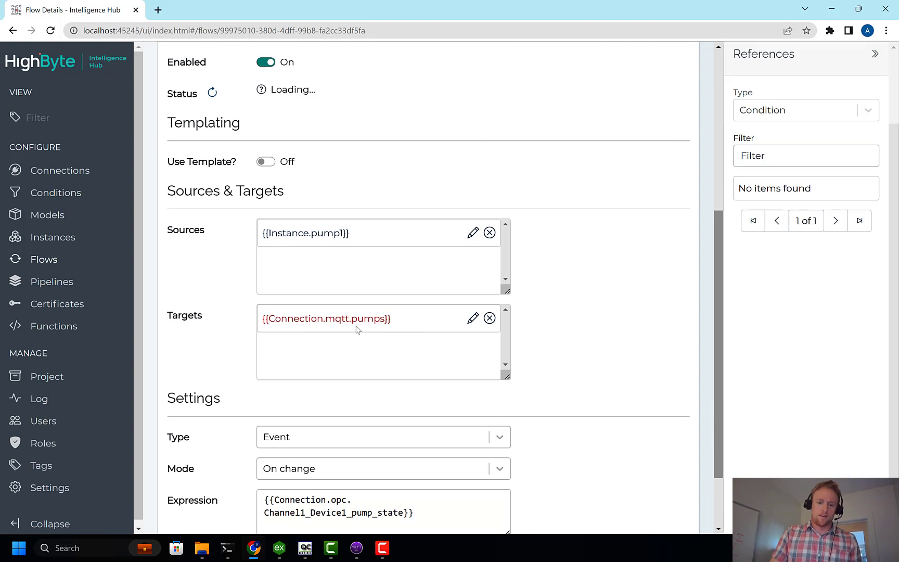
pyautogui.scroll(-3)
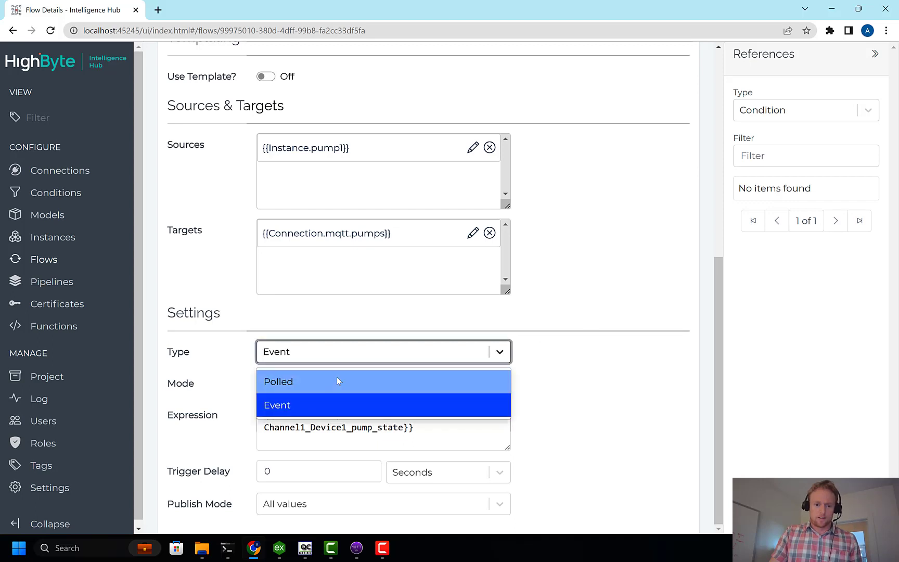
pyautogui.click(278, 381)
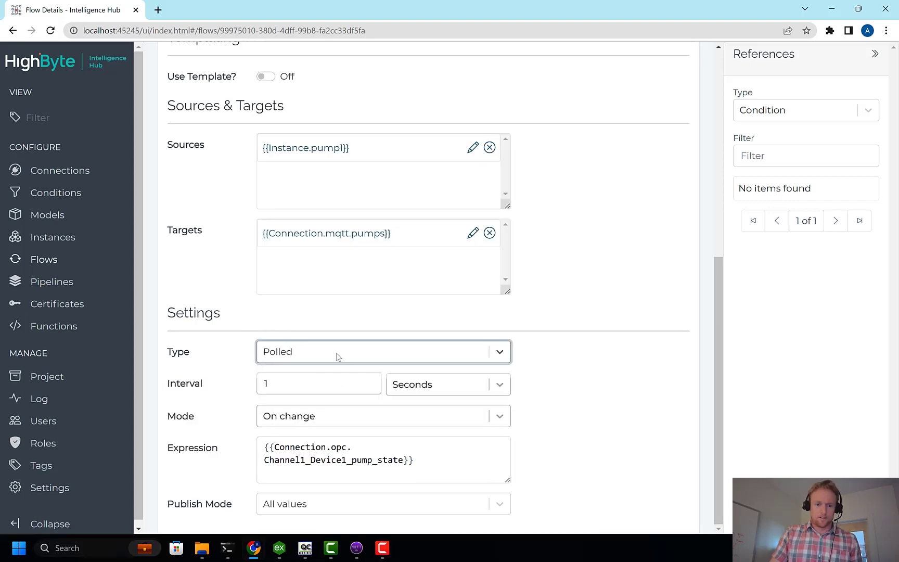
pyautogui.click(382, 416)
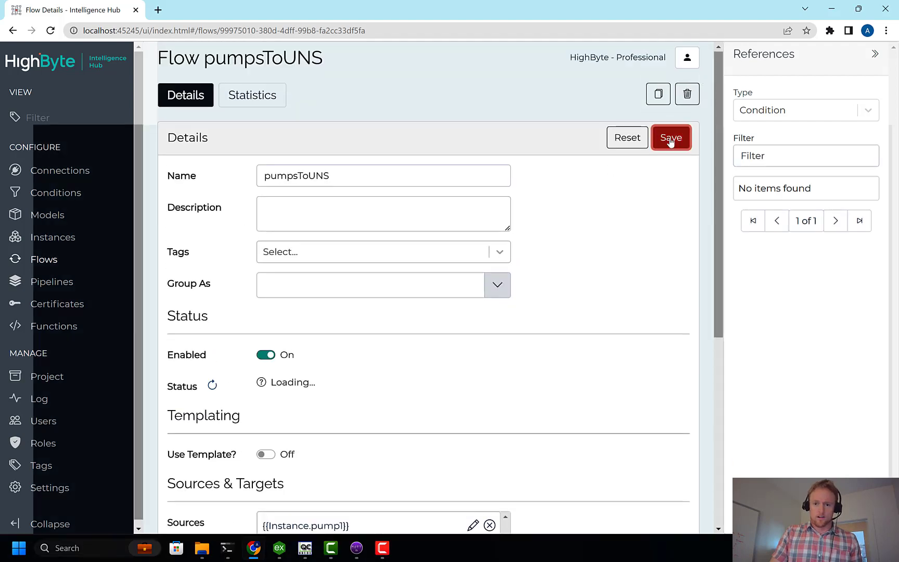
pyautogui.click(670, 137)
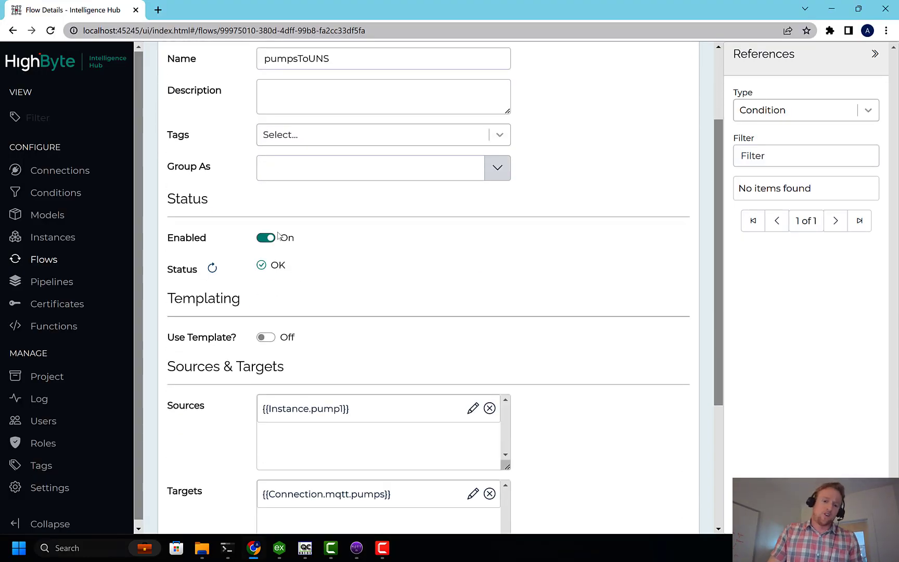
# Step: Set the flow to On change of opc Channel1_Device1_pump_state and save
pyautogui.scroll(-3)
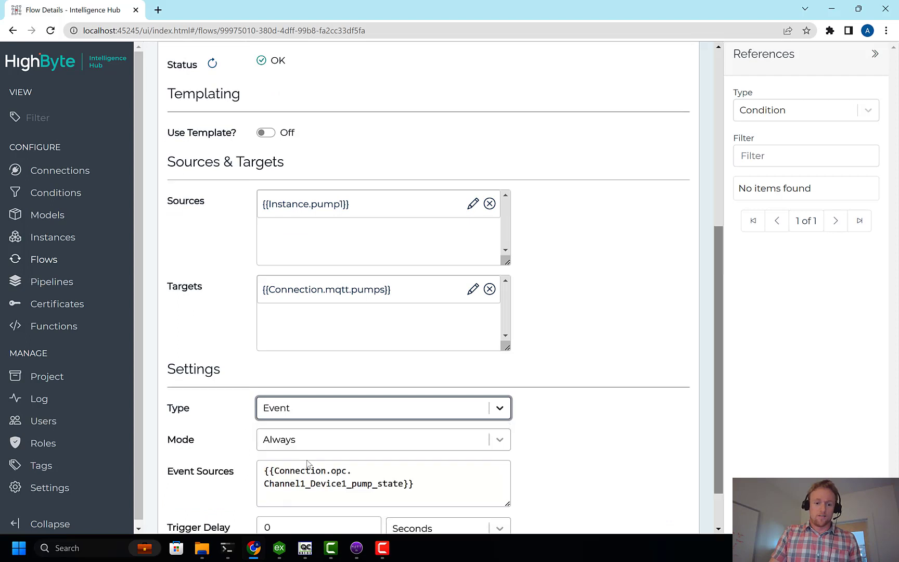
pyautogui.click(383, 382)
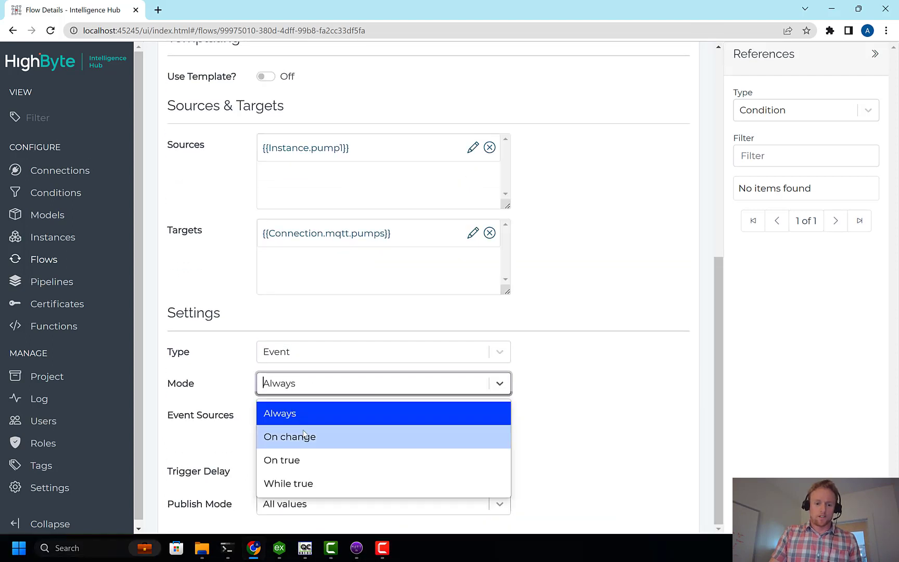
pyautogui.click(290, 437)
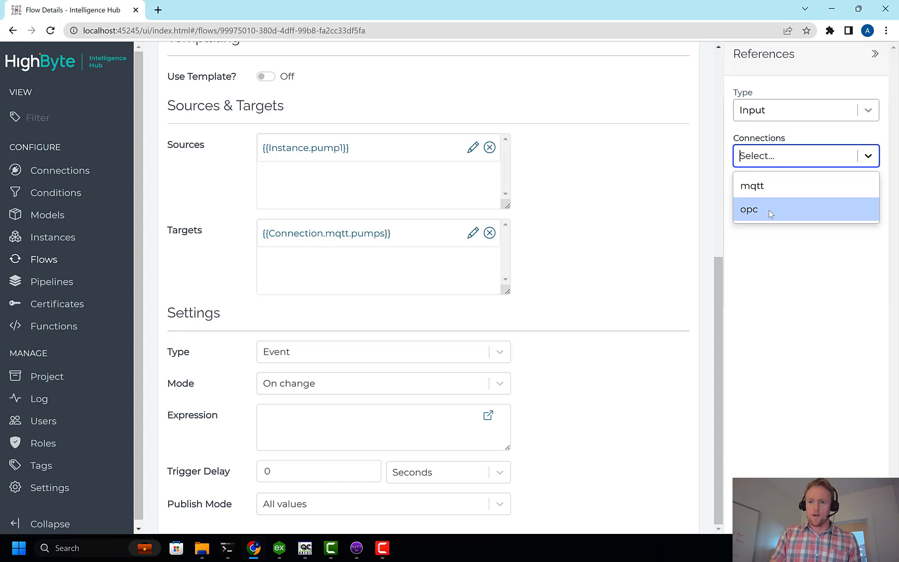
pyautogui.click(749, 209)
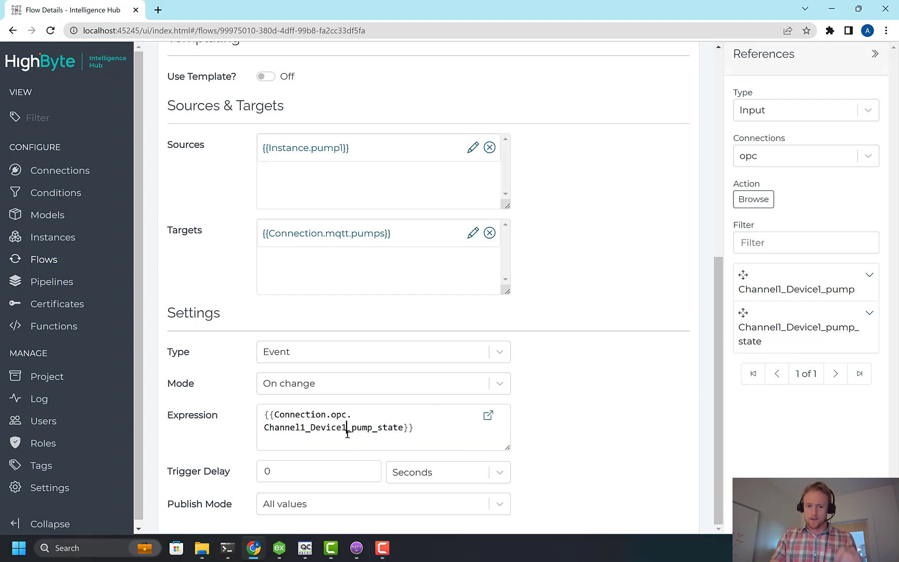
pyautogui.doubleClick(332, 427)
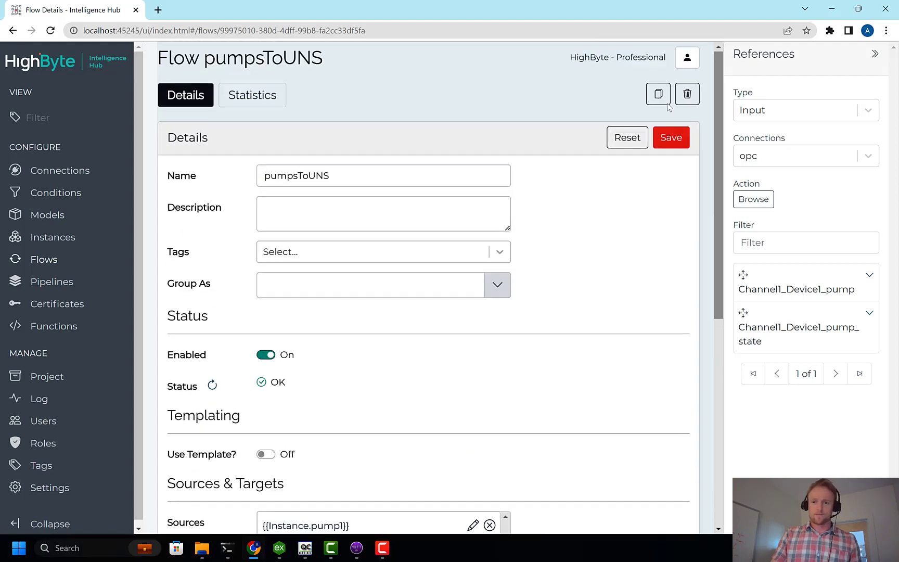
pyautogui.click(670, 138)
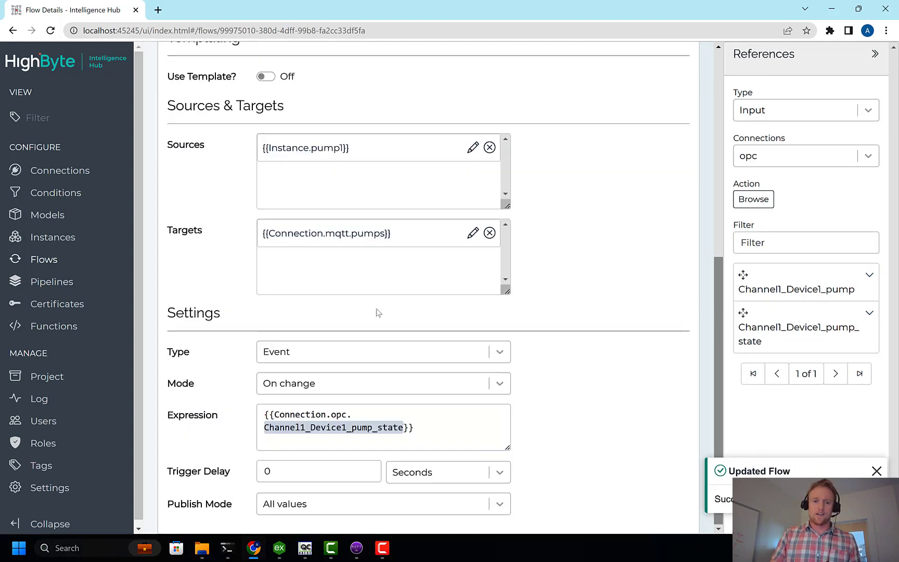
pyautogui.moveTo(358, 225)
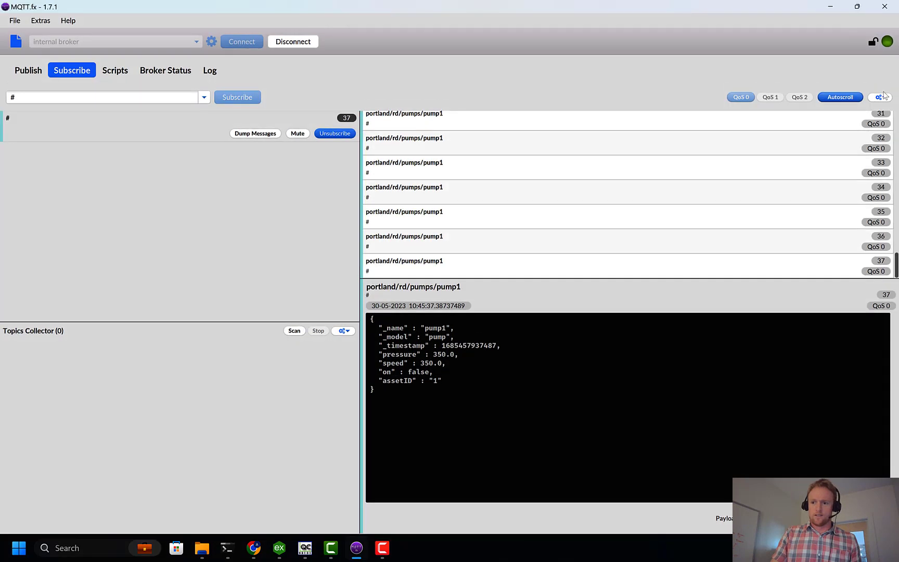
# Step: Clear MQTT.fx's messages buffer for the # subscription and confirm
pyautogui.click(881, 97)
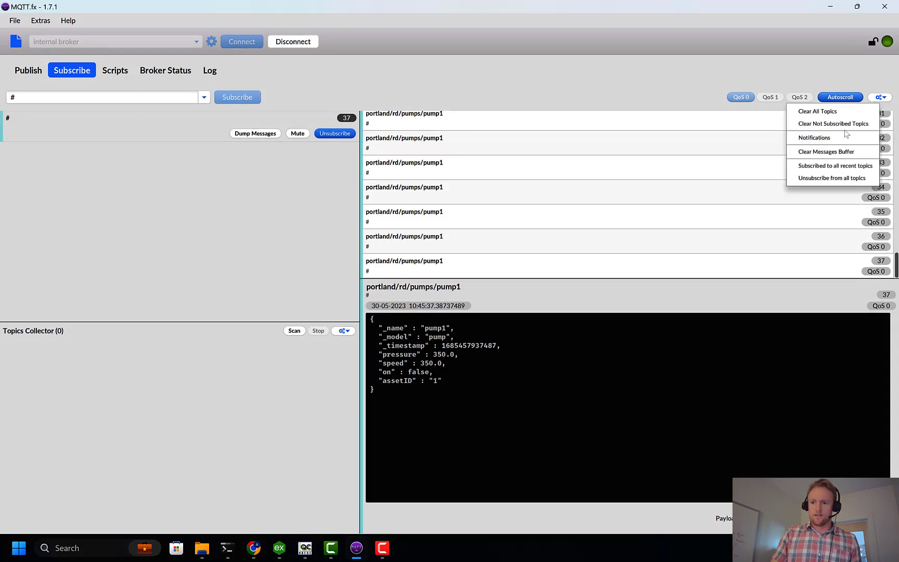
pyautogui.click(824, 151)
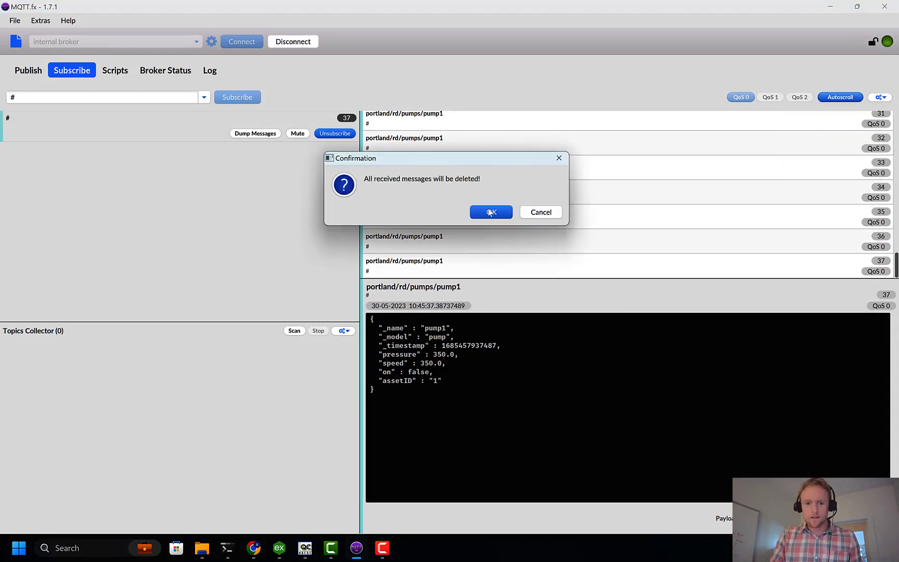
pyautogui.click(490, 212)
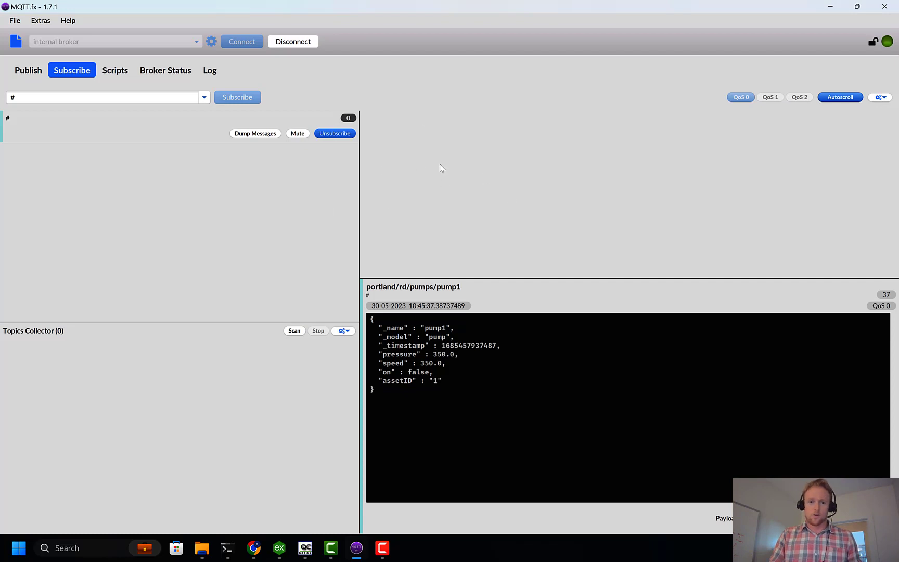
pyautogui.moveTo(500, 241)
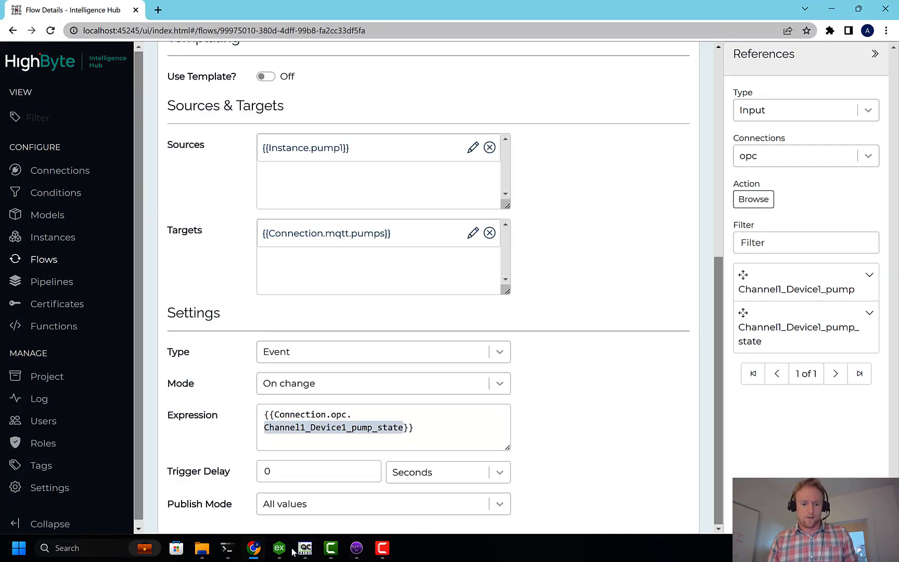
# Step: In OPC Quick Client, write a new value to Channel1.Device1.pump1's state tag
pyautogui.click(305, 547)
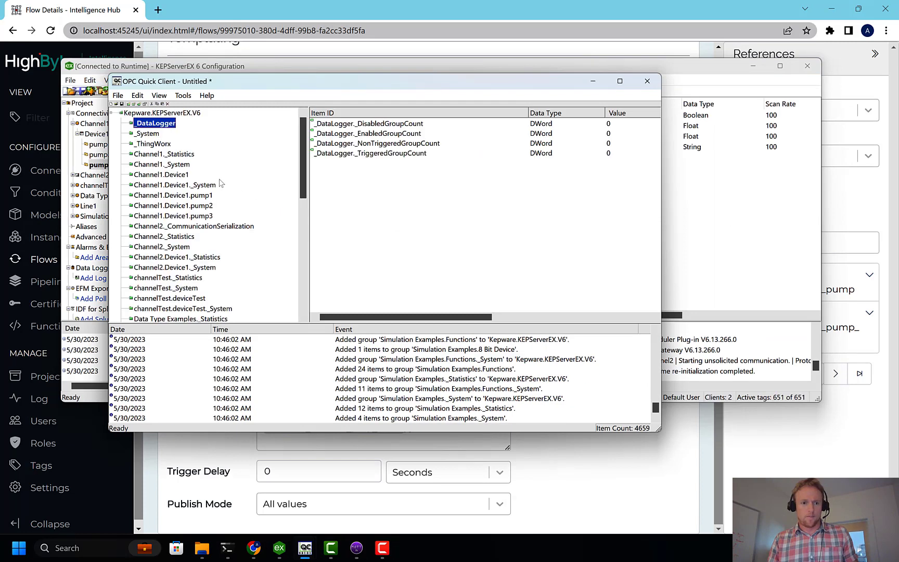
pyautogui.click(165, 174)
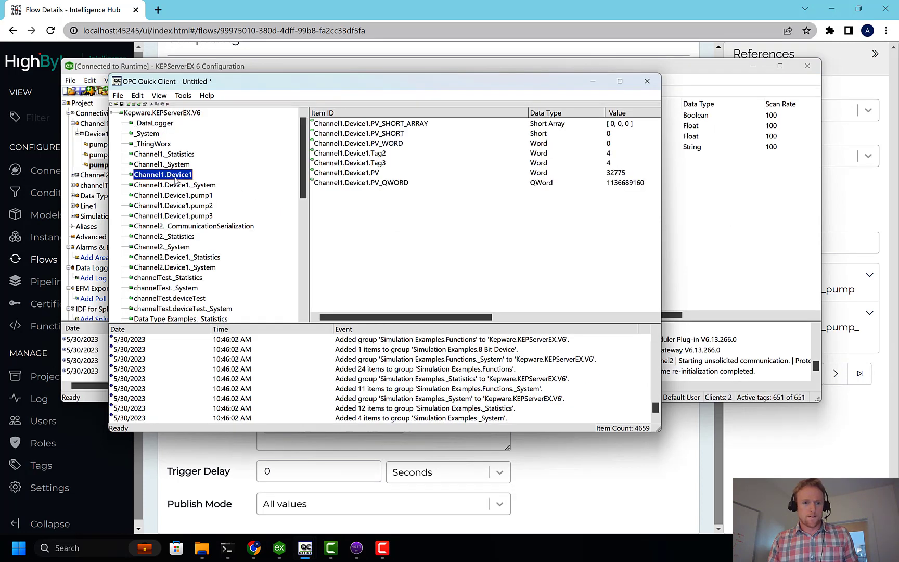
pyautogui.click(171, 195)
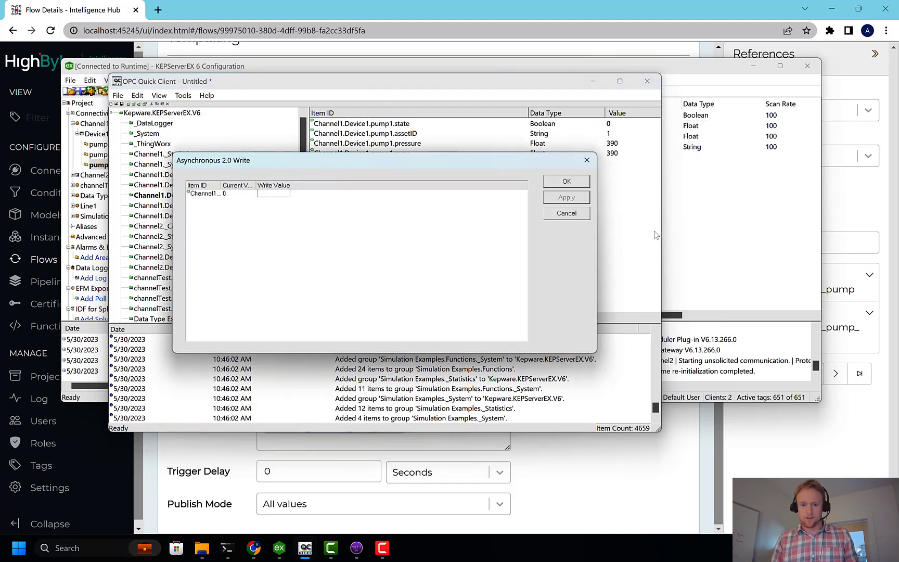
pyautogui.click(566, 197)
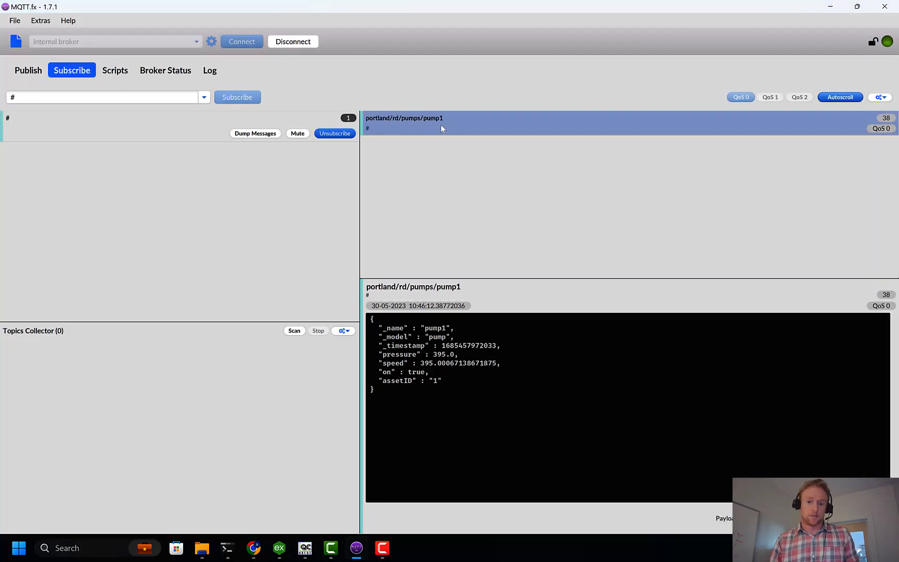
pyautogui.moveTo(430, 223)
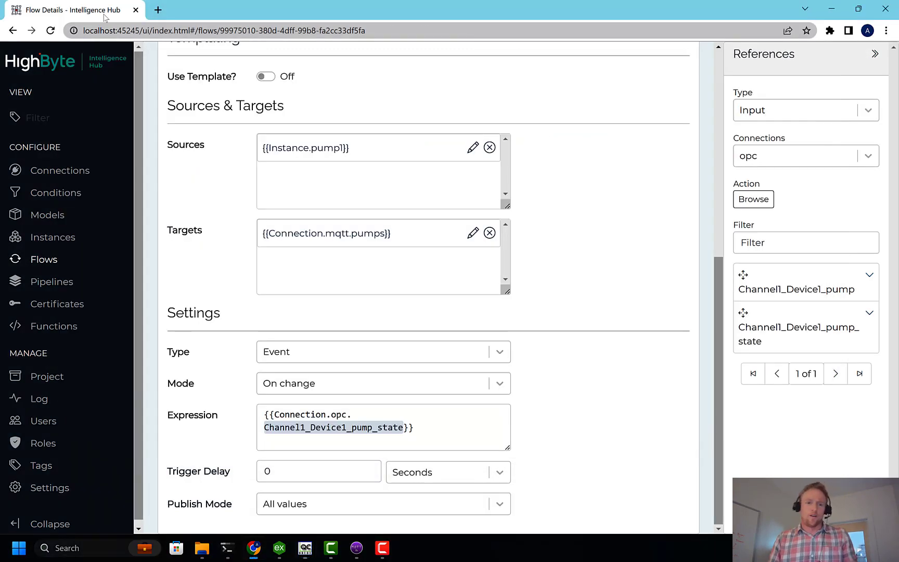
pyautogui.moveTo(555, 296)
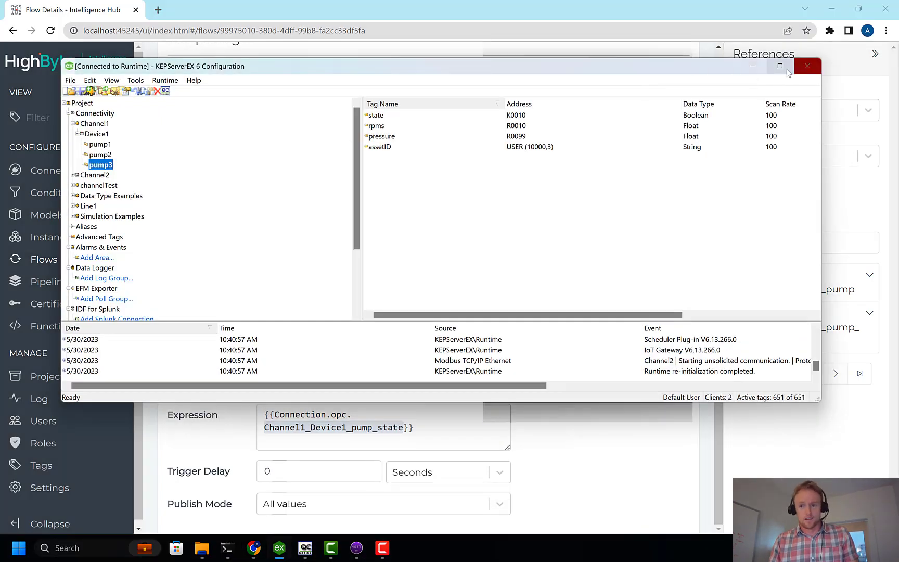
# Step: Close the KEPServerEX Configuration window
pyautogui.click(808, 66)
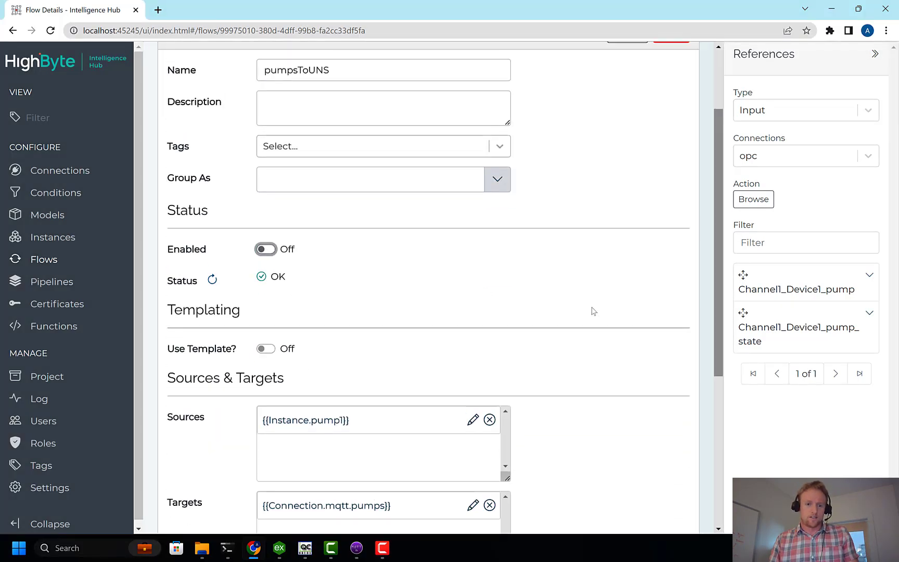
# Step: Save the disabled flow and turn on templating with Static type
pyautogui.click(671, 116)
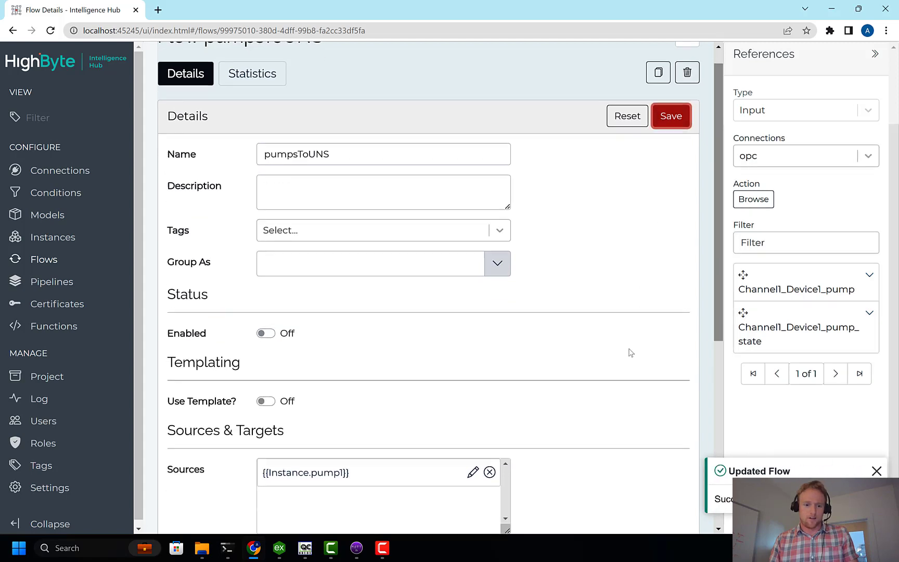
pyautogui.scroll(-3)
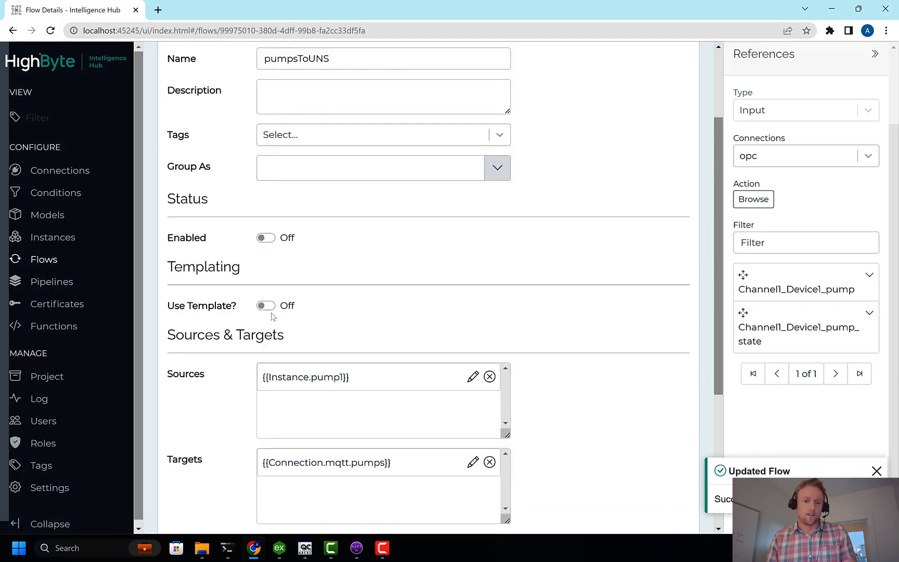
pyautogui.click(265, 305)
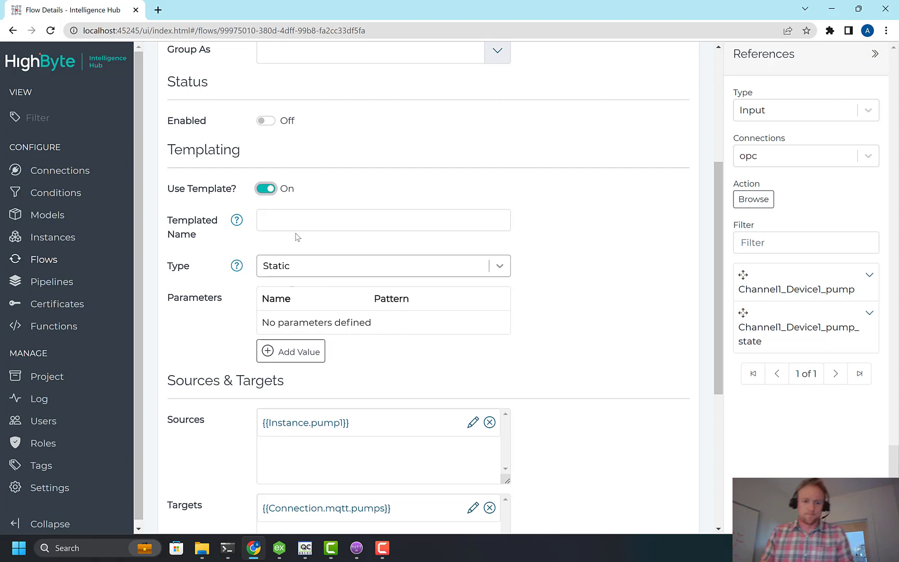
pyautogui.write('p')
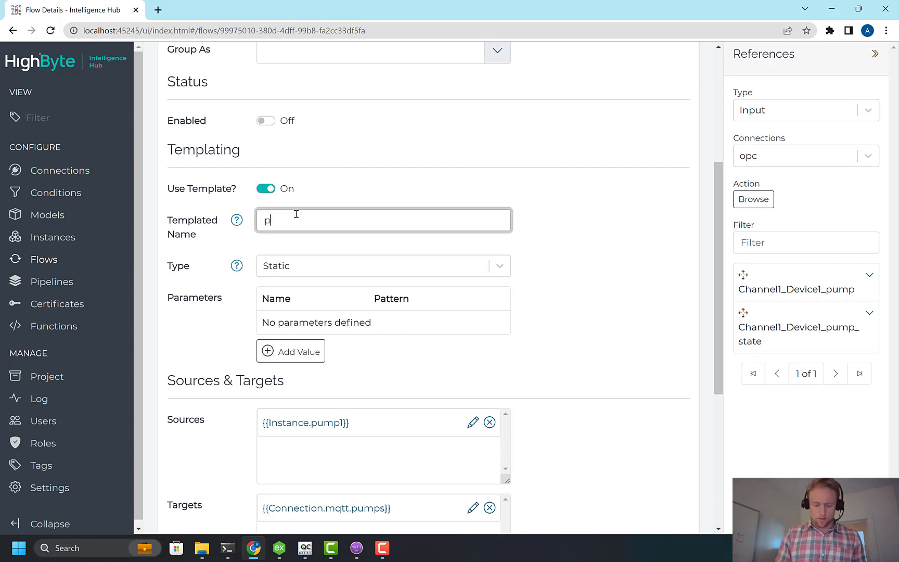
pyautogui.write('ump')
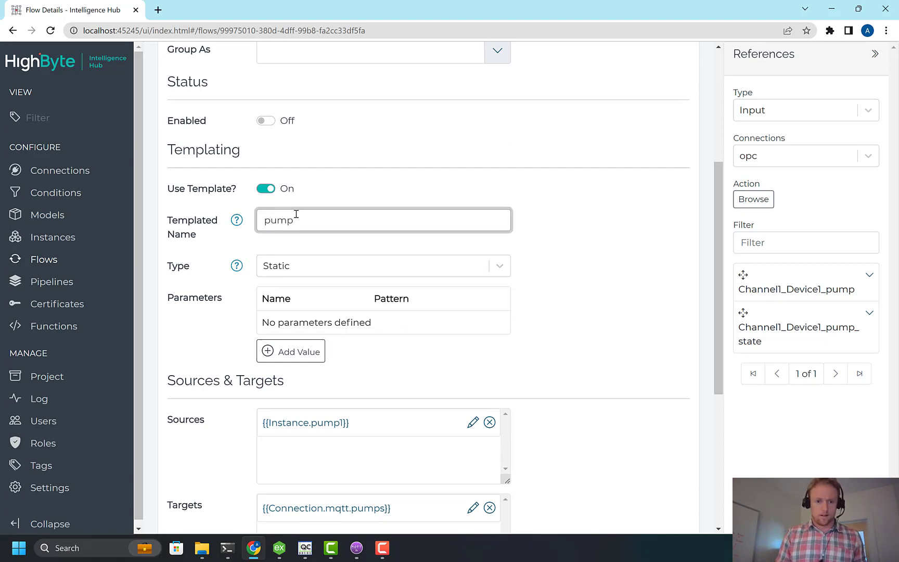
pyautogui.click(383, 265)
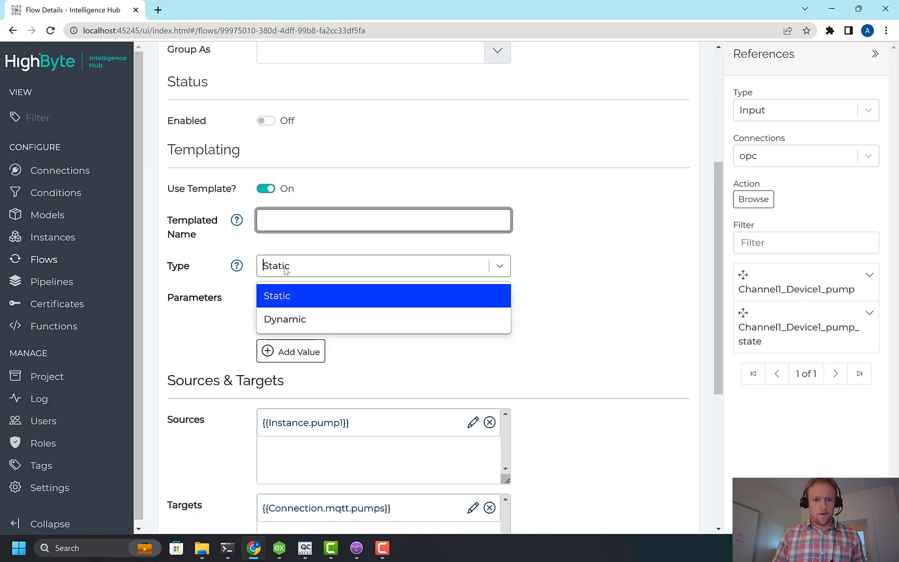
pyautogui.click(277, 295)
pyautogui.write('p')
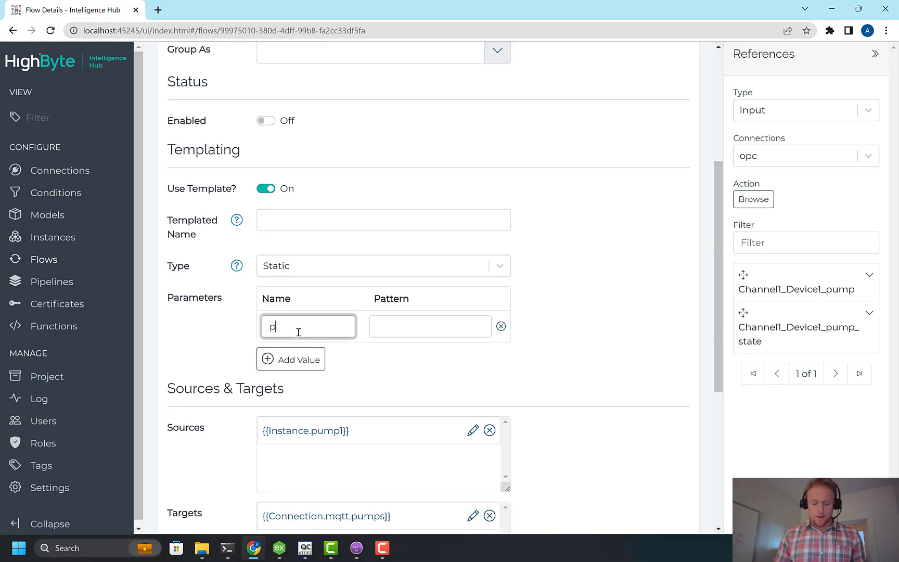
# Step: Add a template parameter named pumpid with pattern 1-3
pyautogui.write('umpid')
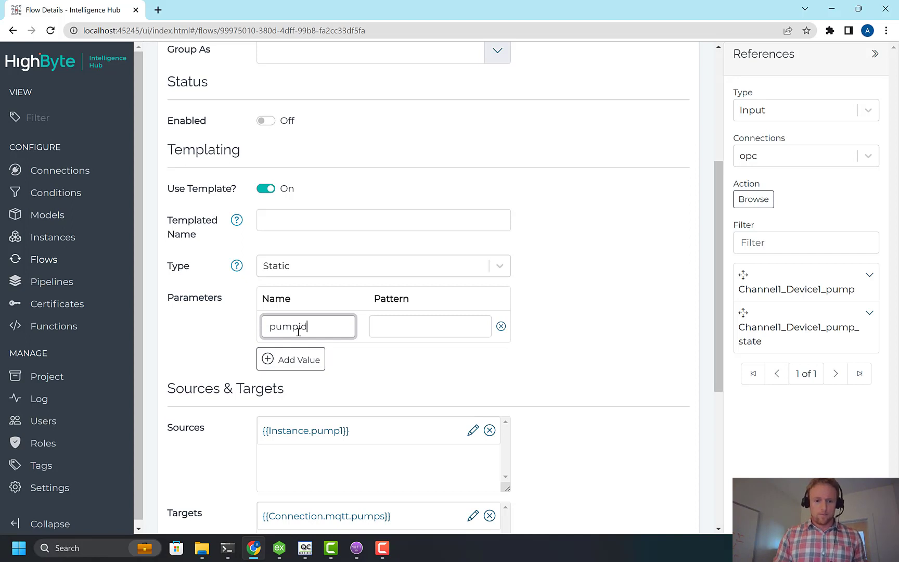
pyautogui.write('1')
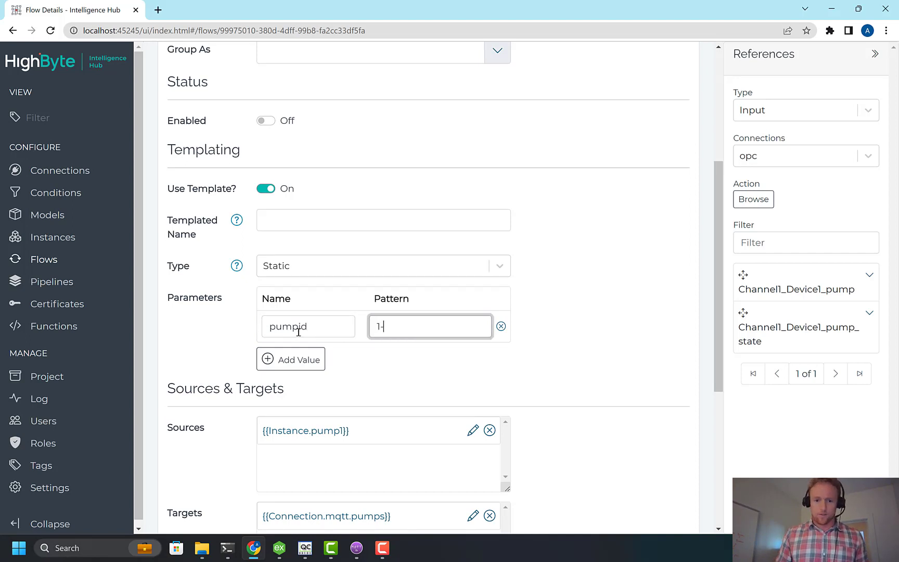
pyautogui.write('-3')
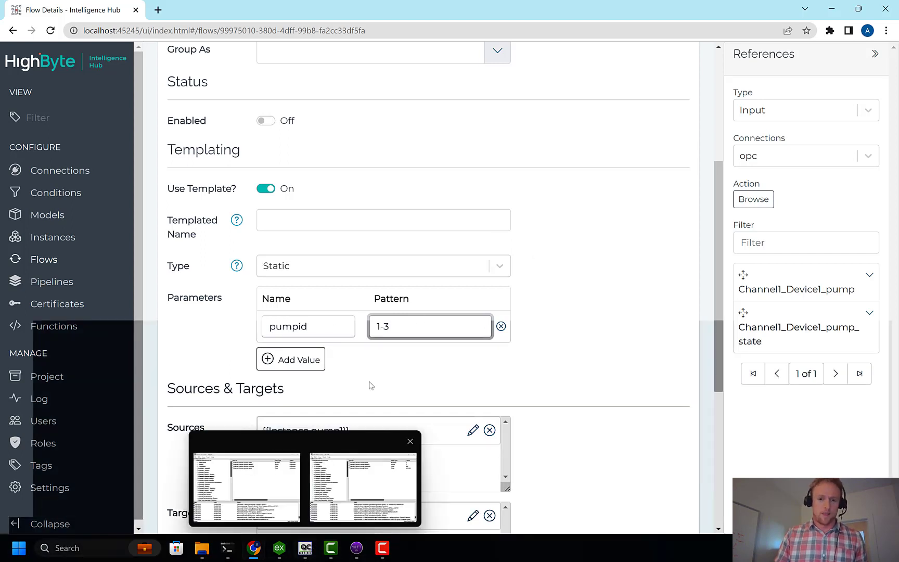
pyautogui.write('1,2,3')
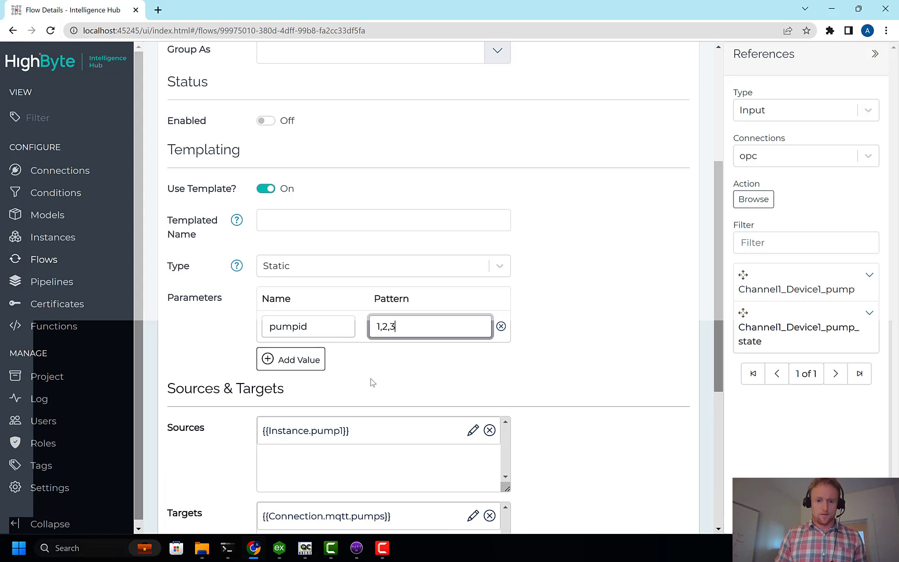
pyautogui.write('1-3')
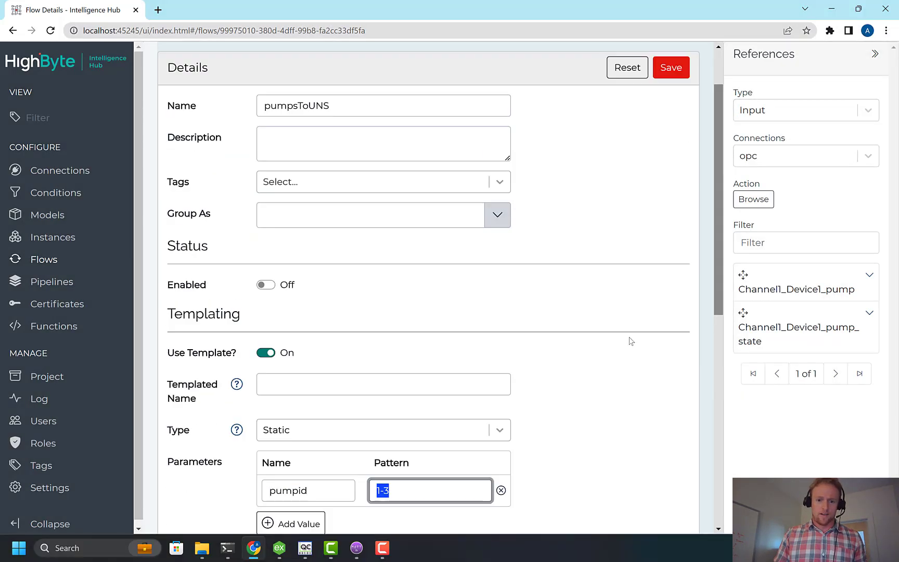
# Step: Save the flow and change its source to Instance.pump1(pumpid={{this.pumpid}})
pyautogui.click(669, 67)
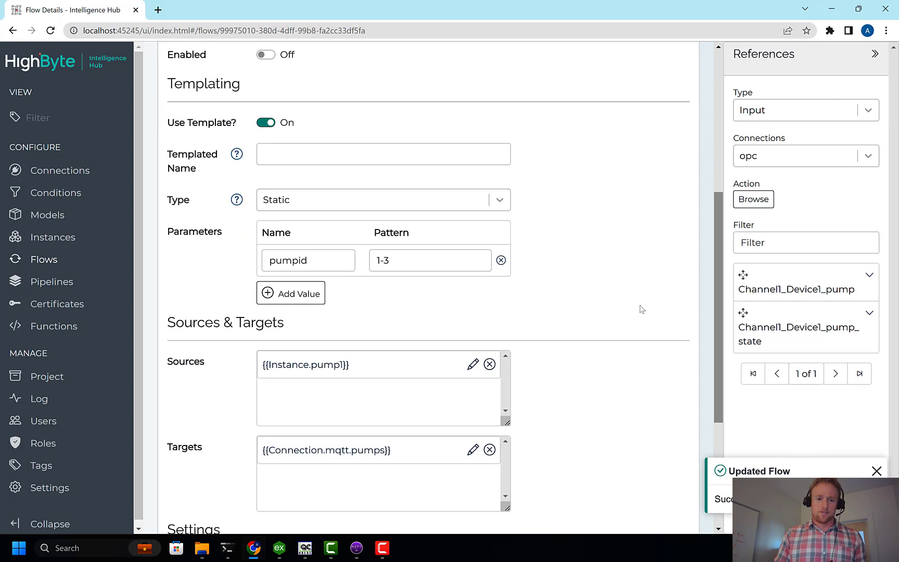
pyautogui.scroll(-3)
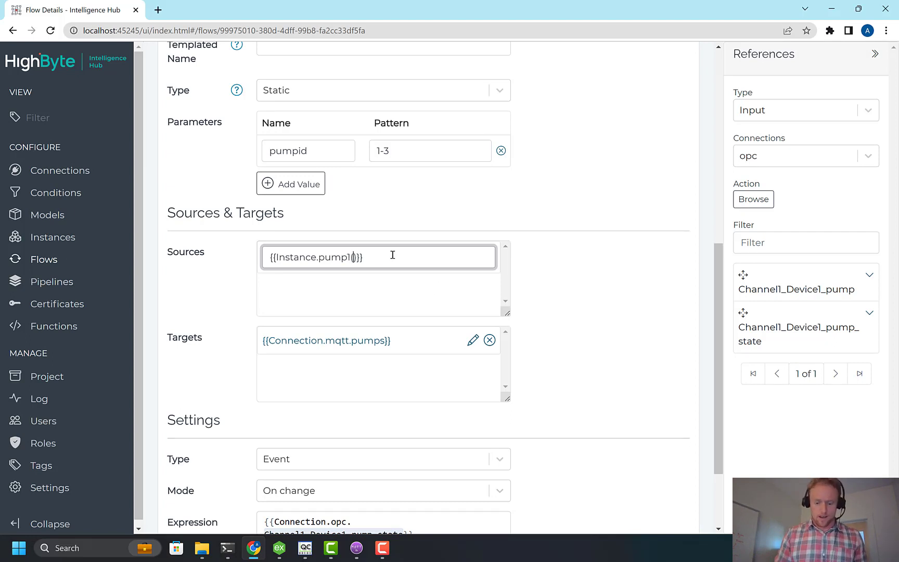
pyautogui.write('pumpid={')
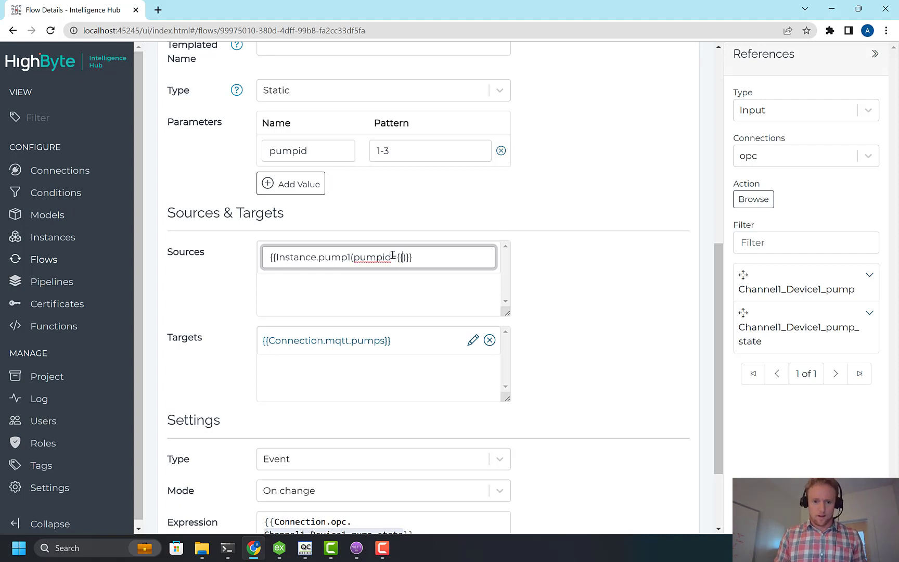
pyautogui.write('this.pumpid')
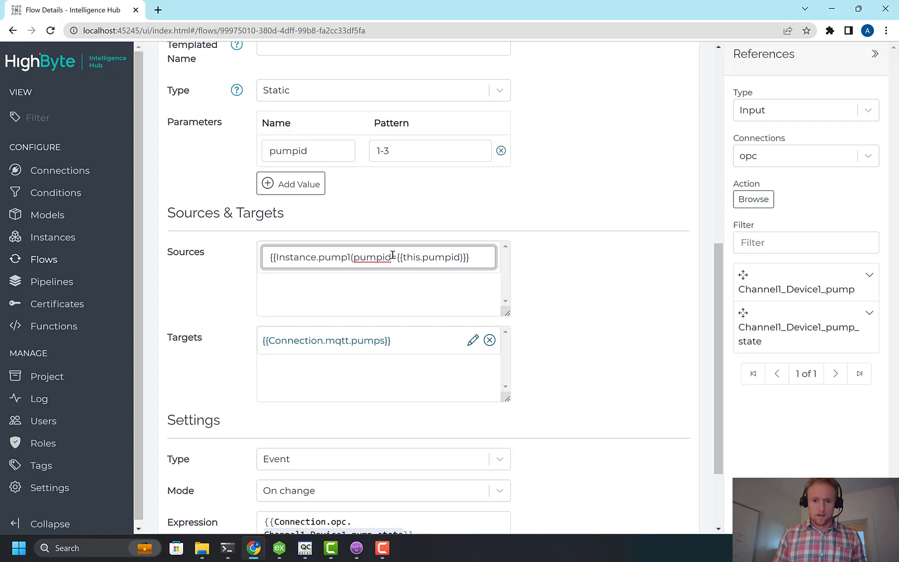
pyautogui.write('=')
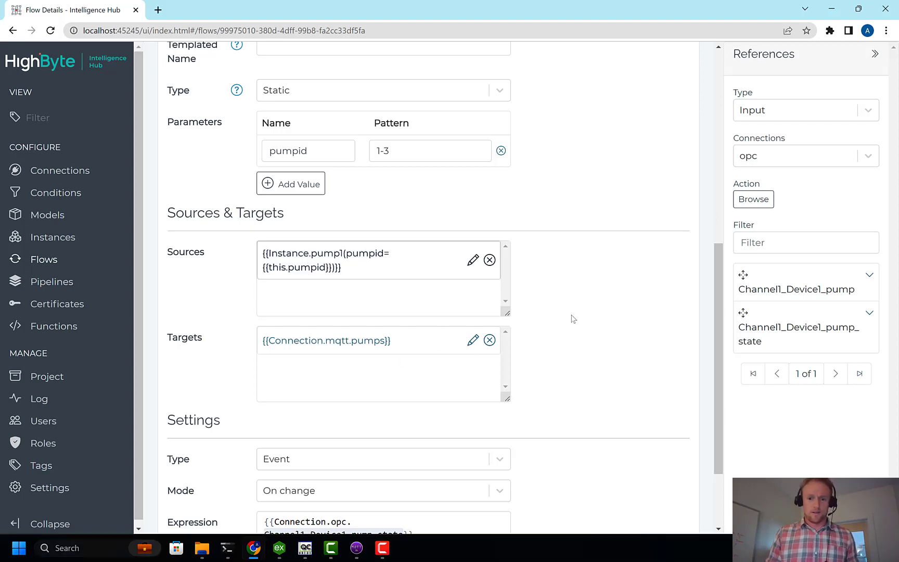
# Step: Add (pumpid={{this.pumpid}}) to the pump_state trigger Expression
pyautogui.scroll(-3)
pyautogui.write('(')
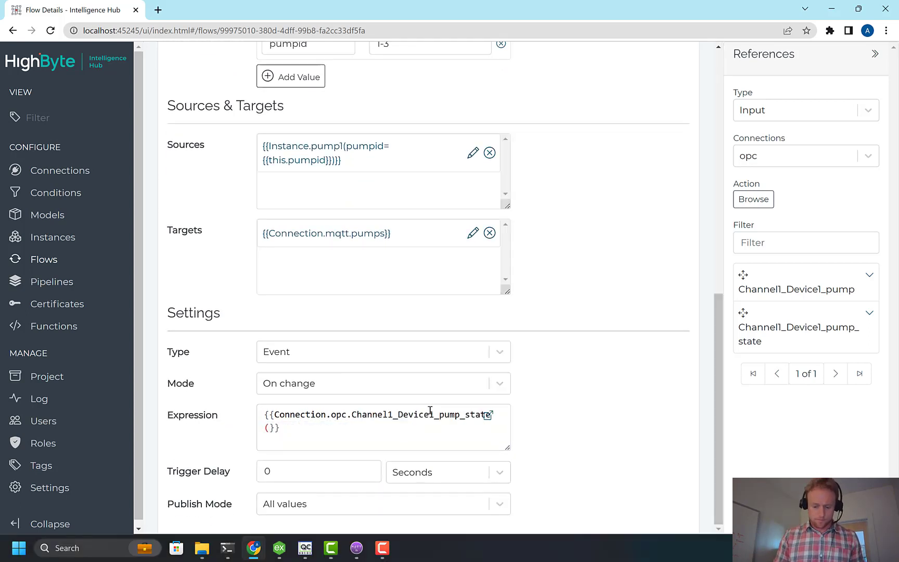
pyautogui.write('pumpid=')
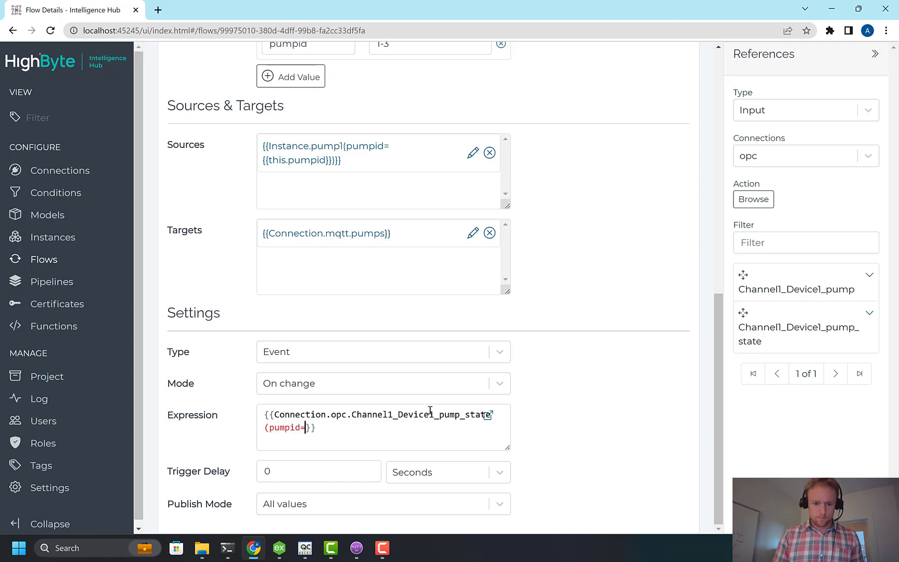
pyautogui.write('{{this.pumpid')
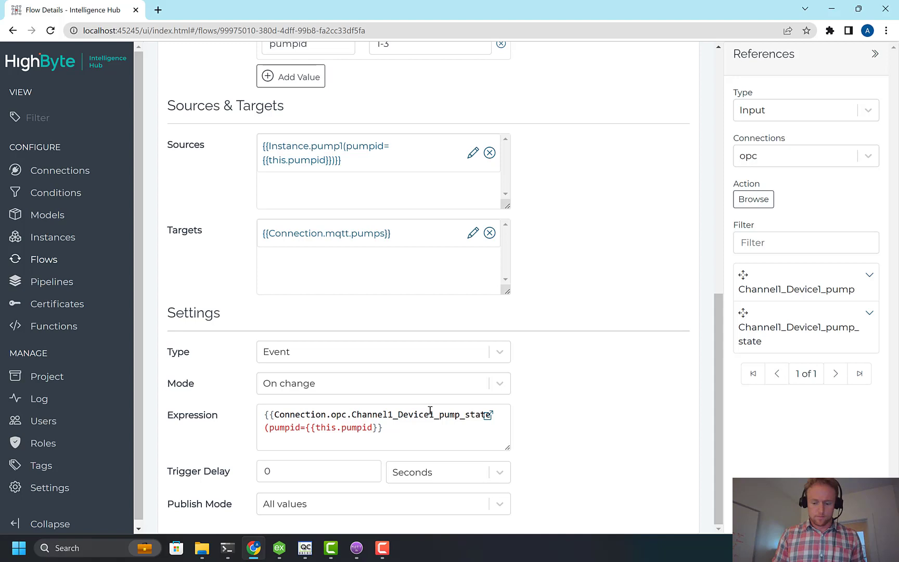
pyautogui.write('}}')
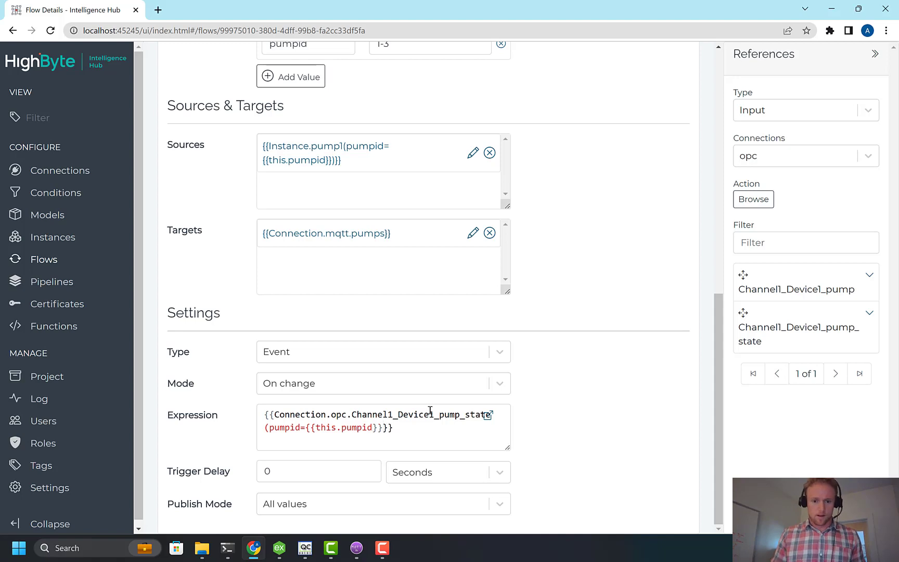
pyautogui.scroll(3)
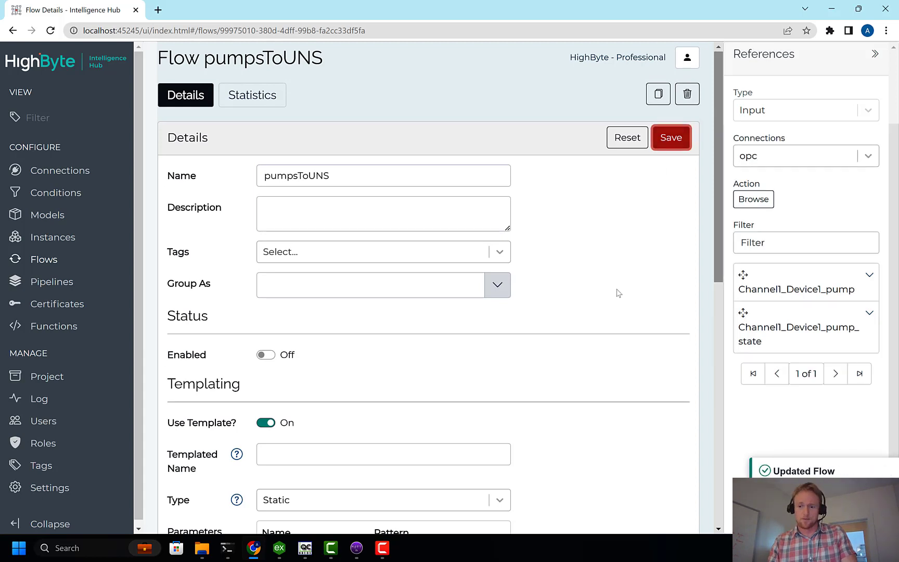
pyautogui.scroll(-3)
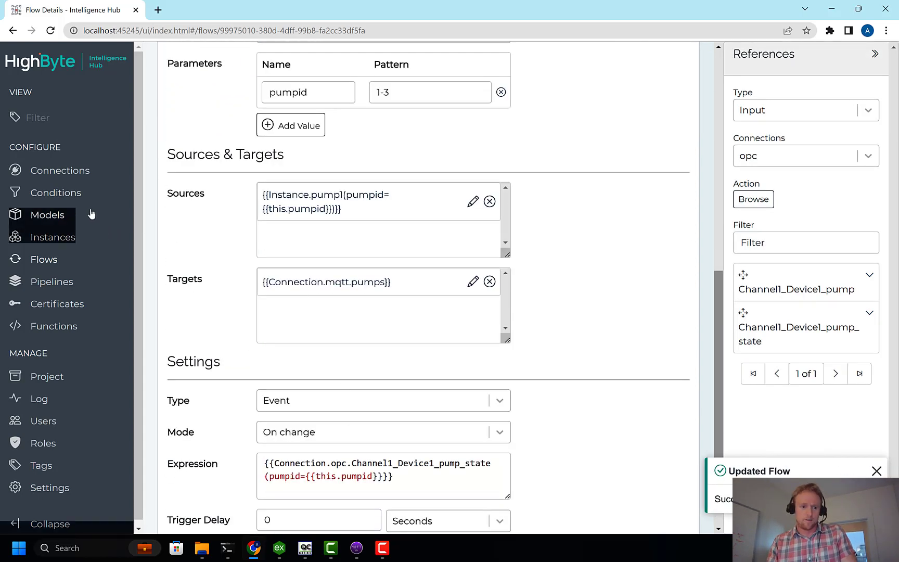
# Step: Change the opc Channel1_Device1_pump_state identifier to Channel1.Device1.pump{{this.pumpid}}.state and save
pyautogui.click(61, 170)
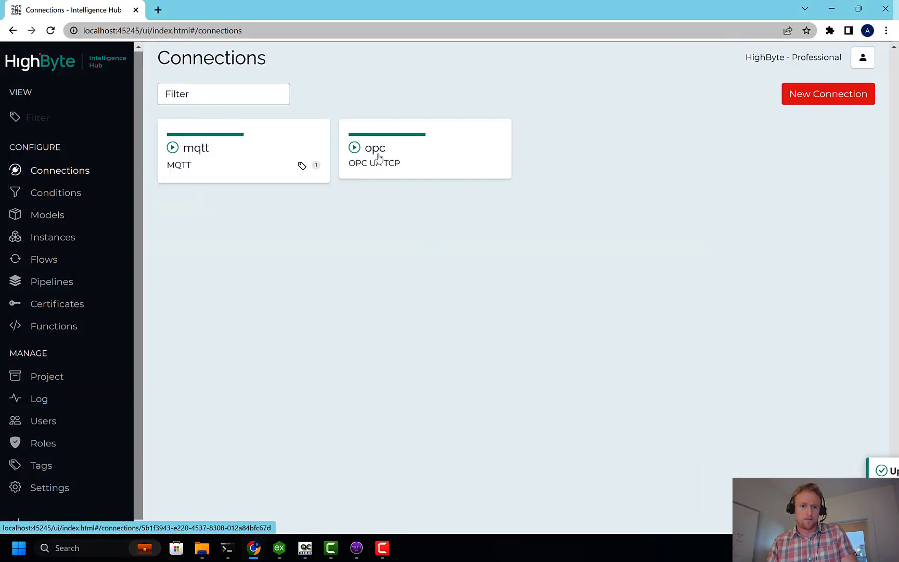
pyautogui.click(374, 148)
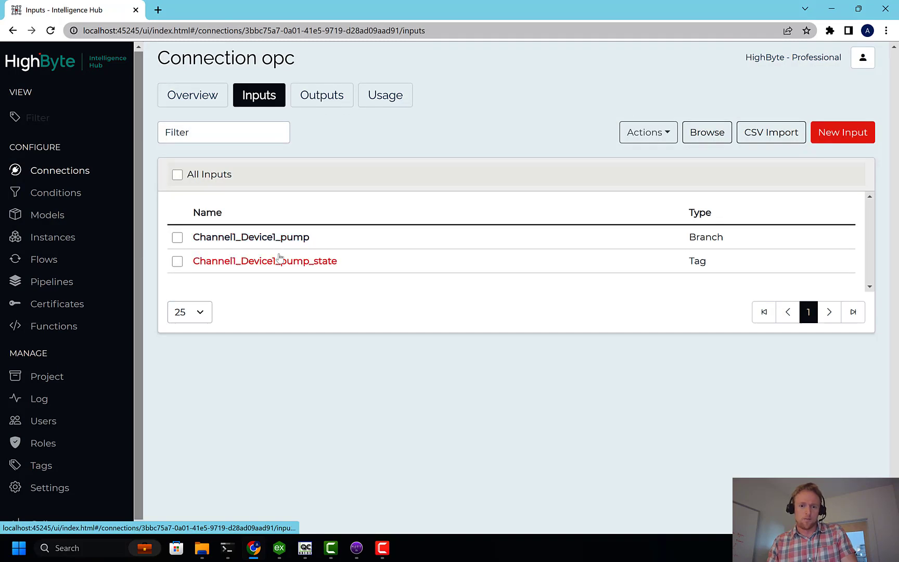
pyautogui.click(265, 261)
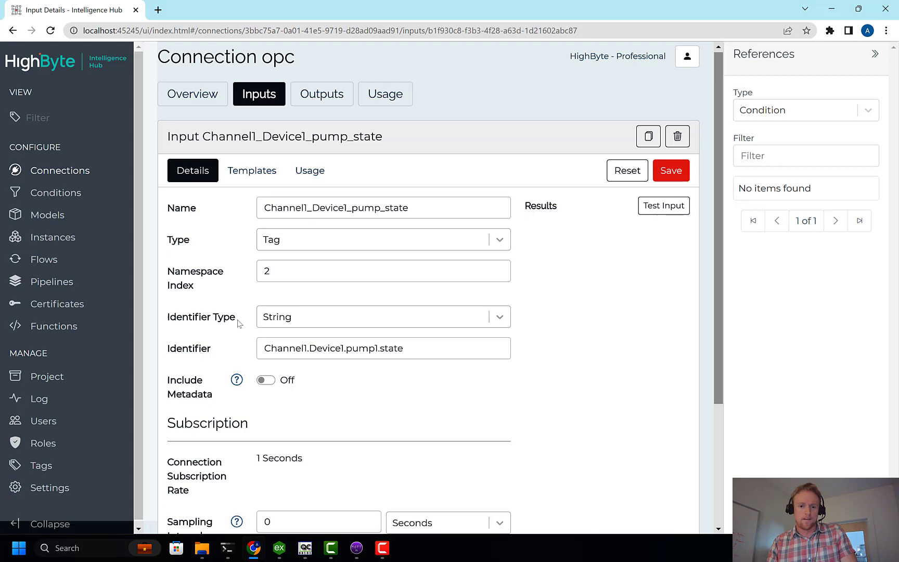
pyautogui.scroll(-3)
pyautogui.write('{{')
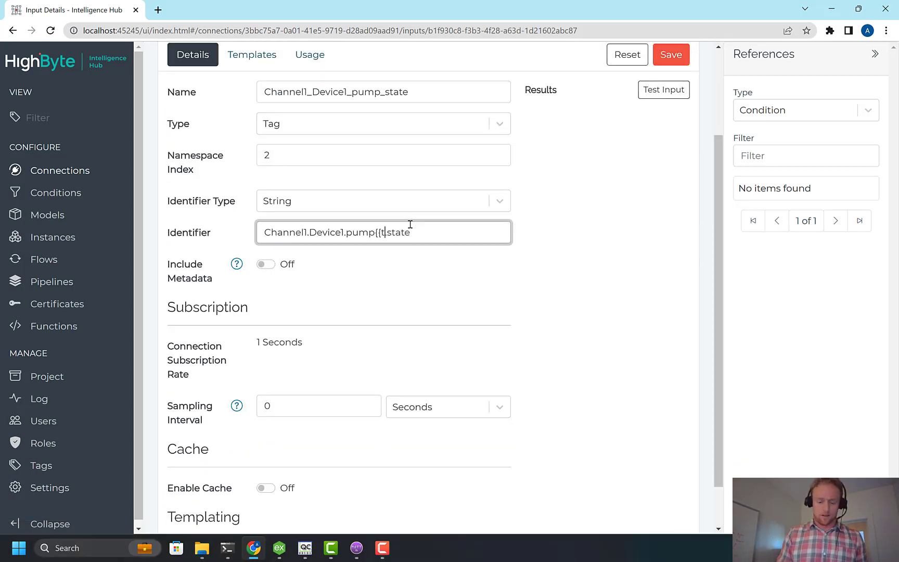
pyautogui.write('this.pumpid}}')
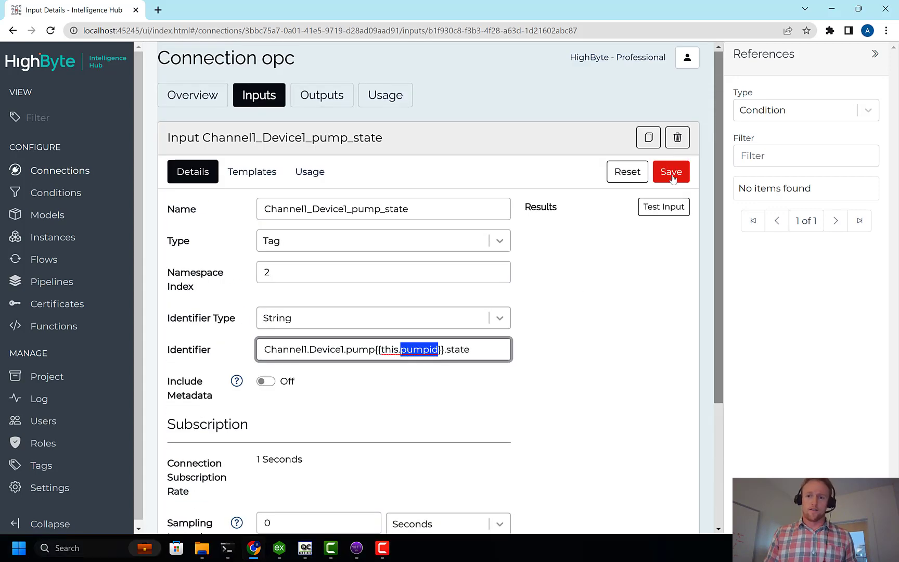
pyautogui.click(670, 172)
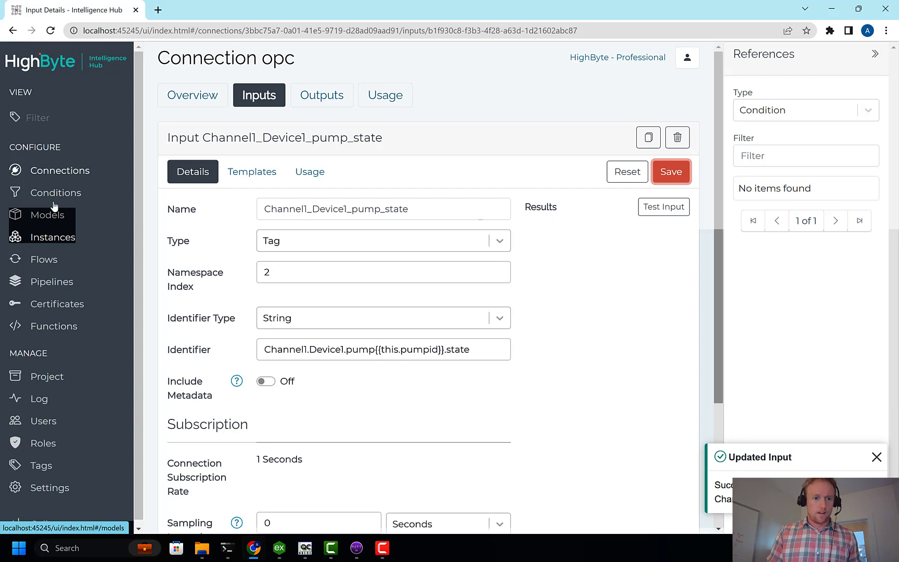
# Step: Set pump1's attribute expressions to Connection.opc.Channel1_Device1_pump(pumpid={{this.pumpid}}) and save
pyautogui.click(43, 259)
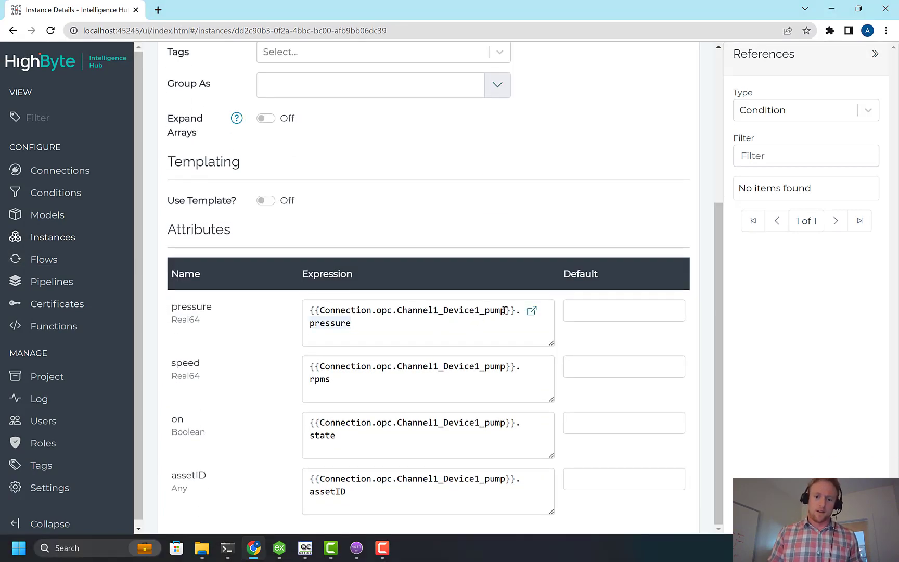
pyautogui.write('()')
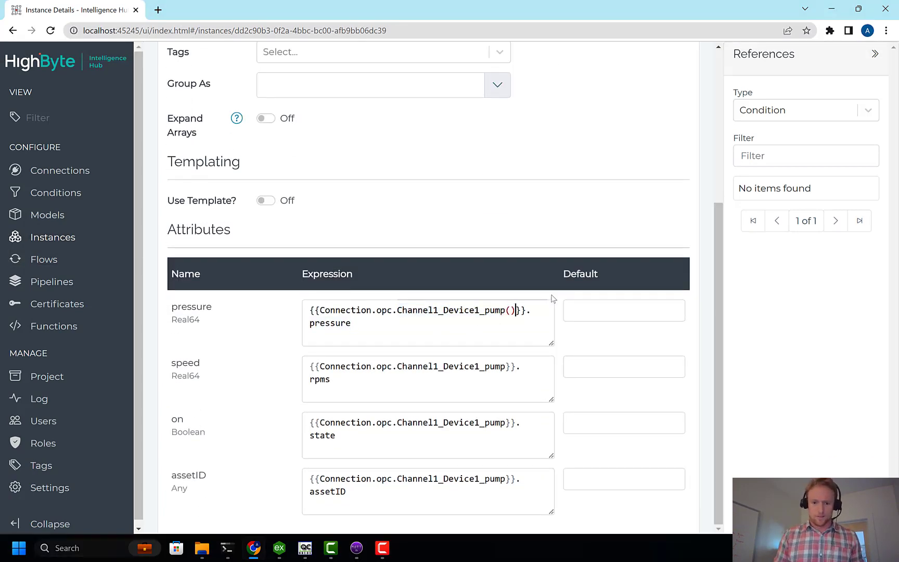
pyautogui.write('pumpid')
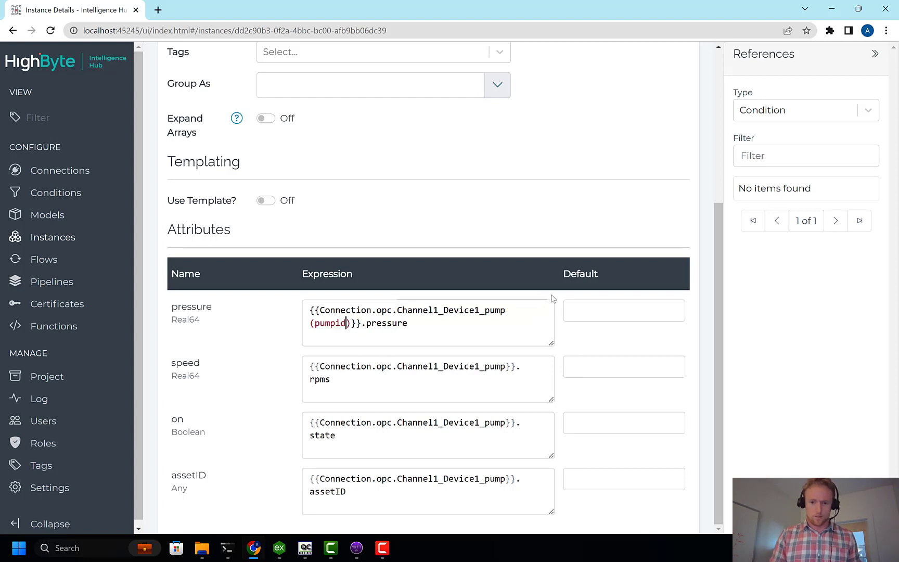
pyautogui.write('={{this.pumpid')
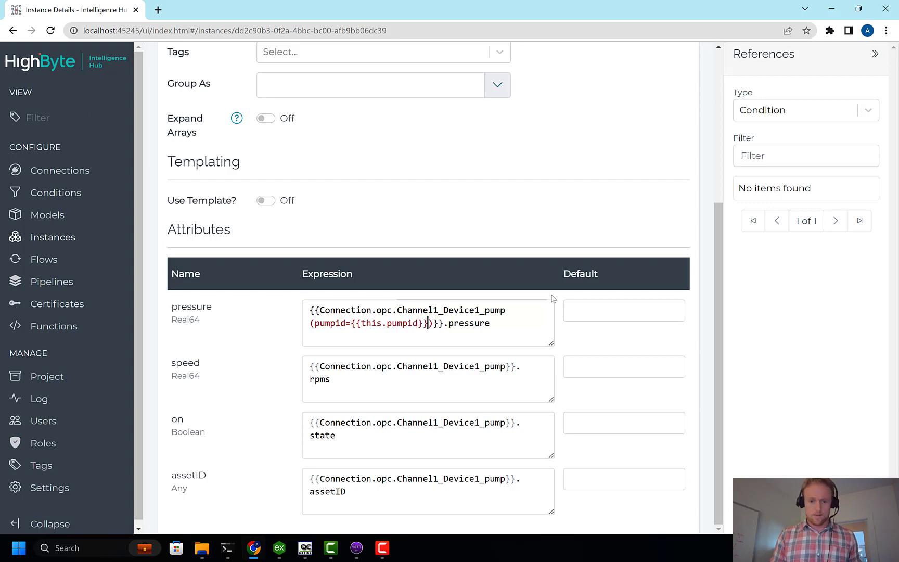
pyautogui.doubleClick(390, 323)
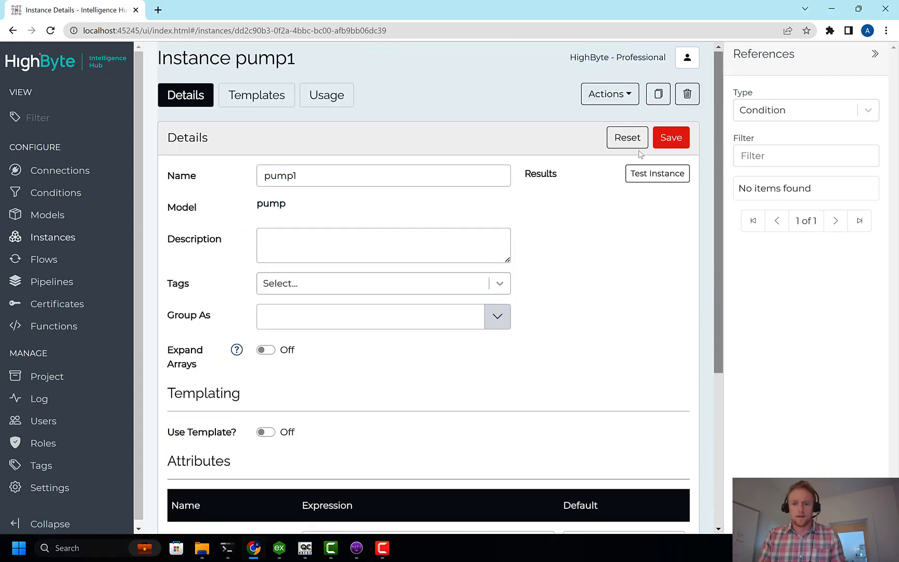
pyautogui.click(671, 137)
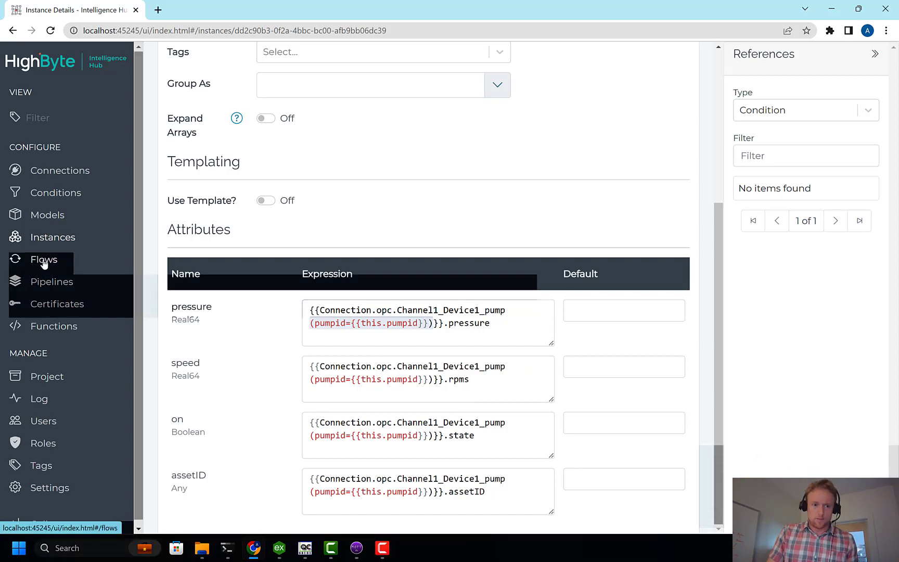
# Step: Reopen pumpsToUNS and review its pumpid 1-3 pattern, sources, targets and trigger
pyautogui.click(43, 259)
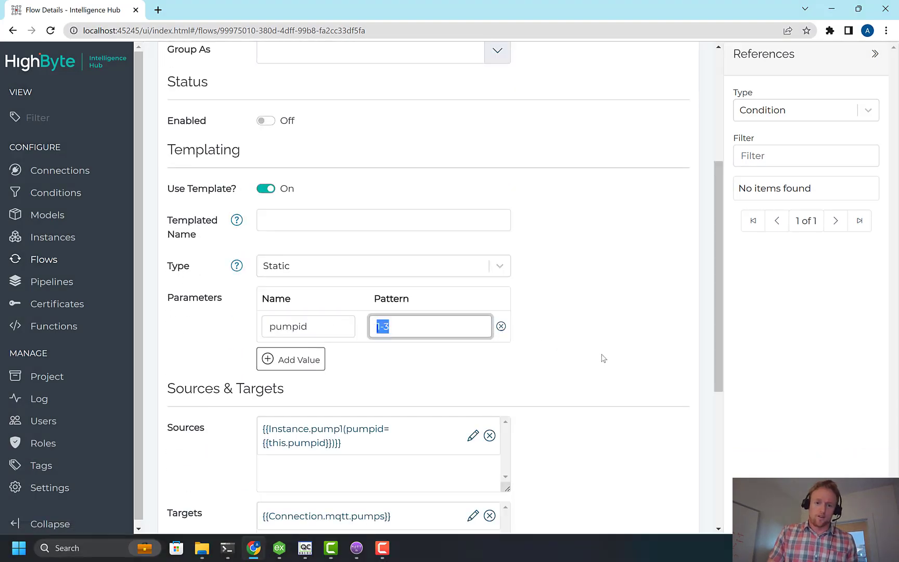
pyautogui.moveTo(553, 274)
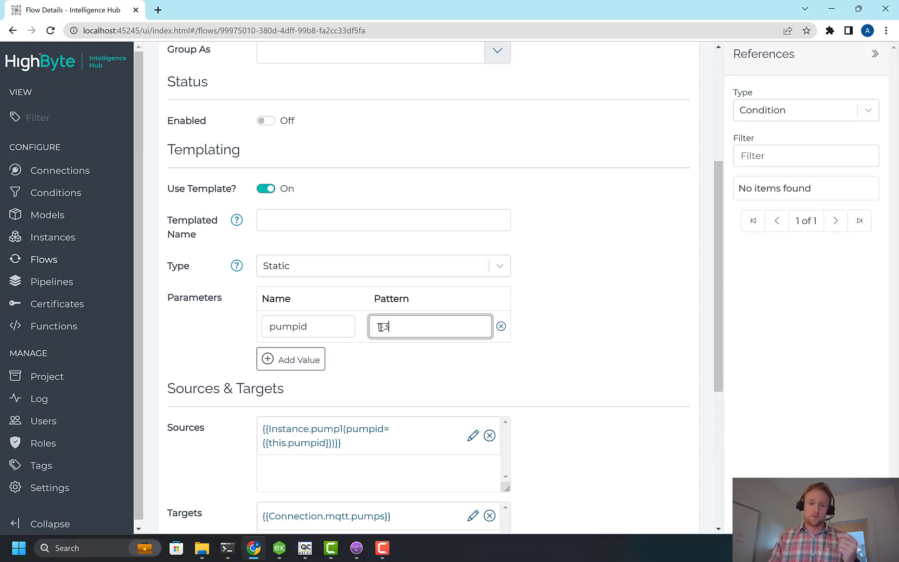
pyautogui.scroll(-3)
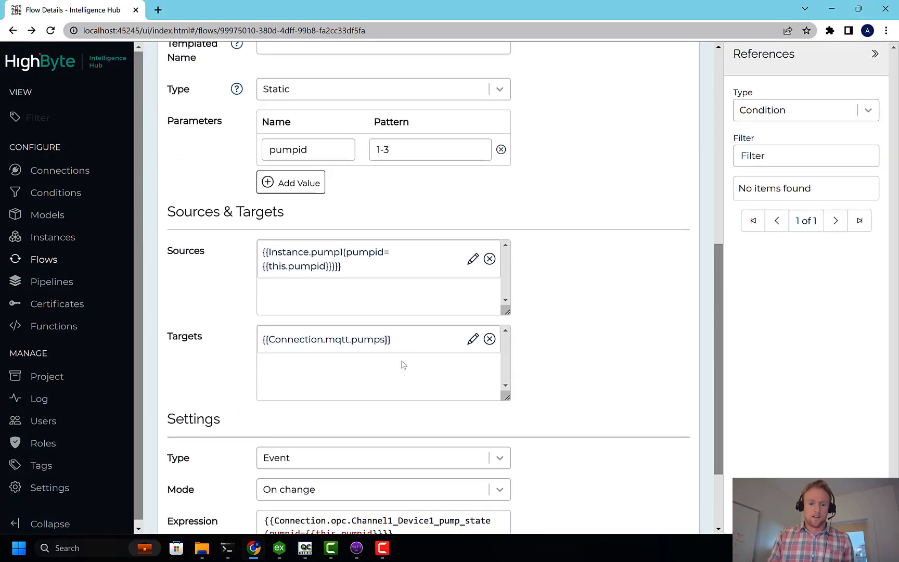
pyautogui.scroll(-3)
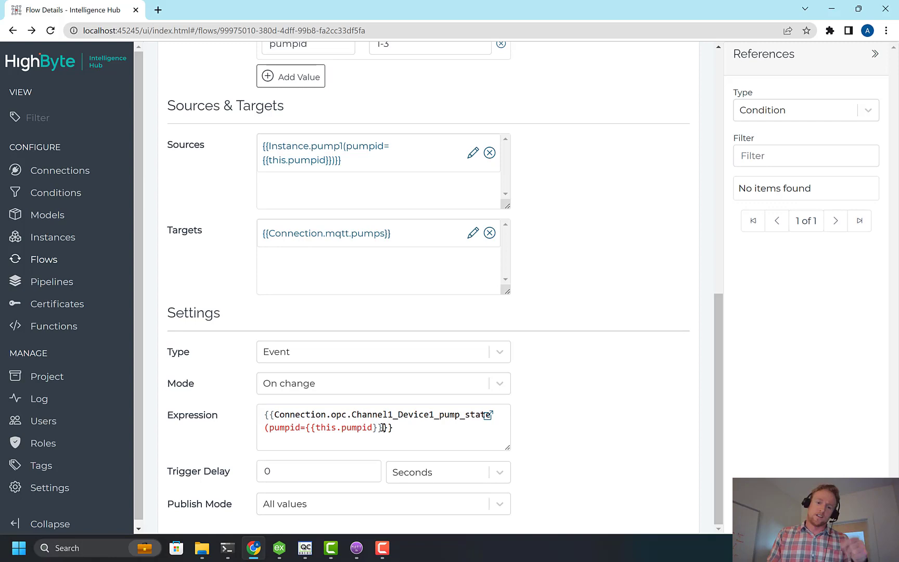
# Step: Save pumpsToUNS enabled, then switch it off and save after the pump_state error
pyautogui.scroll(-3)
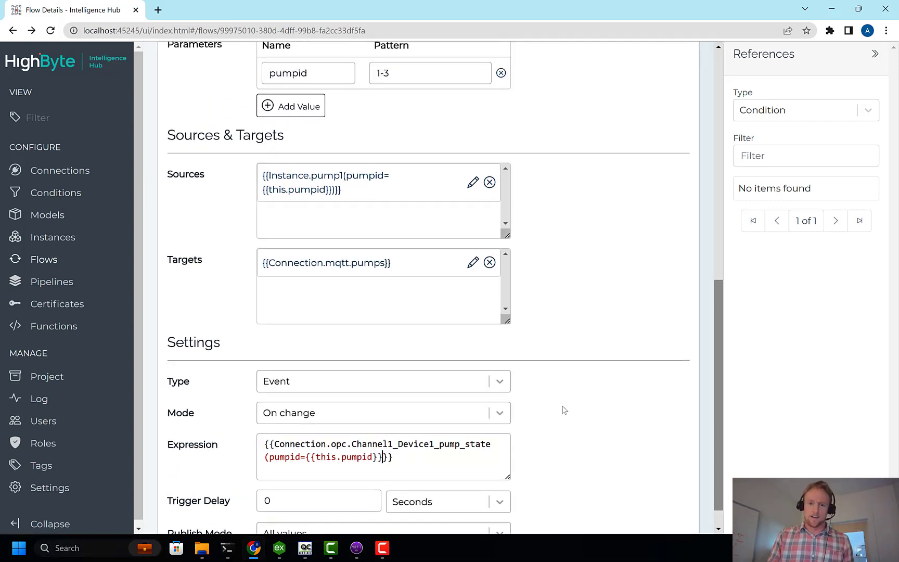
pyautogui.scroll(3)
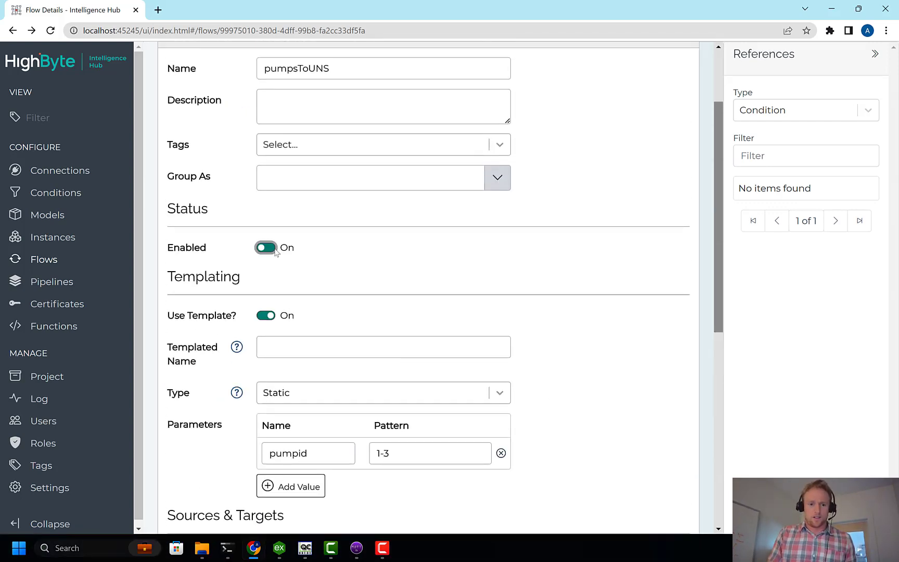
pyautogui.click(670, 137)
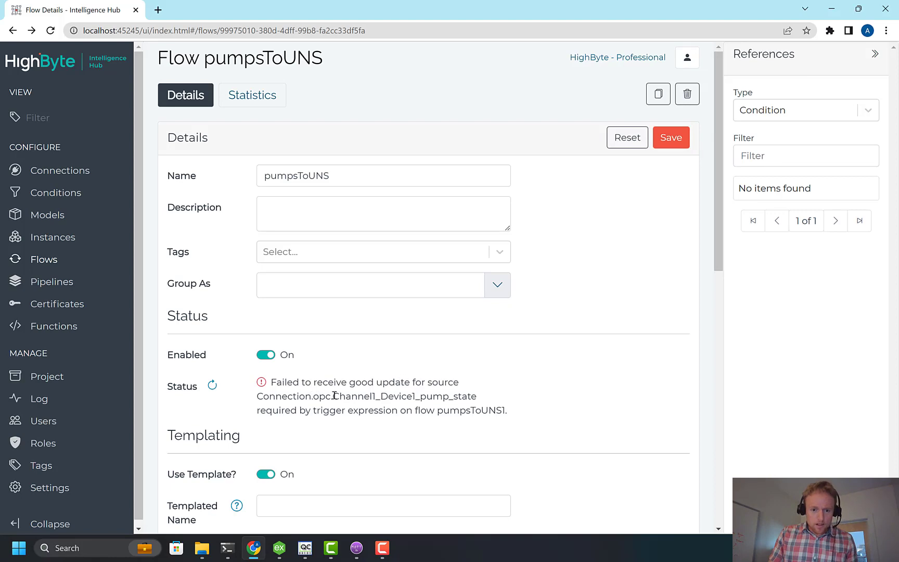
pyautogui.click(265, 355)
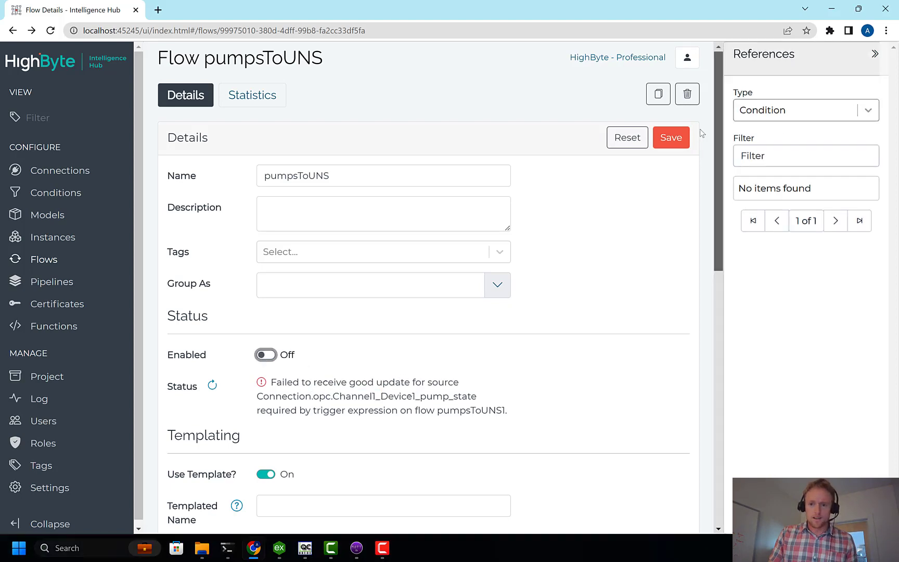
pyautogui.click(671, 137)
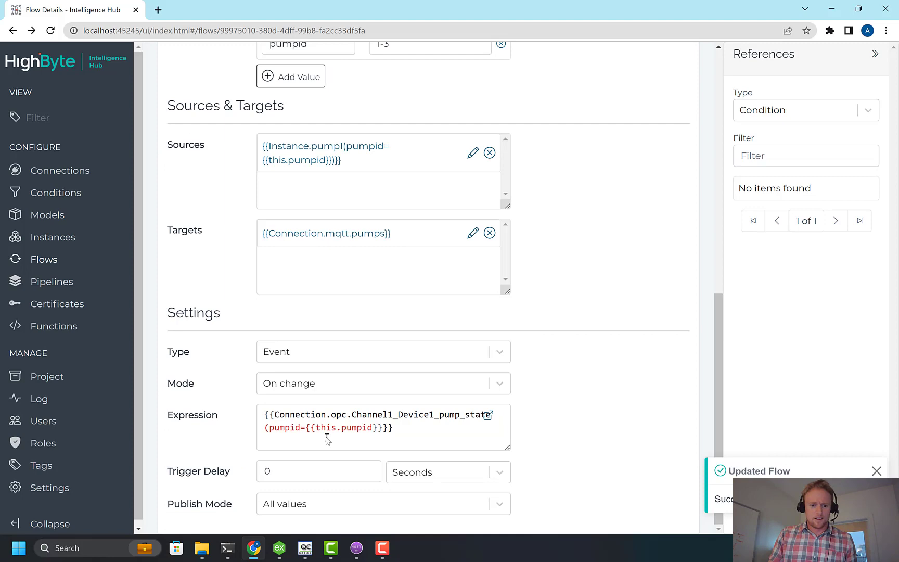
pyautogui.click(62, 170)
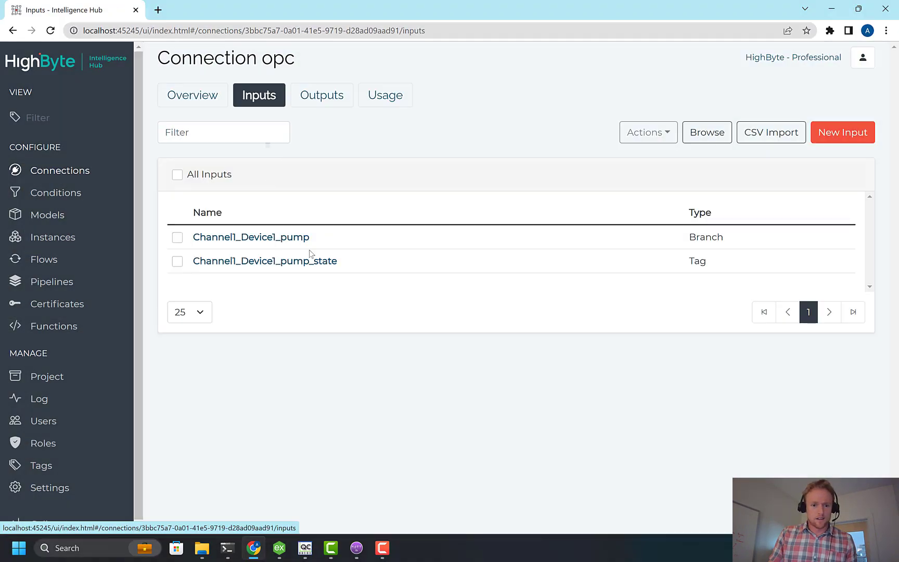
# Step: Turn on templating for Channel1_Device1_pump_state with parameter pumpid = 1 and save
pyautogui.click(265, 260)
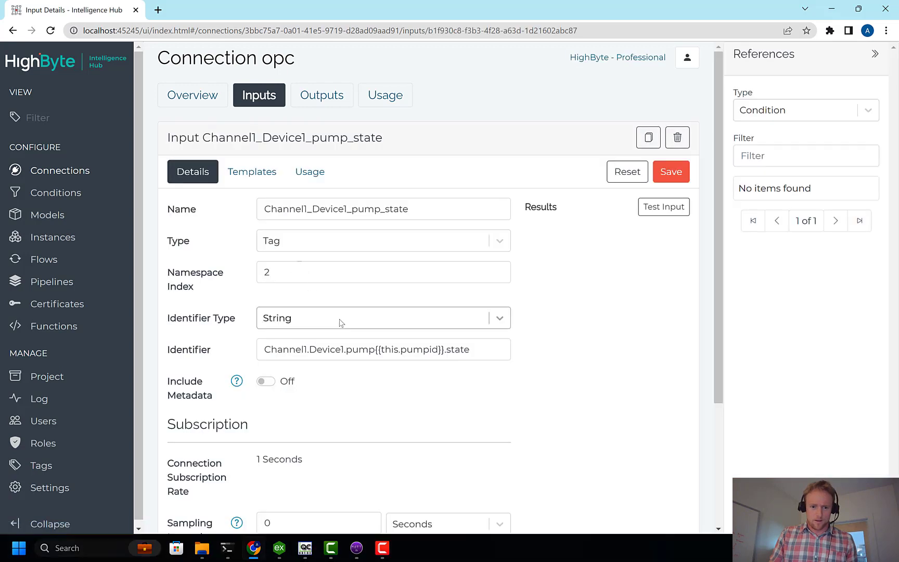
pyautogui.doubleClick(405, 349)
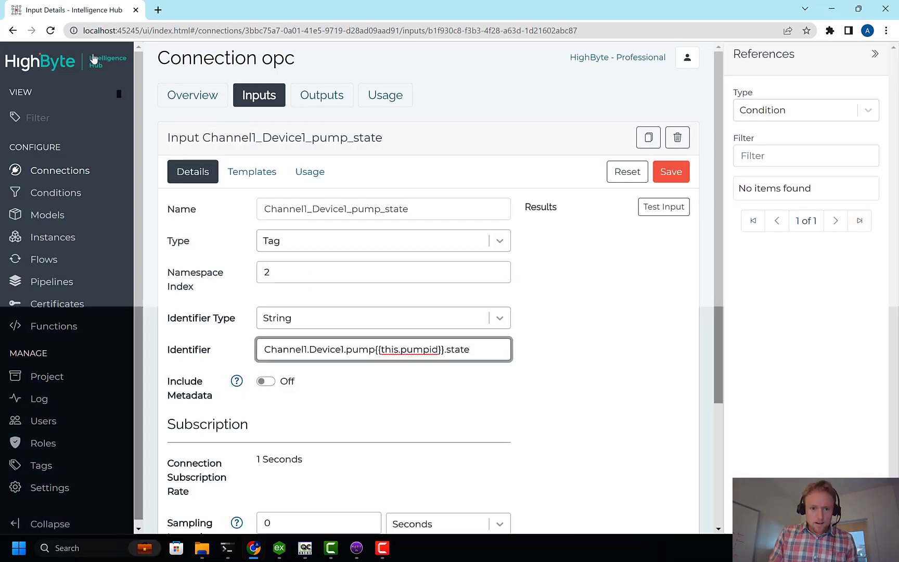
pyautogui.scroll(-3)
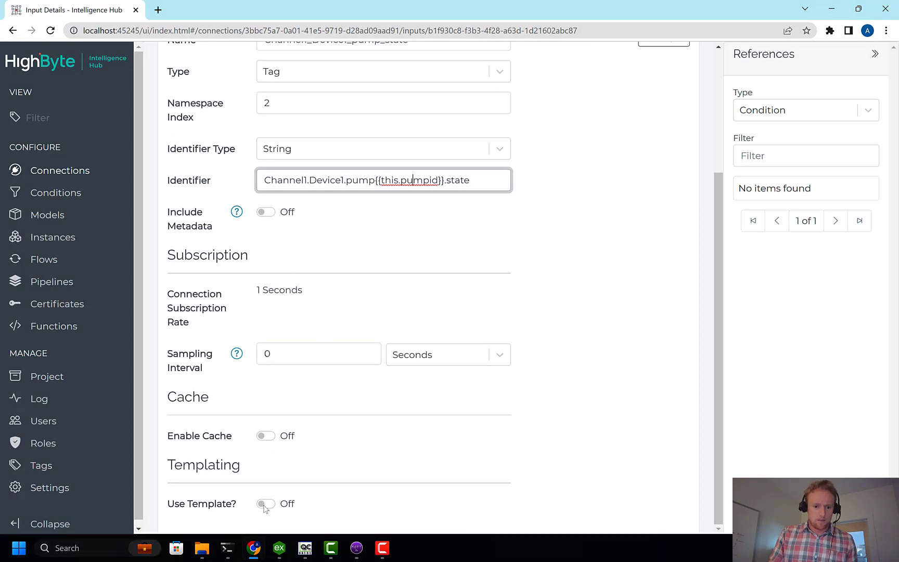
pyautogui.click(265, 503)
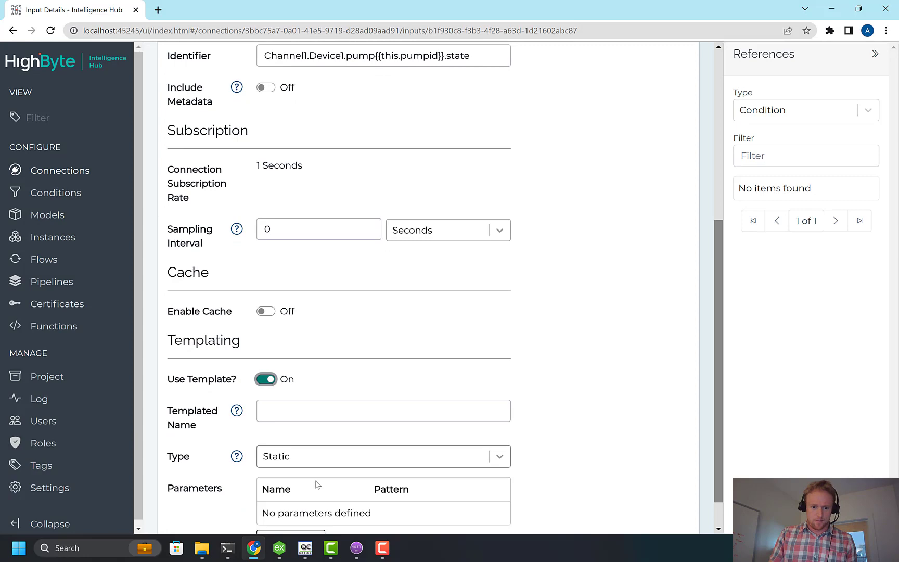
pyautogui.click(290, 511)
pyautogui.write('1')
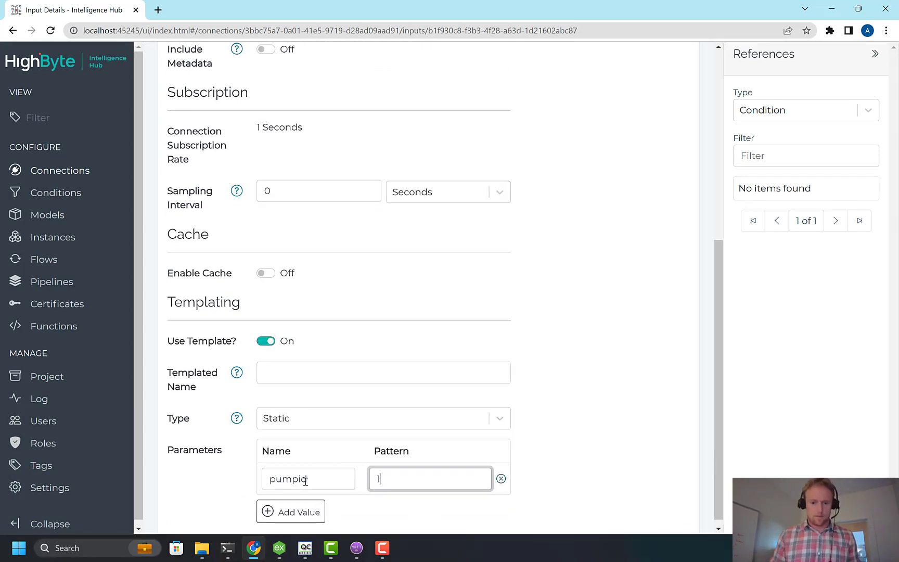
pyautogui.click(670, 172)
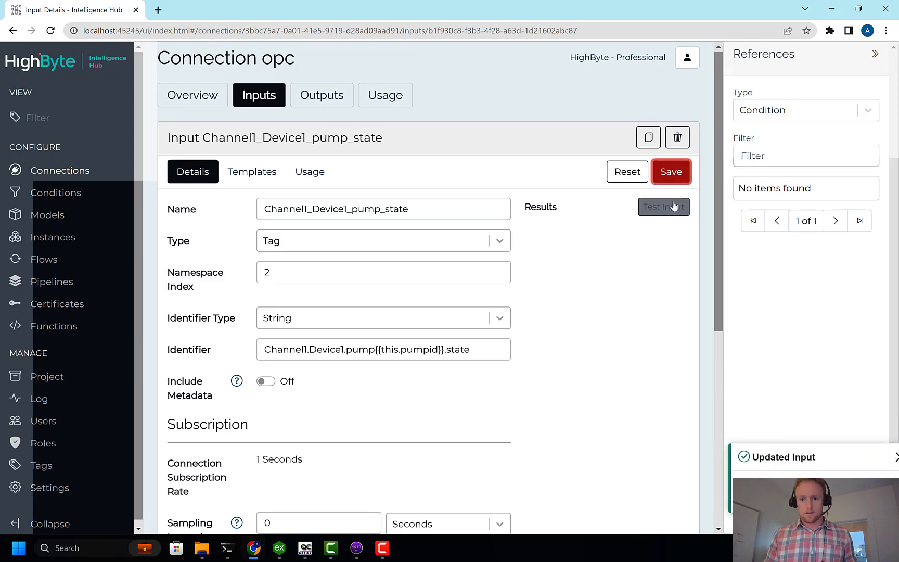
pyautogui.click(663, 206)
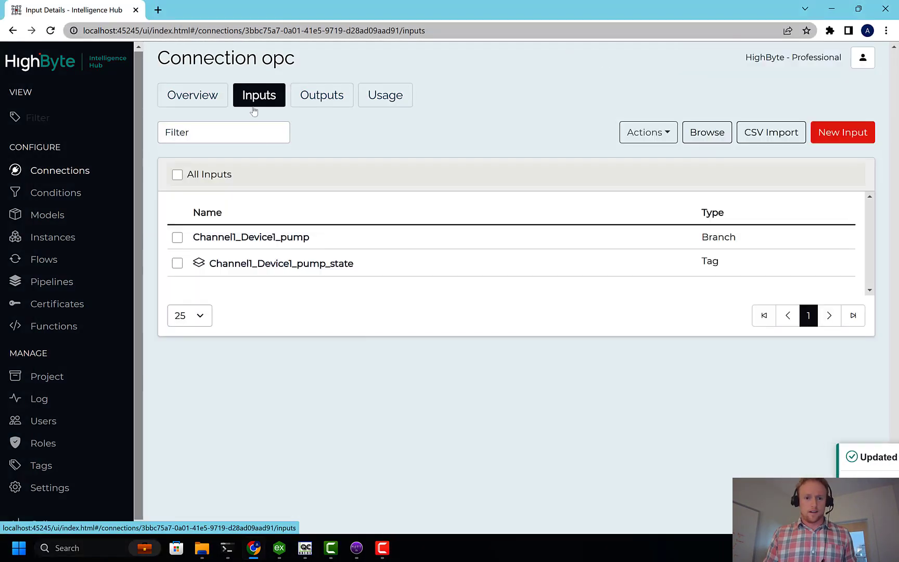
# Step: Change the Channel1_Device1_pump identifier to Channel1.Device1.pump{{this.pumpid}} and save
pyautogui.click(251, 237)
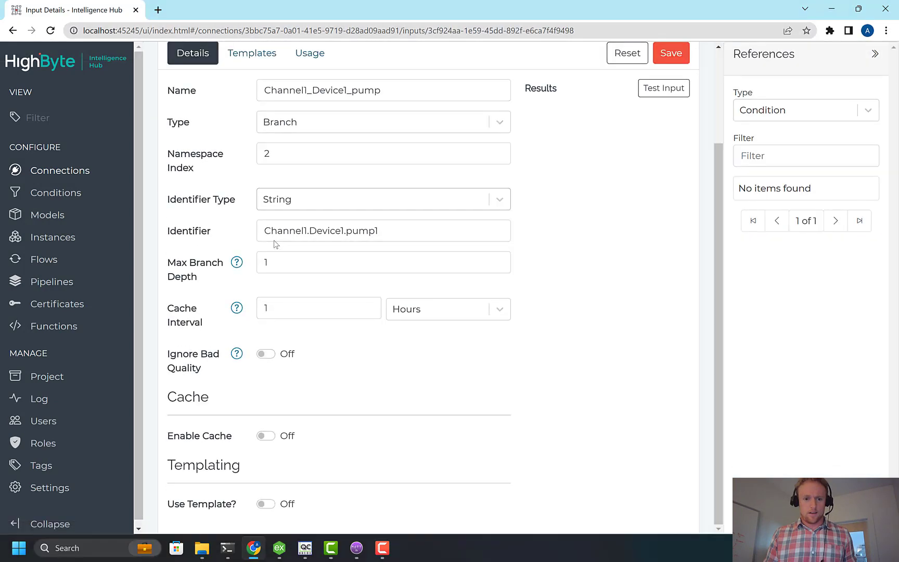
pyautogui.click(383, 230)
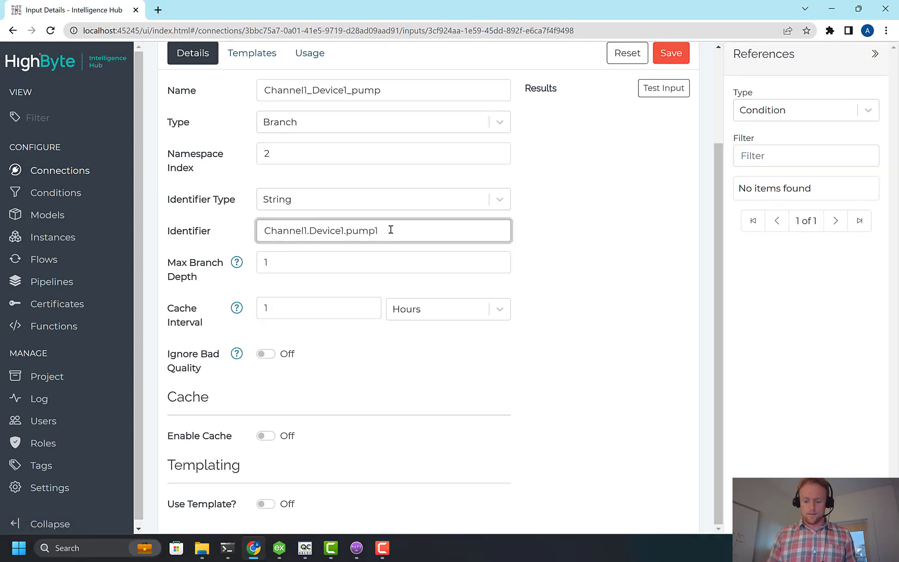
pyautogui.write('{{this.')
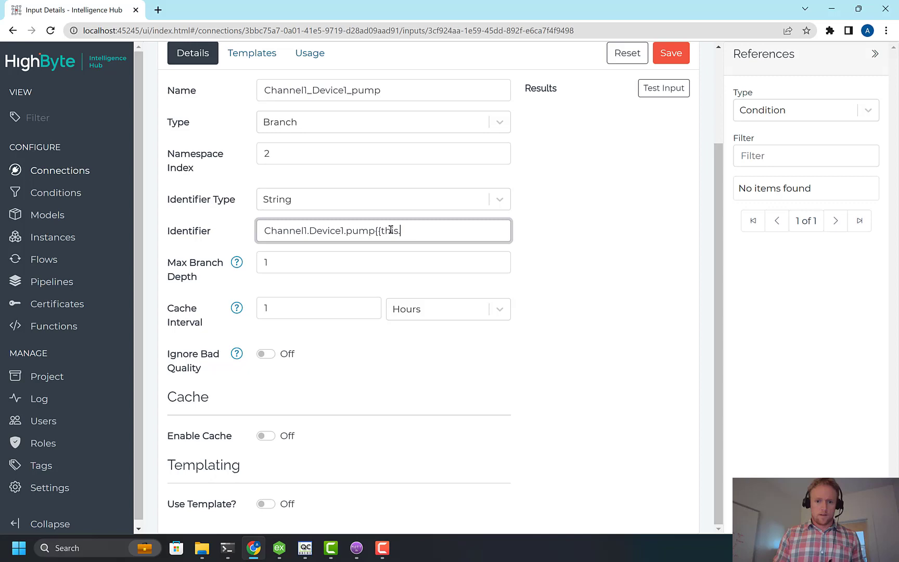
pyautogui.write('pumpid}}')
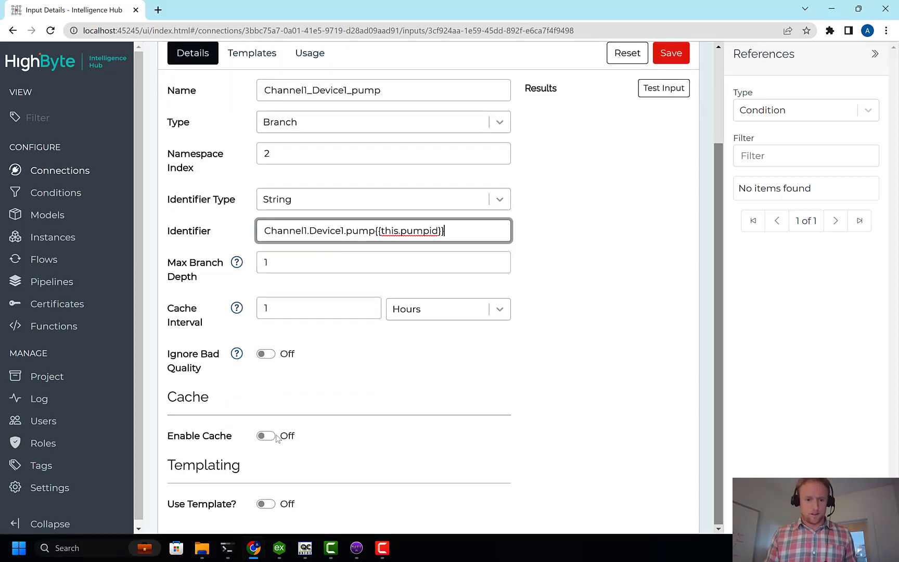
pyautogui.click(265, 503)
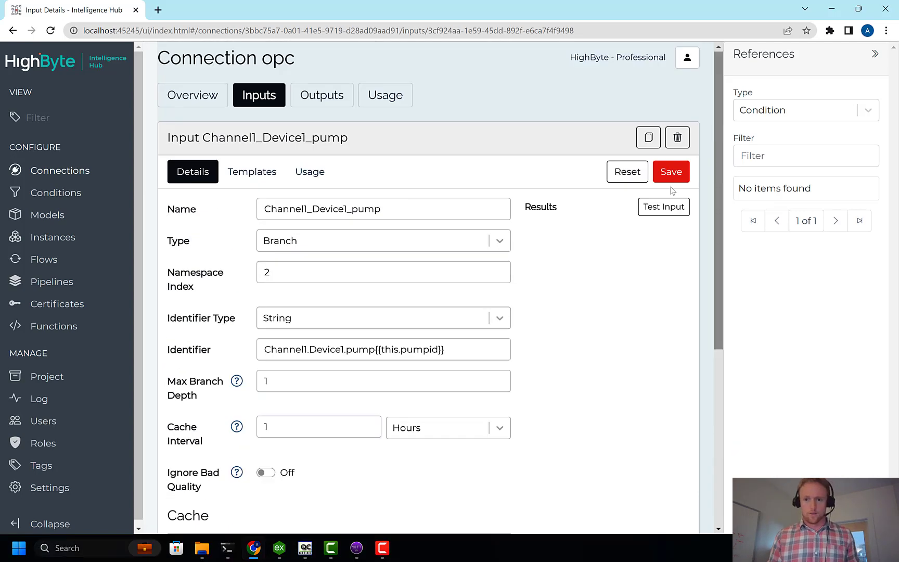
pyautogui.click(663, 206)
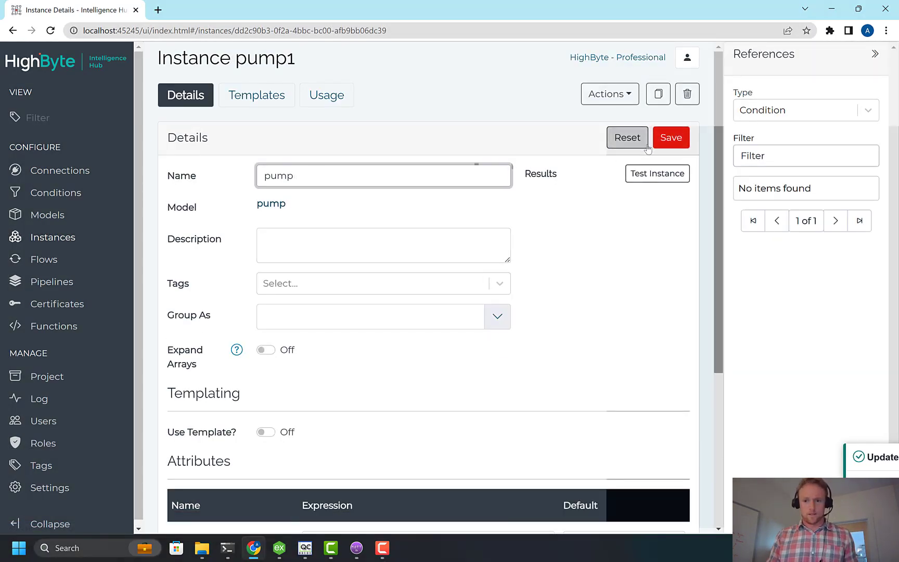
# Step: Save the instance as pump, template it with pumpid = 1, and test its readings
pyautogui.click(670, 137)
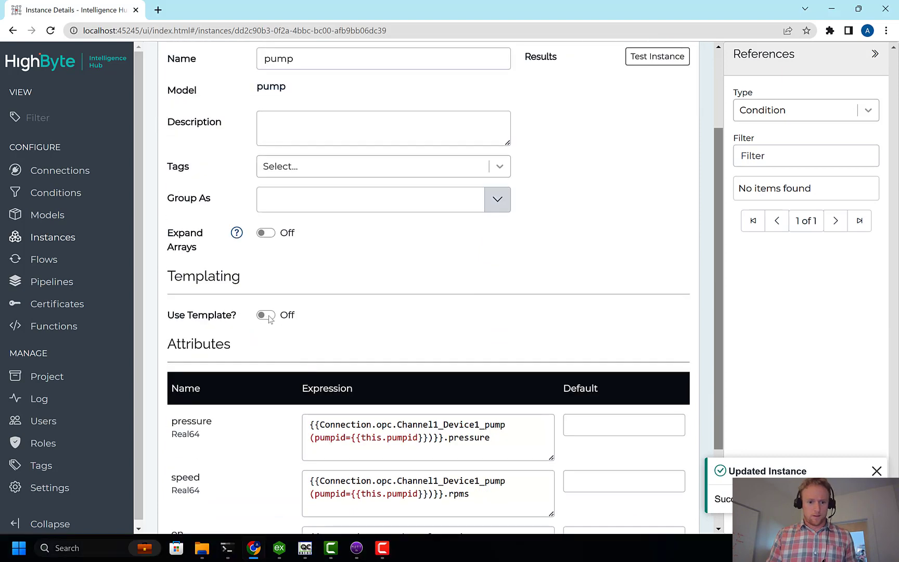
pyautogui.click(265, 315)
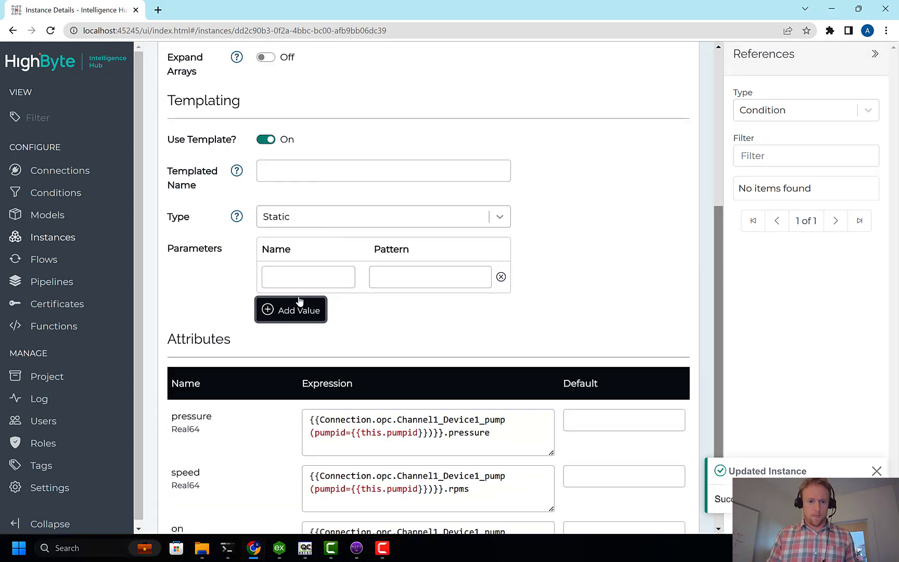
pyautogui.write('pumpid')
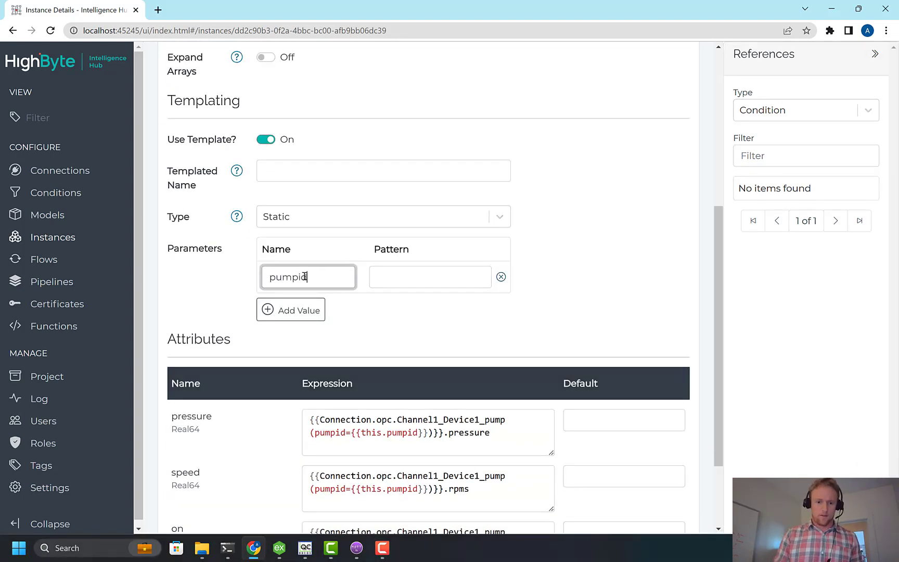
pyautogui.write('1')
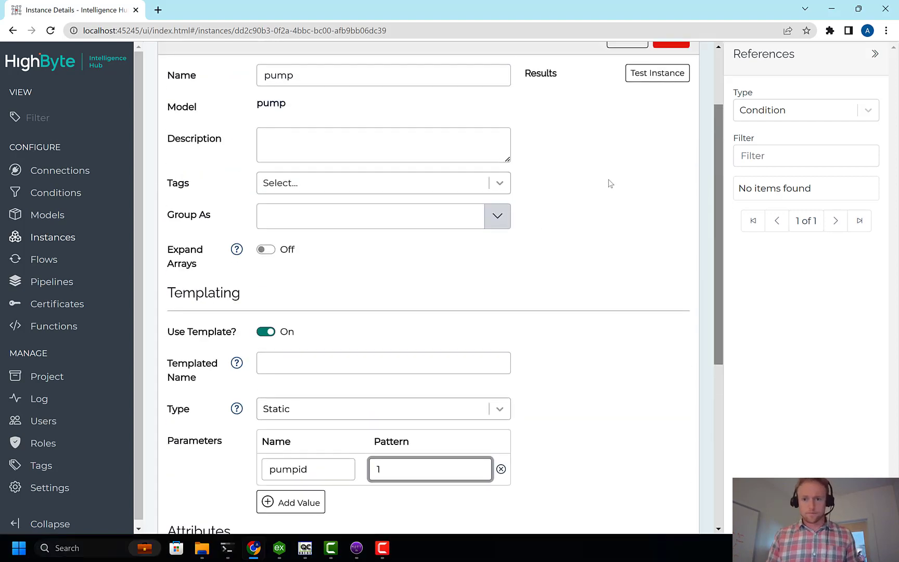
pyautogui.click(657, 73)
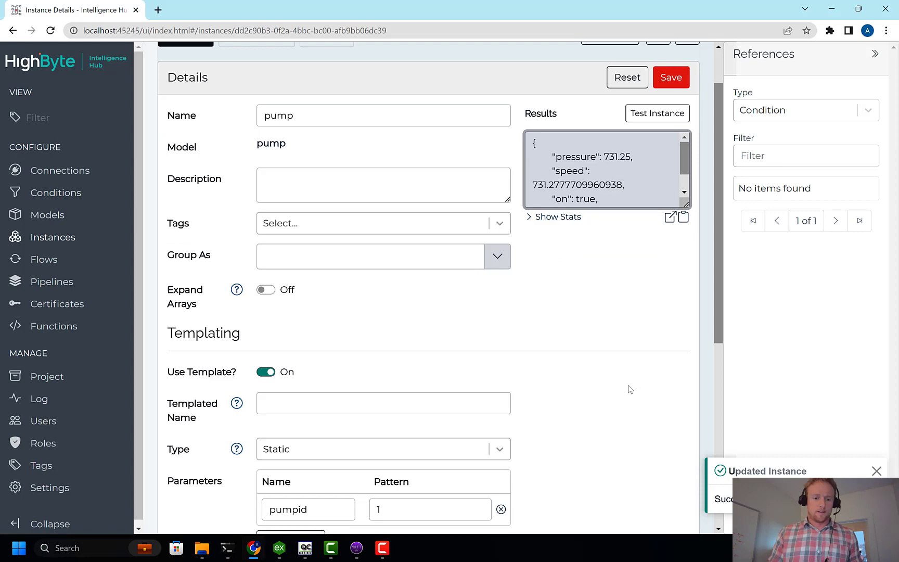
pyautogui.scroll(-3)
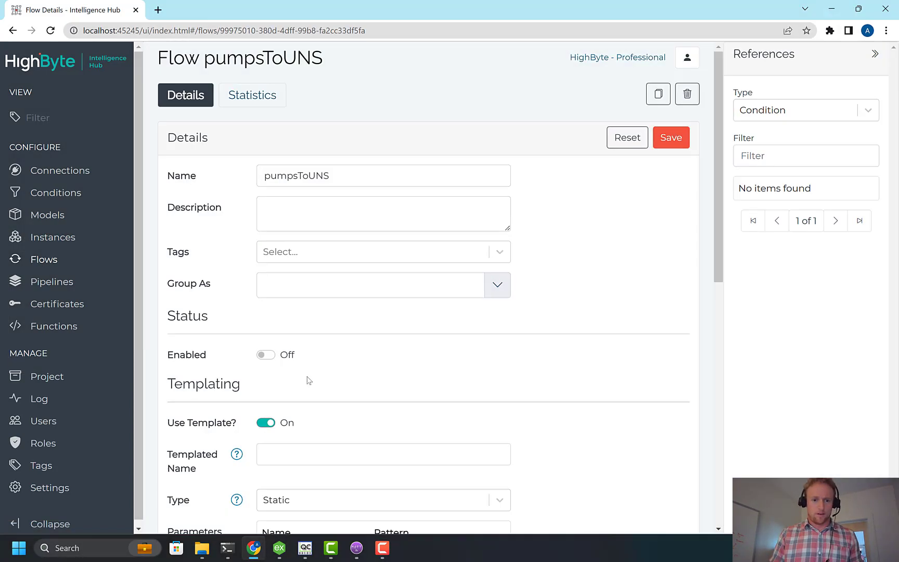
# Step: Turn pumpsToUNS on, inspect the pump_state trigger expression, and save it twice
pyautogui.scroll(-3)
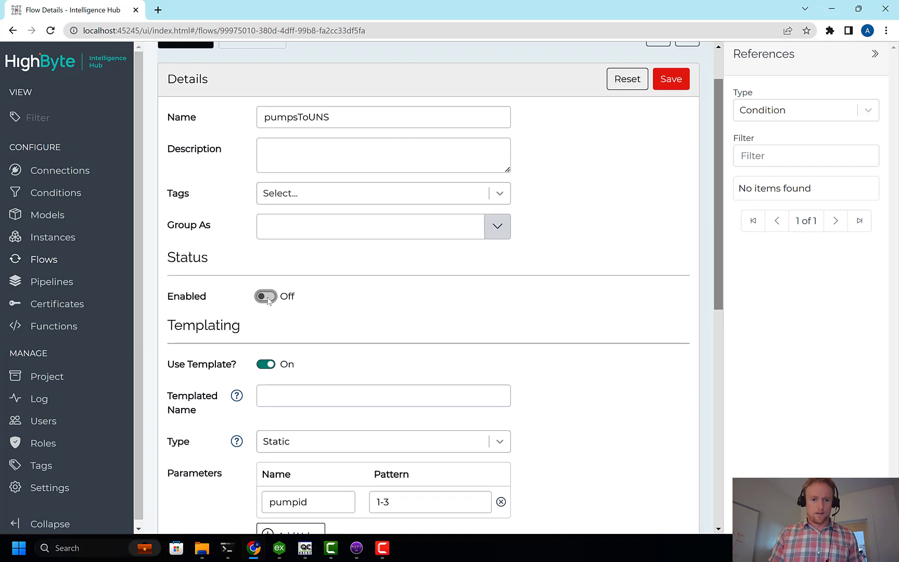
pyautogui.click(264, 296)
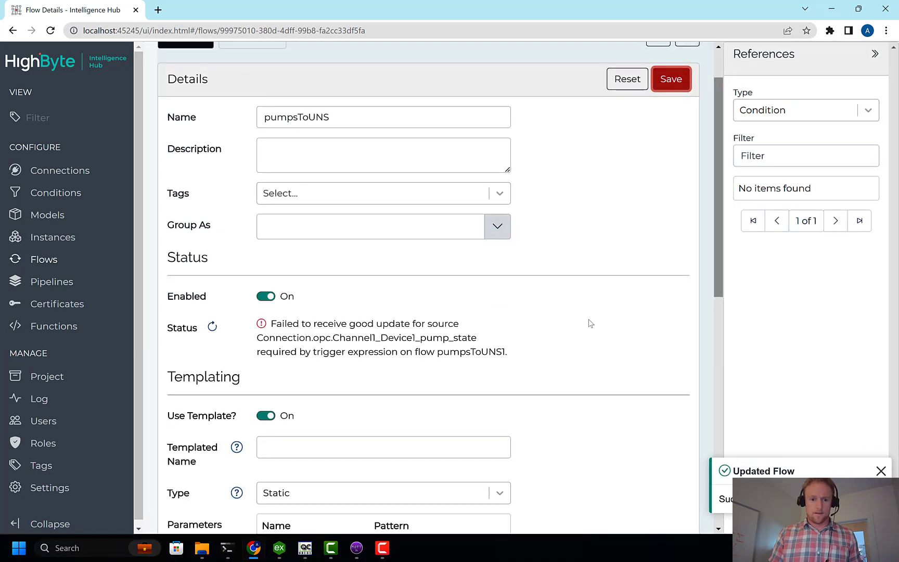
pyautogui.scroll(-3)
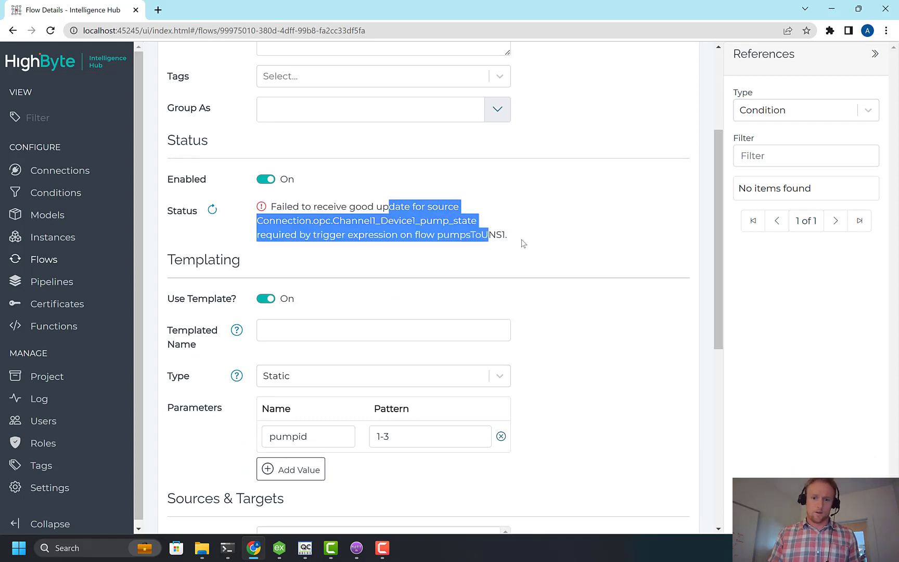
pyautogui.scroll(-3)
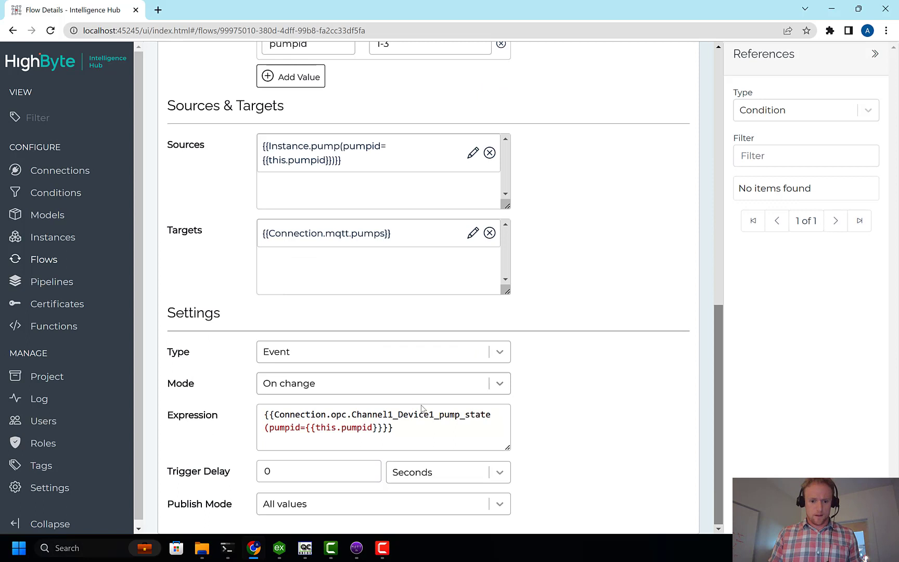
pyautogui.click(373, 427)
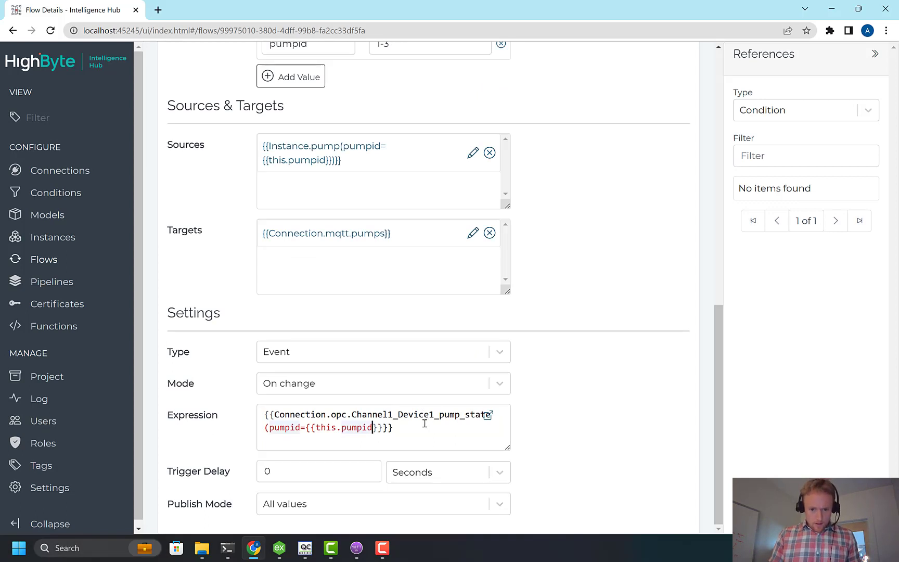
pyautogui.moveTo(433, 426)
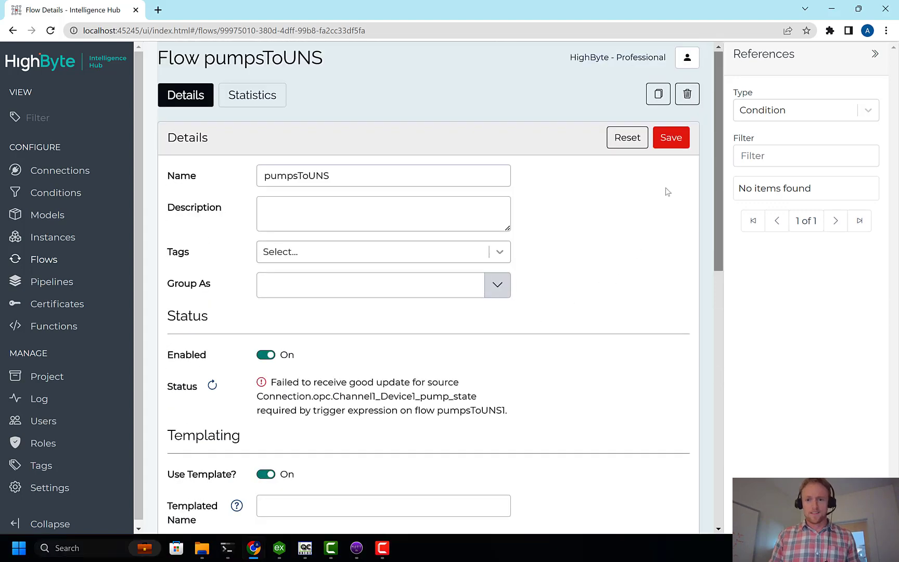
pyautogui.click(671, 137)
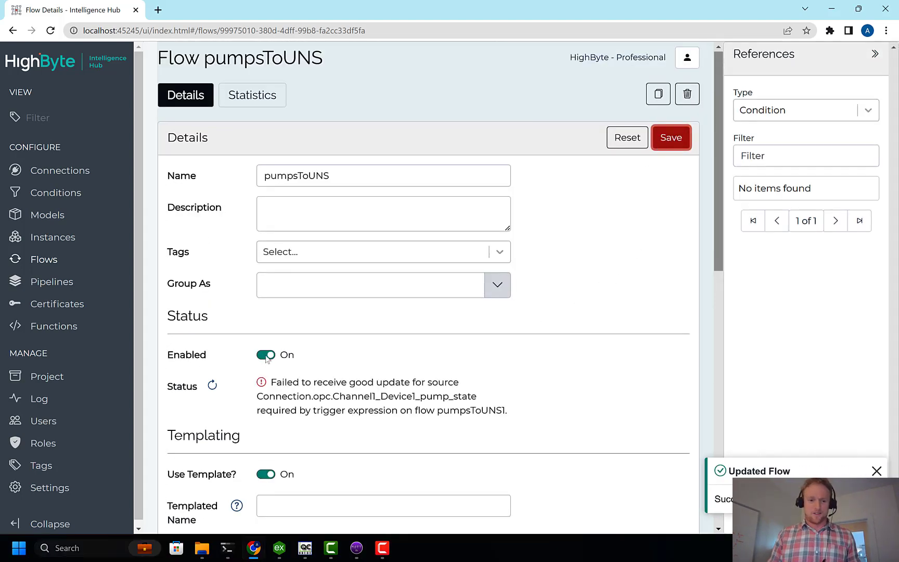
pyautogui.click(671, 137)
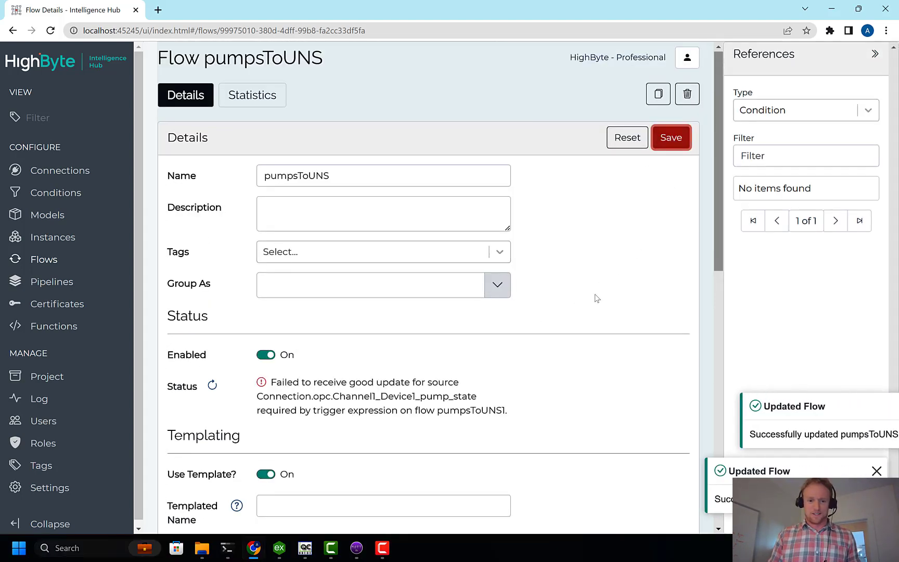
pyautogui.scroll(-3)
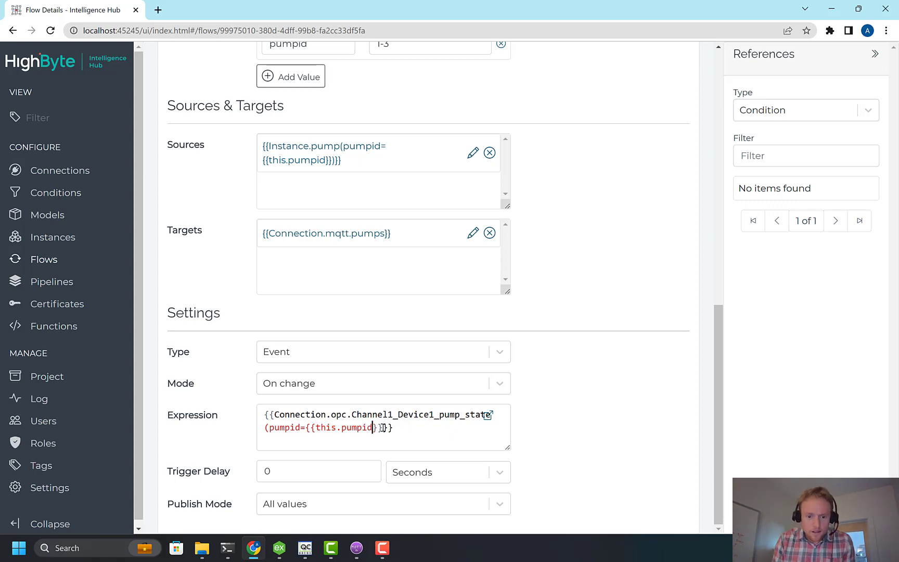
# Step: Review the Expression field and resave pumpsToUNS until its Status shows OK
pyautogui.scroll(-3)
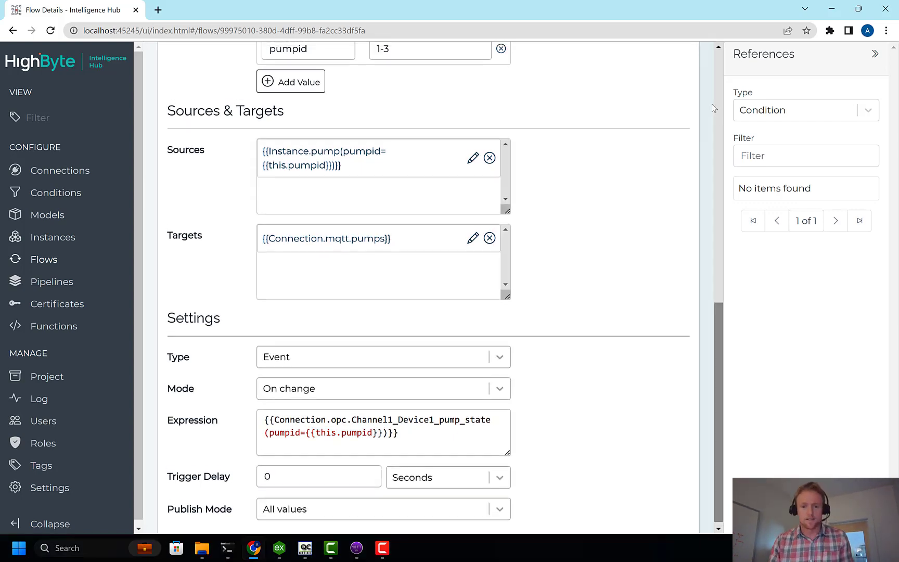
pyautogui.click(670, 96)
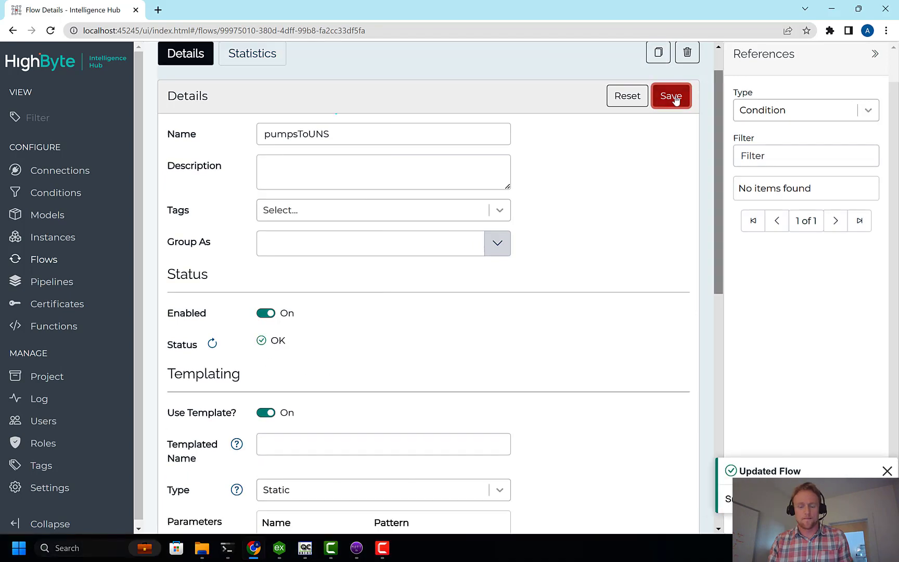
pyautogui.scroll(-3)
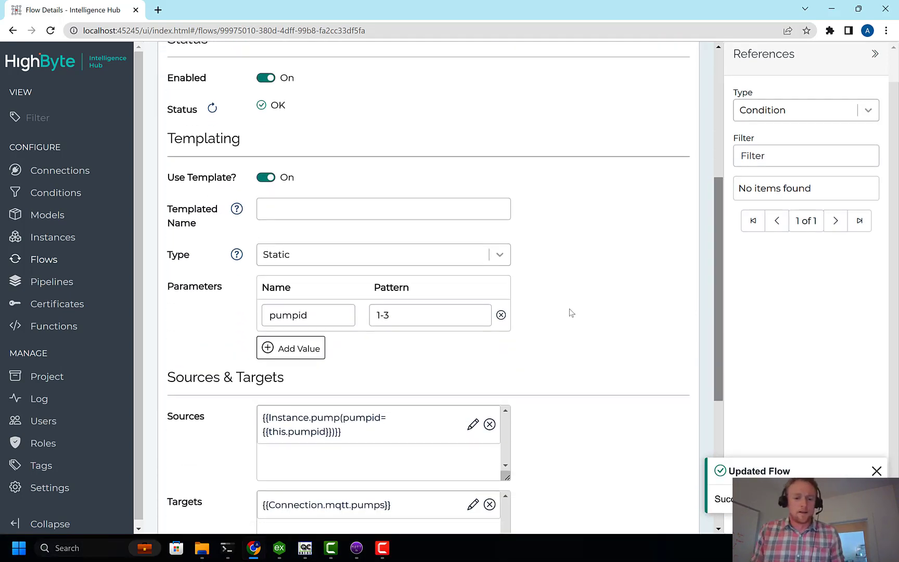
pyautogui.scroll(-3)
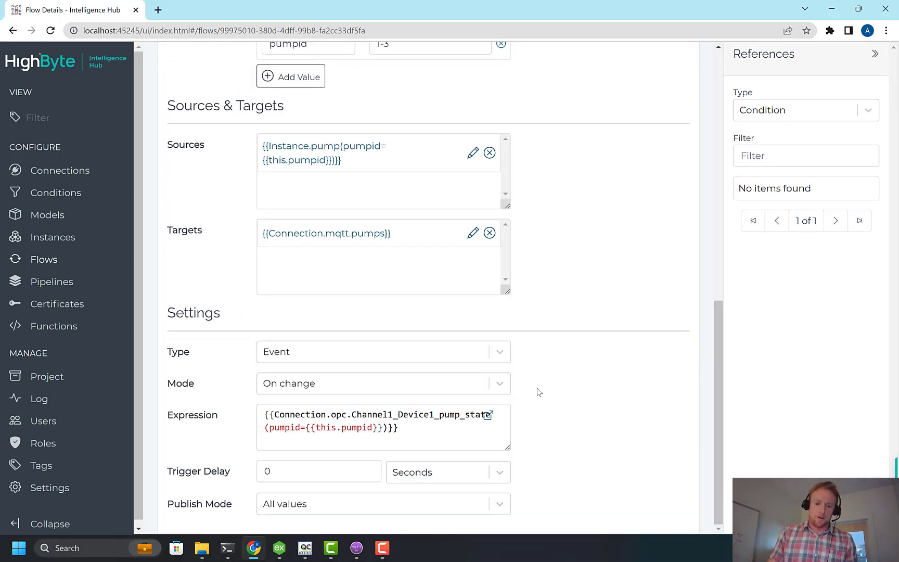
pyautogui.scroll(3)
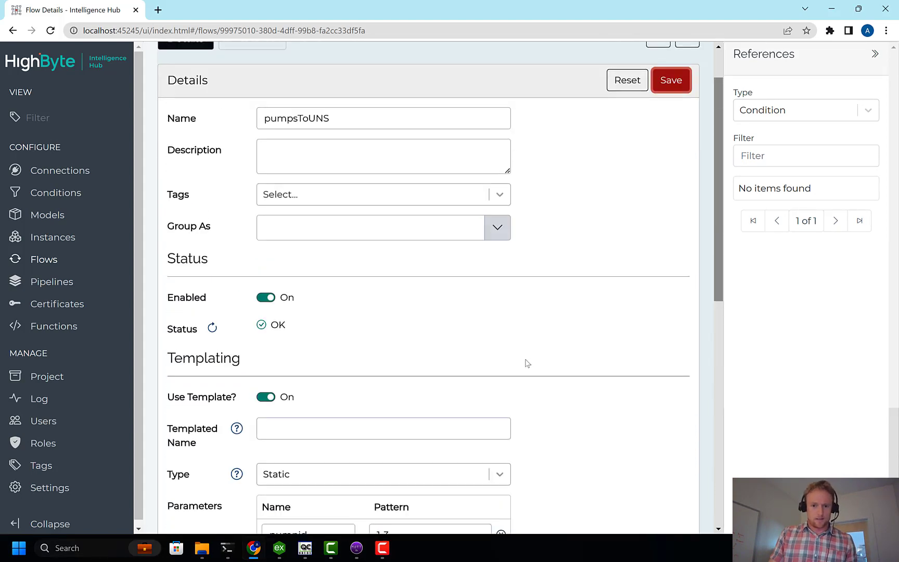
pyautogui.scroll(3)
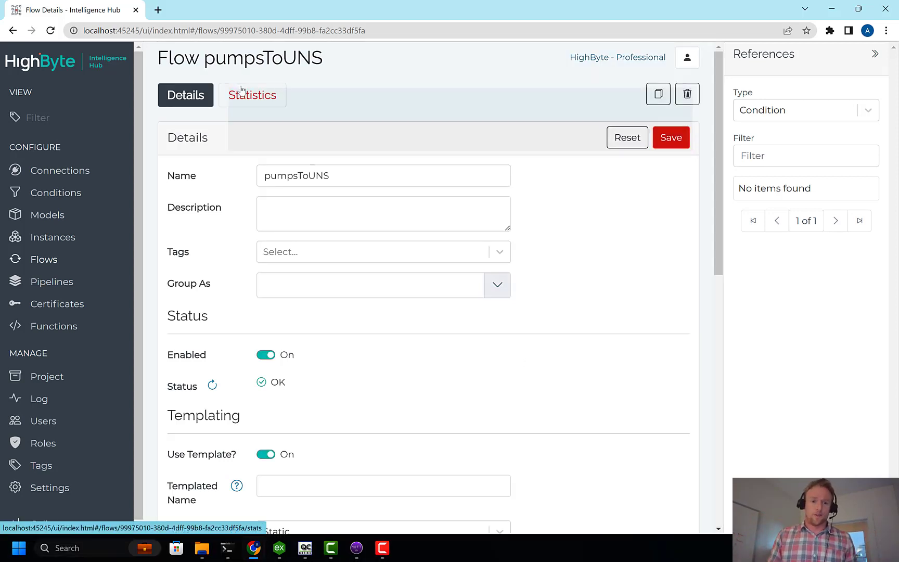
pyautogui.click(252, 94)
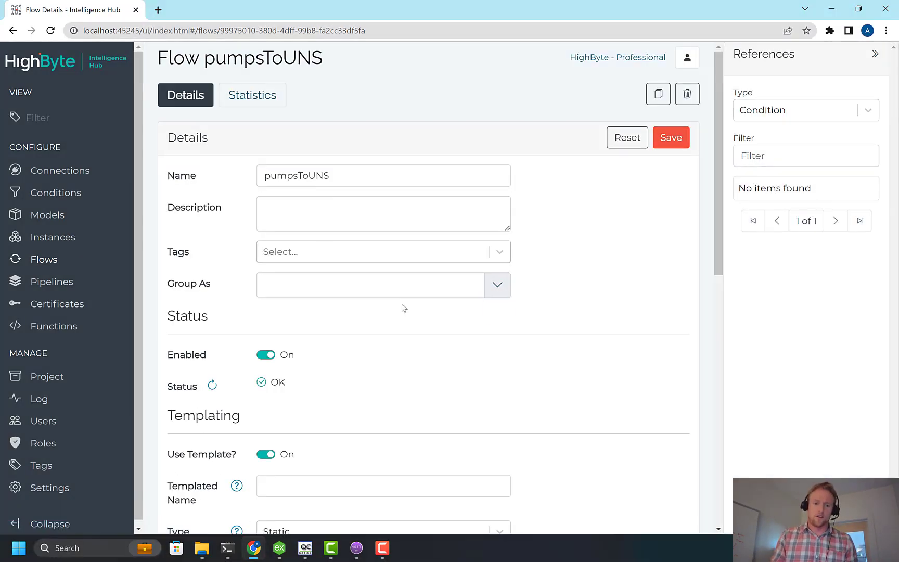
pyautogui.scroll(-3)
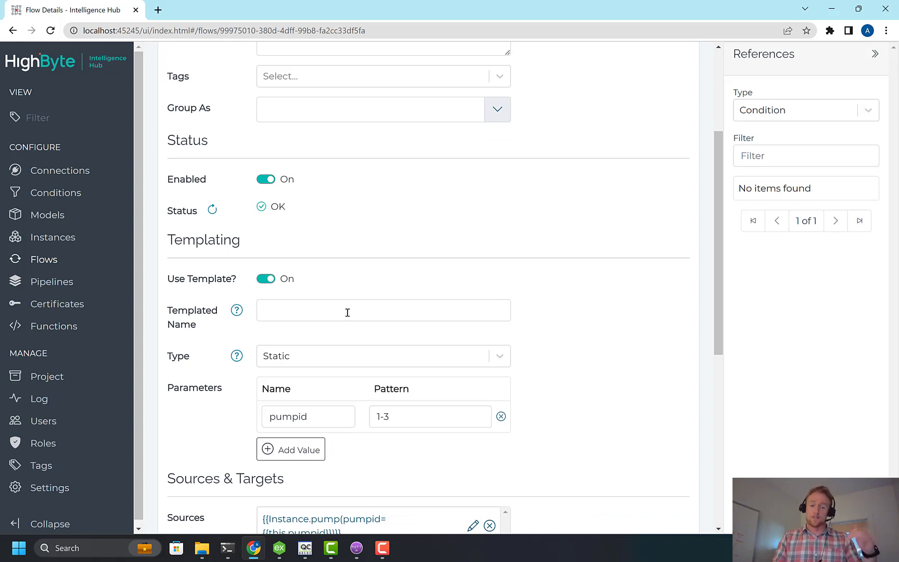
pyautogui.scroll(-3)
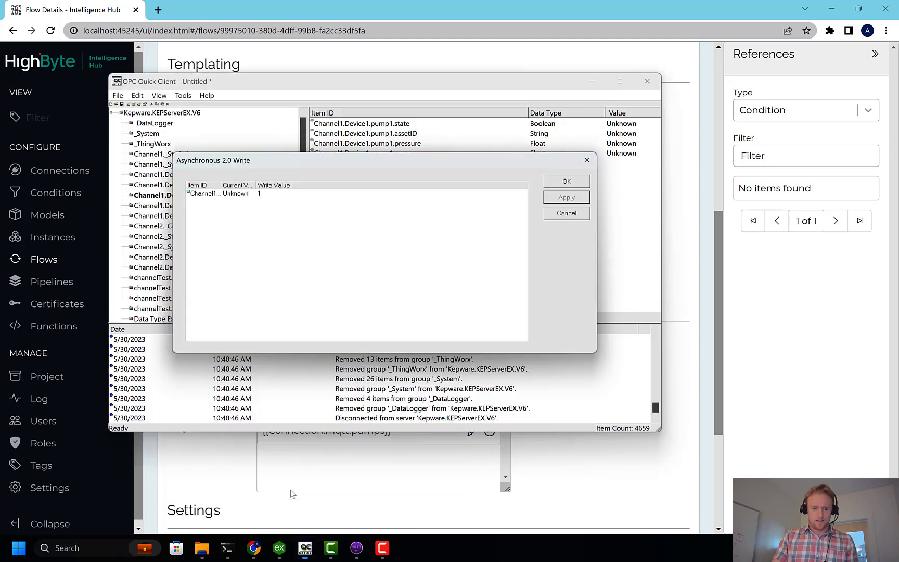
# Step: Write the value 1 to pump1's state tag and close OPC Quick Client
pyautogui.click(566, 212)
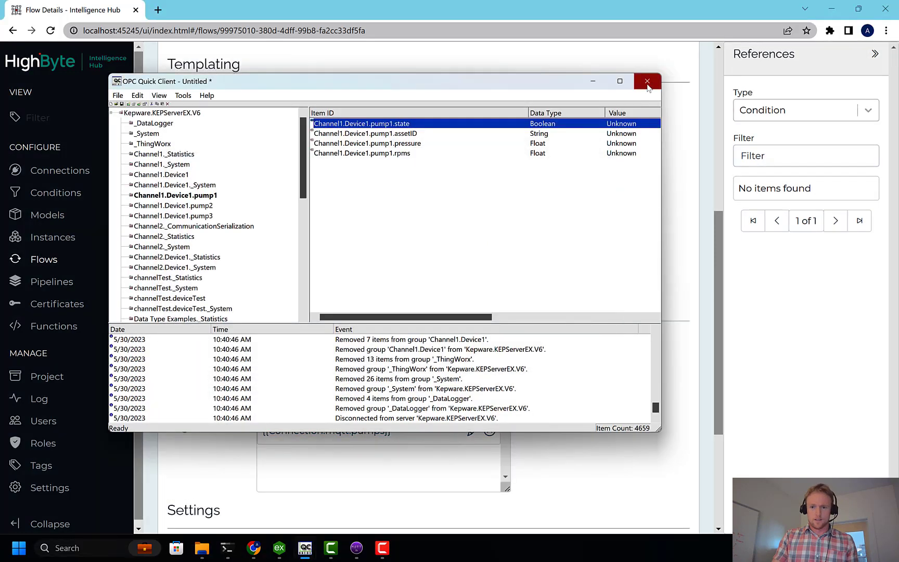
pyautogui.click(647, 81)
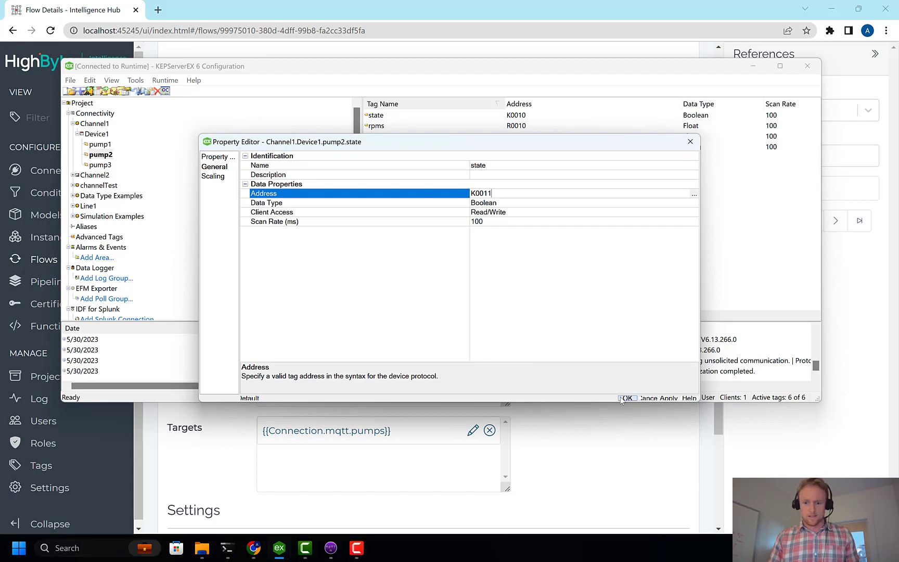
# Step: Confirm addresses K0011 for pump2's state tag and K0012 for pump3's
pyautogui.click(625, 398)
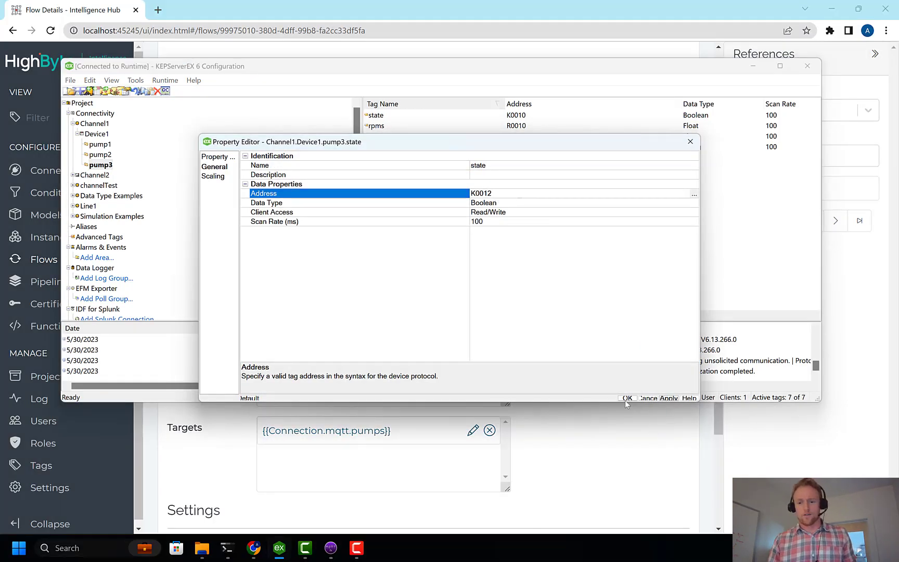
pyautogui.click(626, 397)
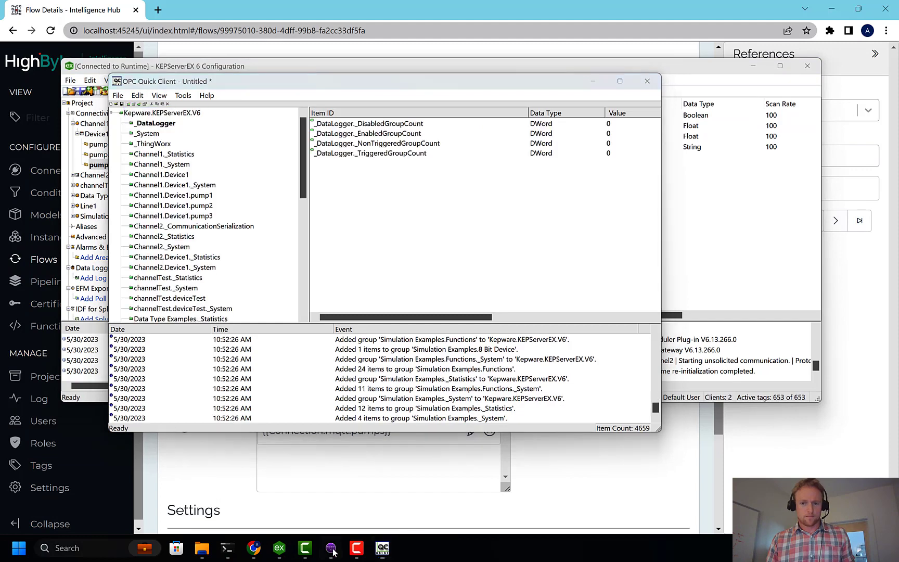
# Step: Clear the buffered pump topic messages in MQTT.fx via Clear Messages Buffer
pyautogui.click(330, 548)
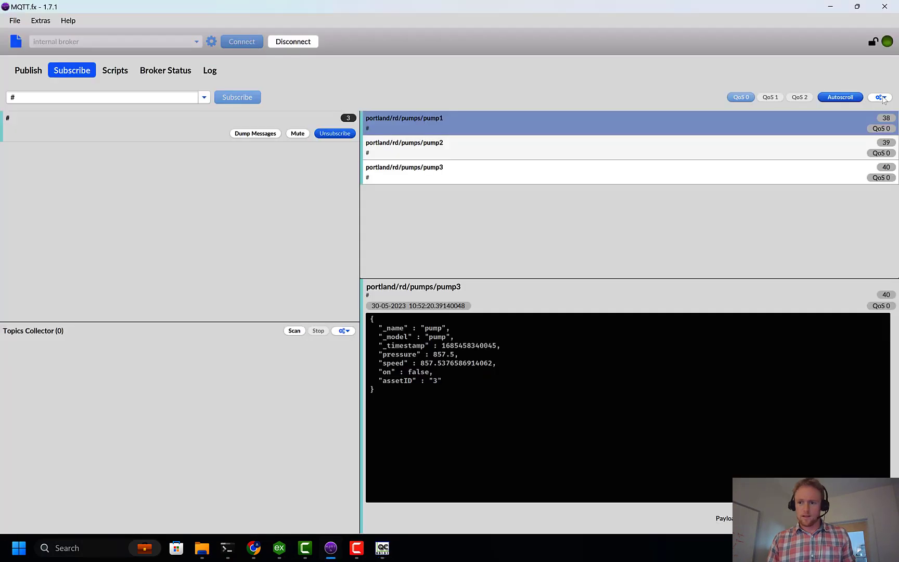
pyautogui.click(881, 97)
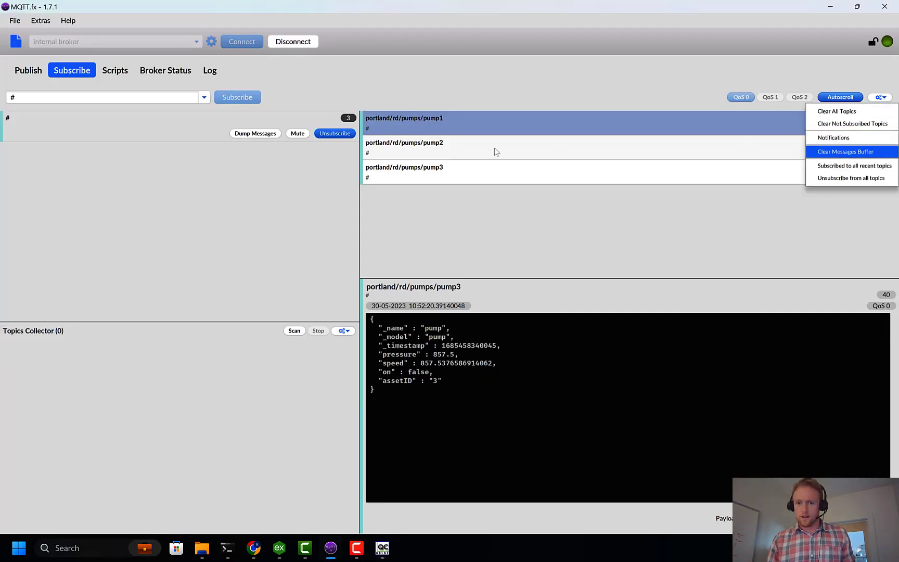
pyautogui.click(844, 151)
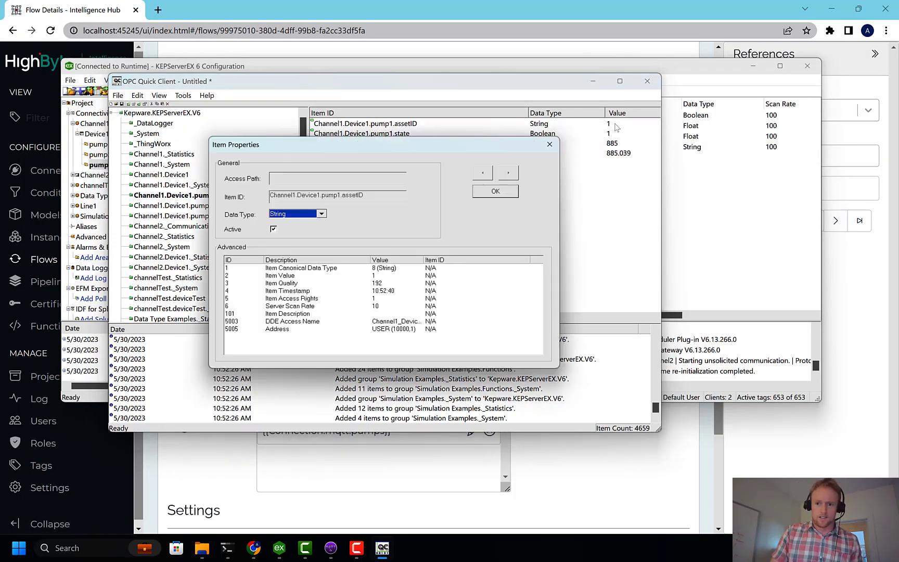
# Step: Write the value 0 to the pump1 assetID item with Asynchronous 2.0 Write
pyautogui.rightClick(361, 124)
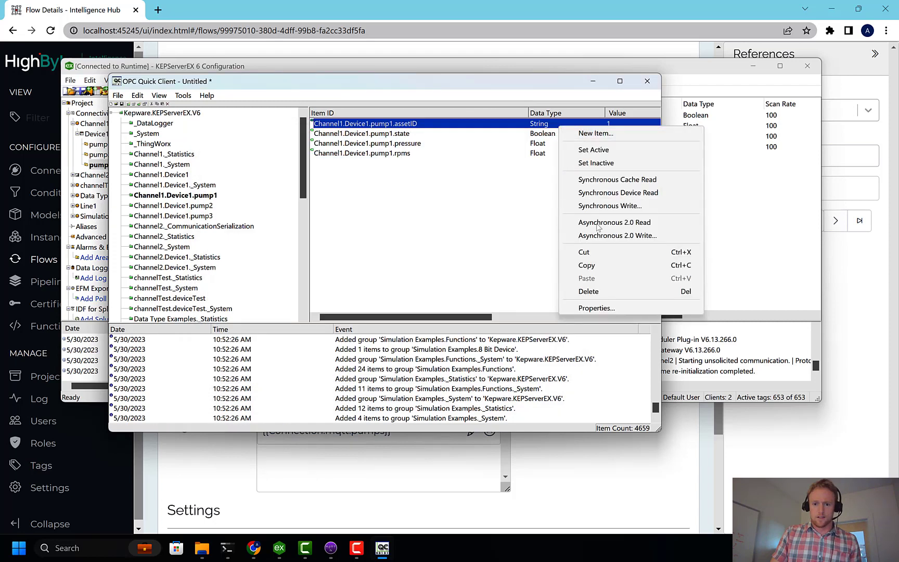
pyautogui.click(617, 235)
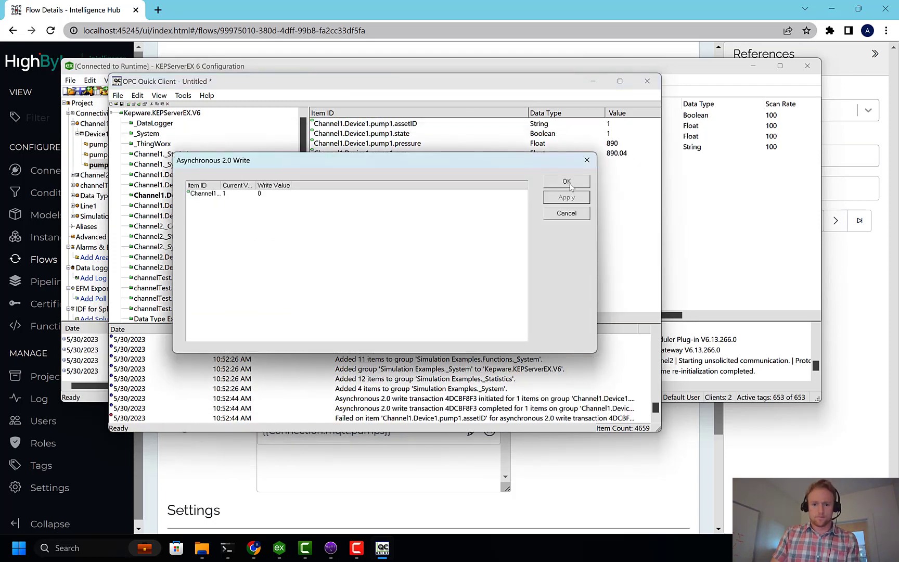
pyautogui.click(566, 181)
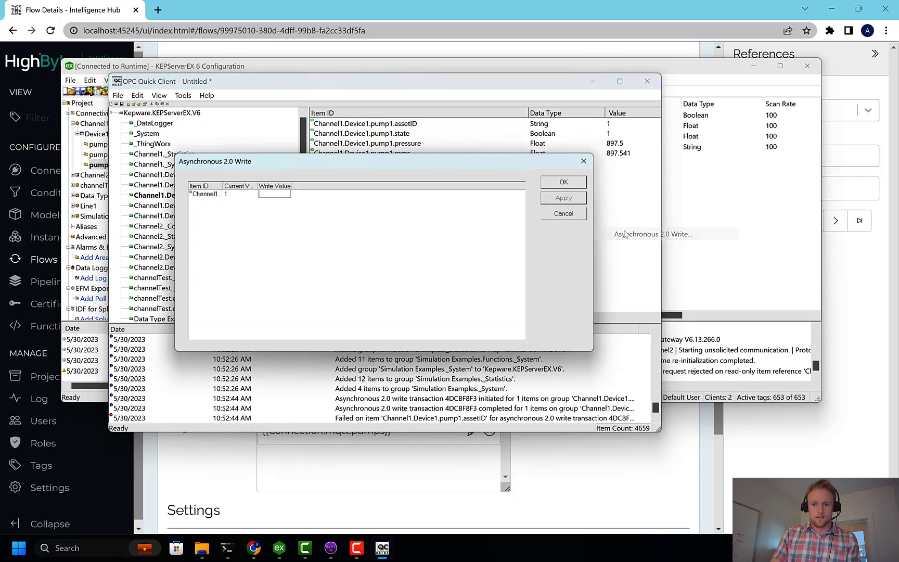
pyautogui.write('0')
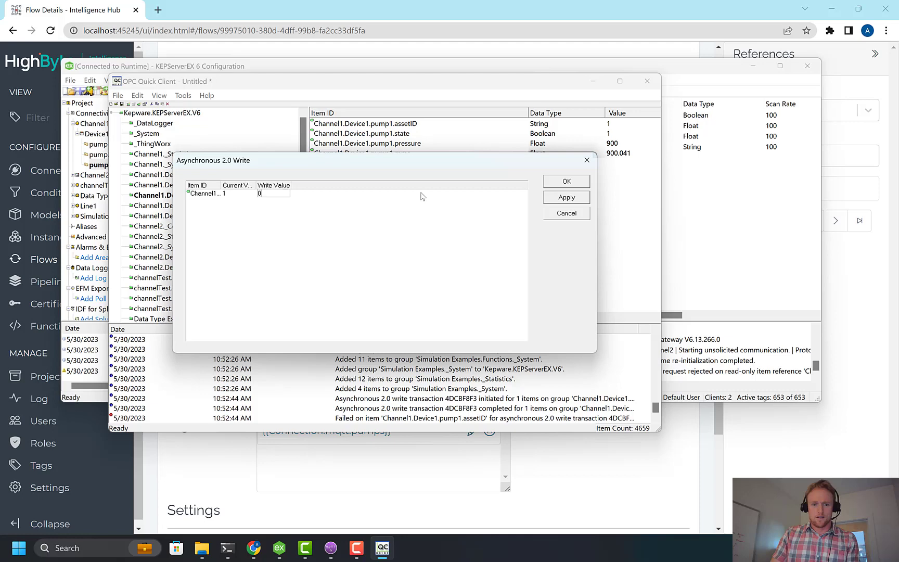
pyautogui.click(566, 197)
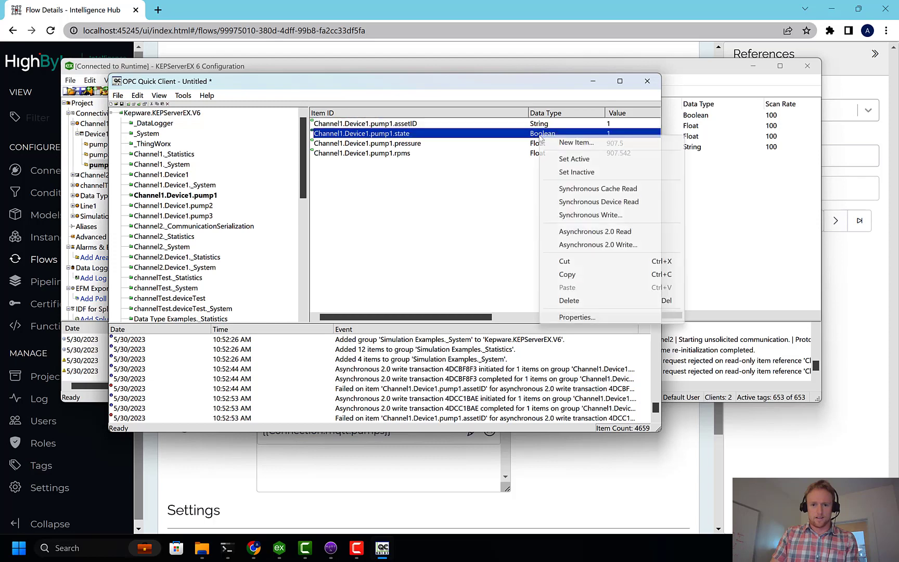
# Step: Write 0 to pump1's state tag so MQTT reports on false
pyautogui.click(597, 245)
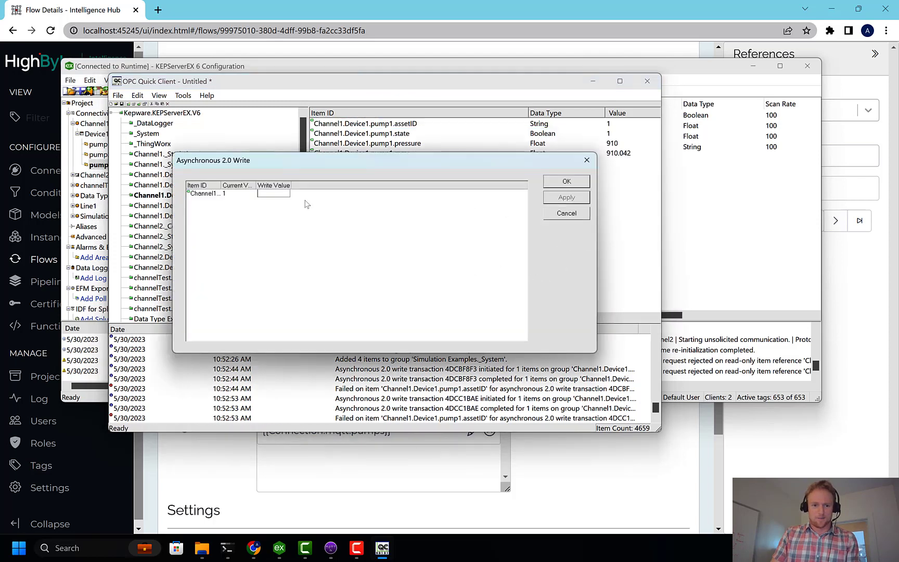
pyautogui.click(566, 198)
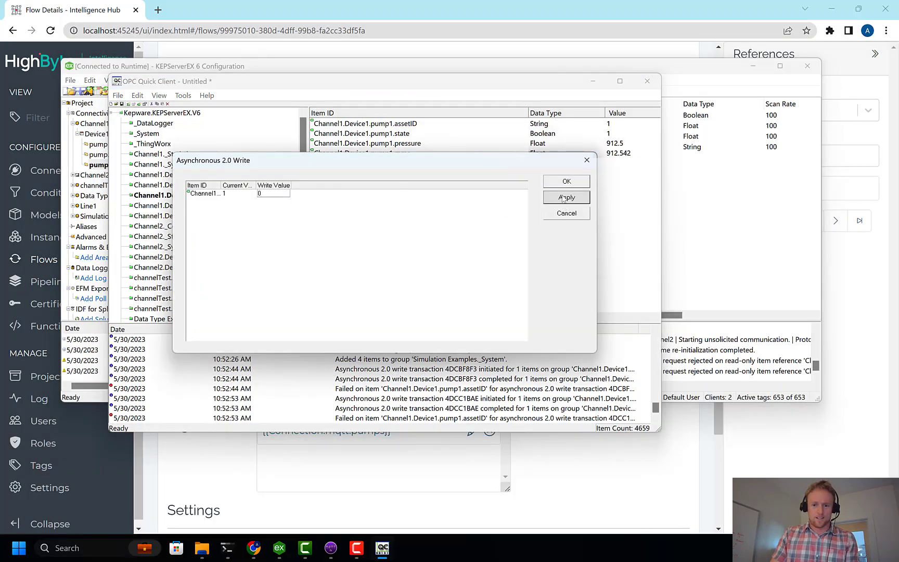
pyautogui.click(565, 181)
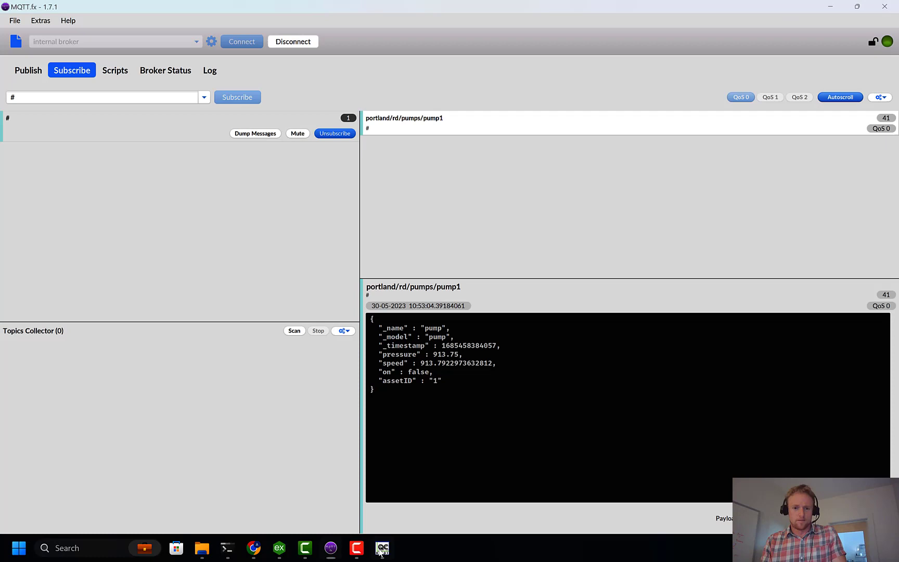
# Step: Write 1 to pump2's state tag, giving a pump2 on true MQTT message
pyautogui.click(382, 547)
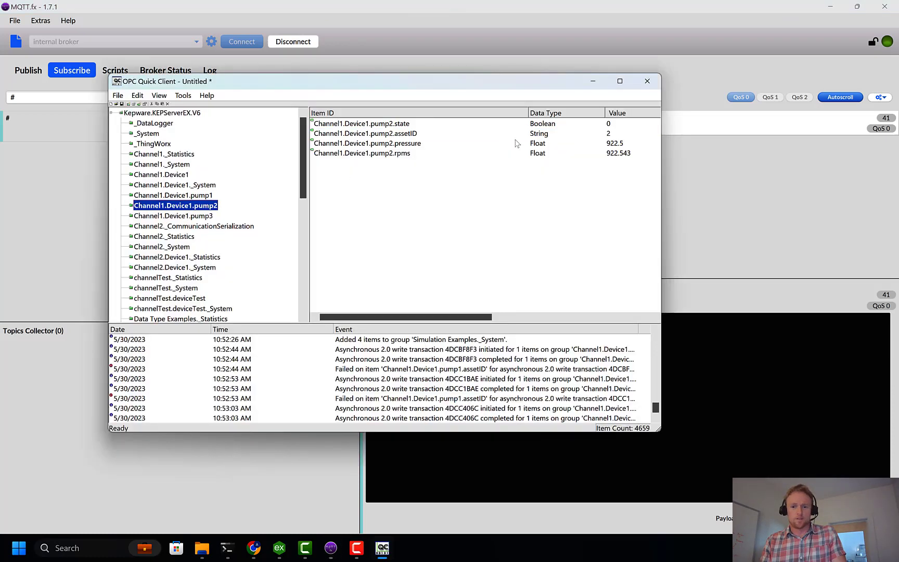
pyautogui.rightClick(361, 123)
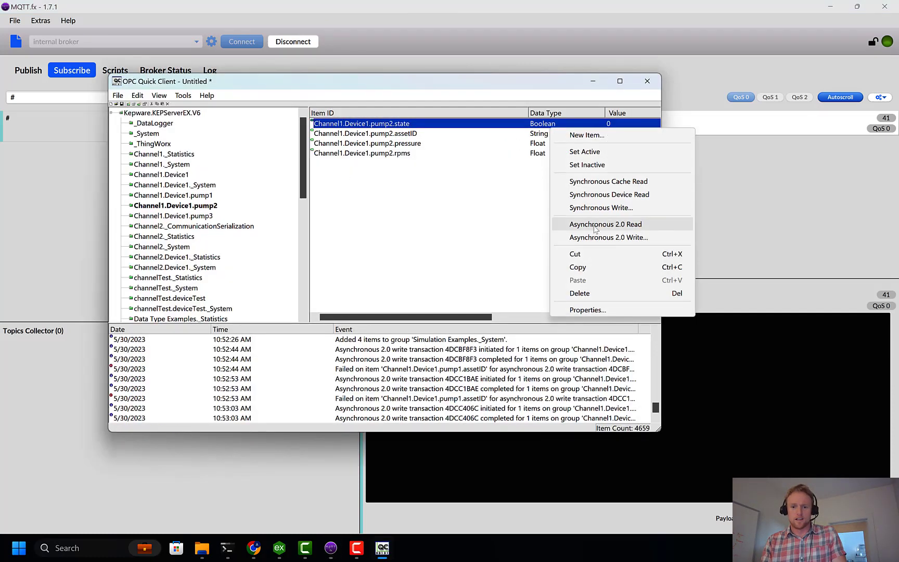
pyautogui.click(608, 237)
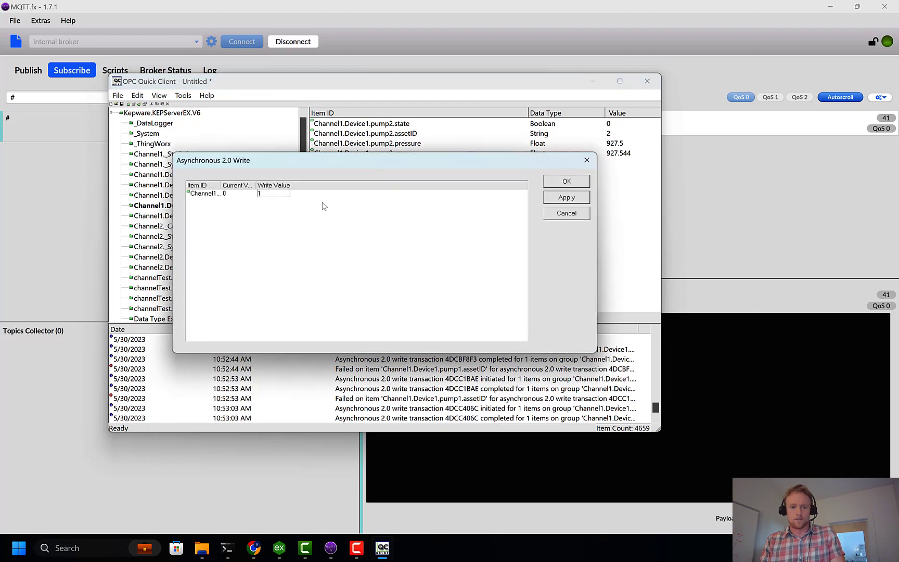
pyautogui.click(565, 181)
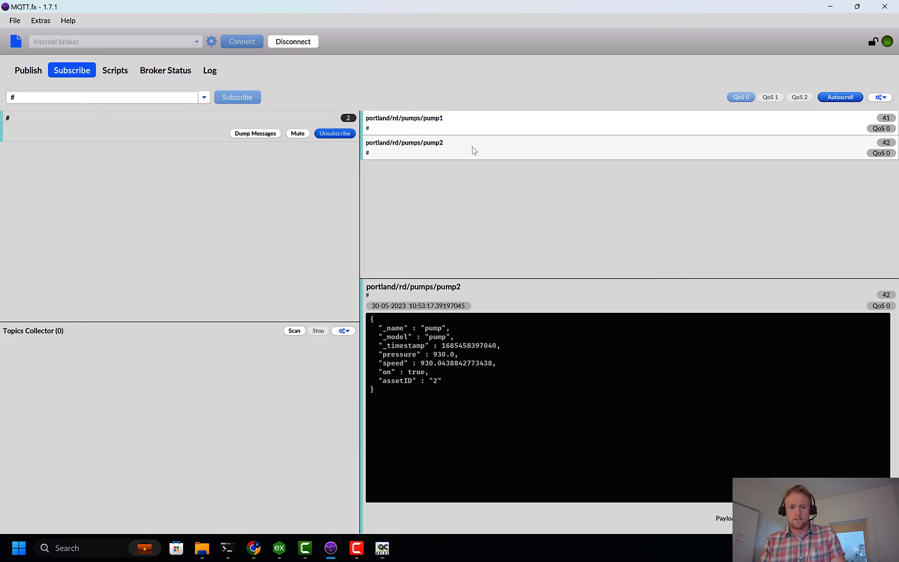
pyautogui.click(404, 147)
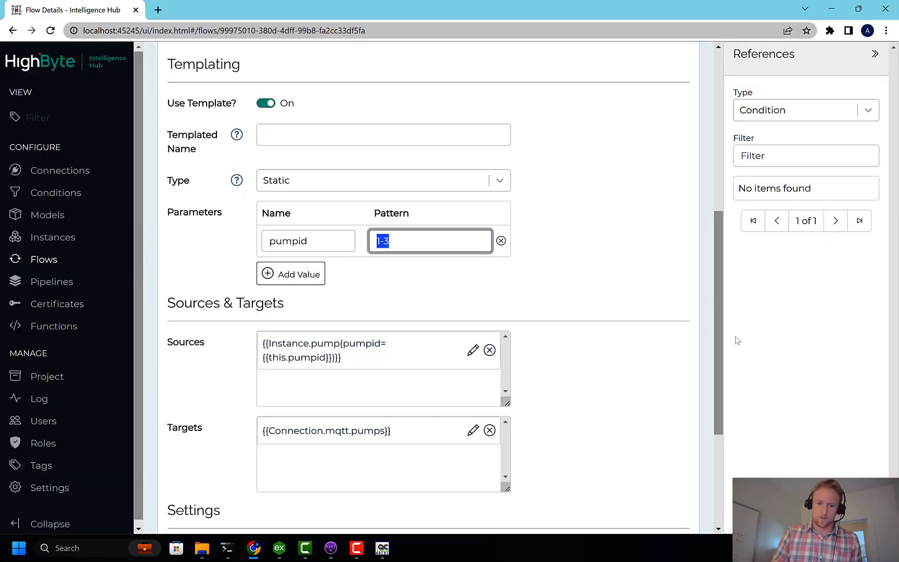
# Step: Change the pumpsToUNS flow's pumpid Pattern field from 1-3 to 1-5
pyautogui.scroll(-3)
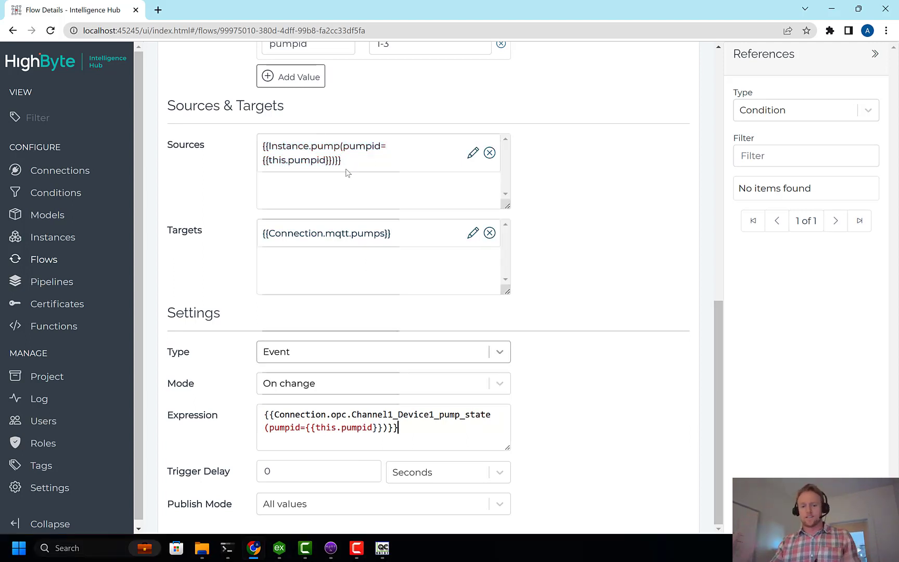
pyautogui.click(318, 470)
pyautogui.write('5')
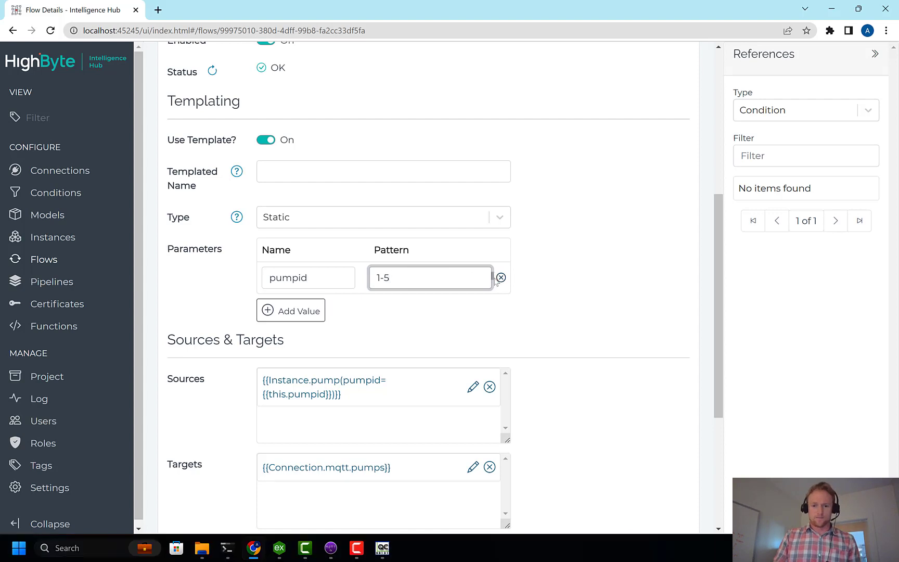
pyautogui.moveTo(500, 277)
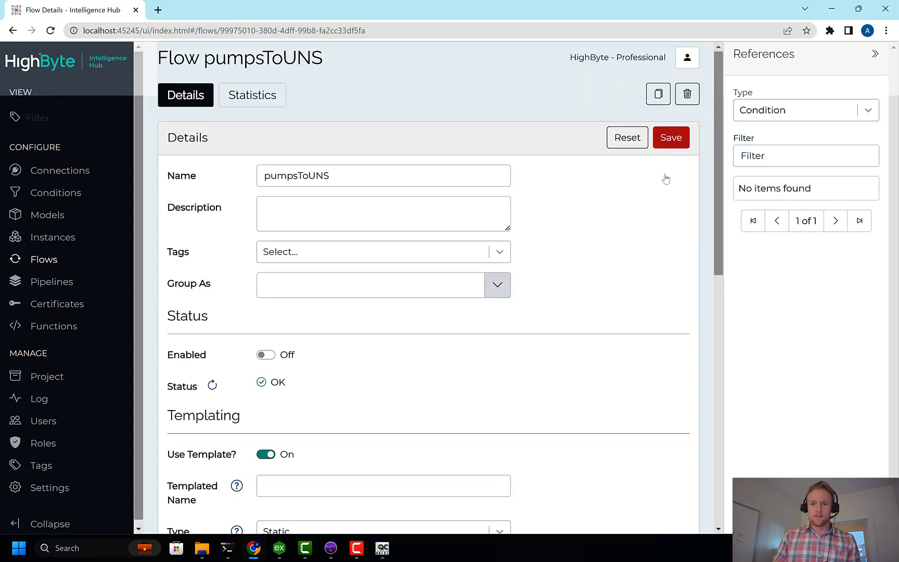
# Step: Save the flow, delete pumpid, set templating to Dynamic with Input references
pyautogui.click(670, 136)
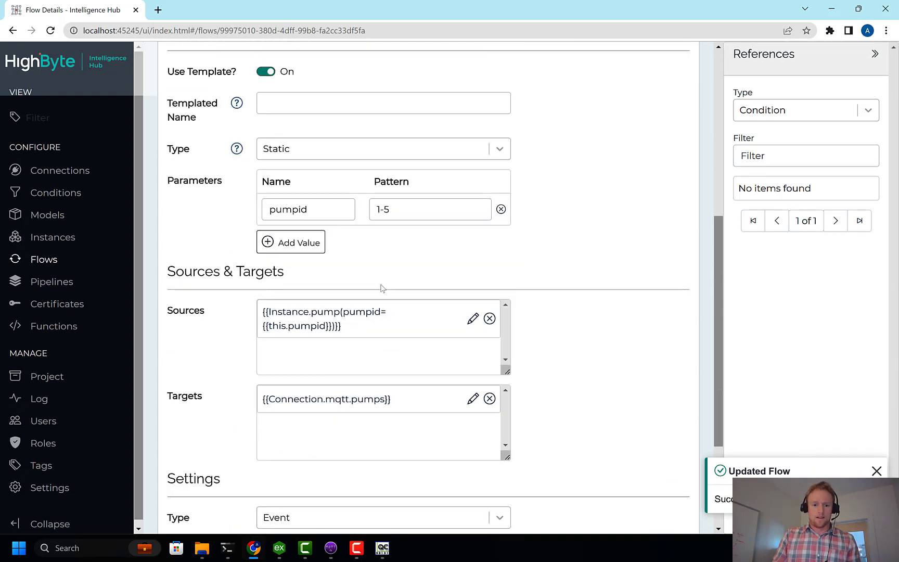
pyautogui.click(499, 209)
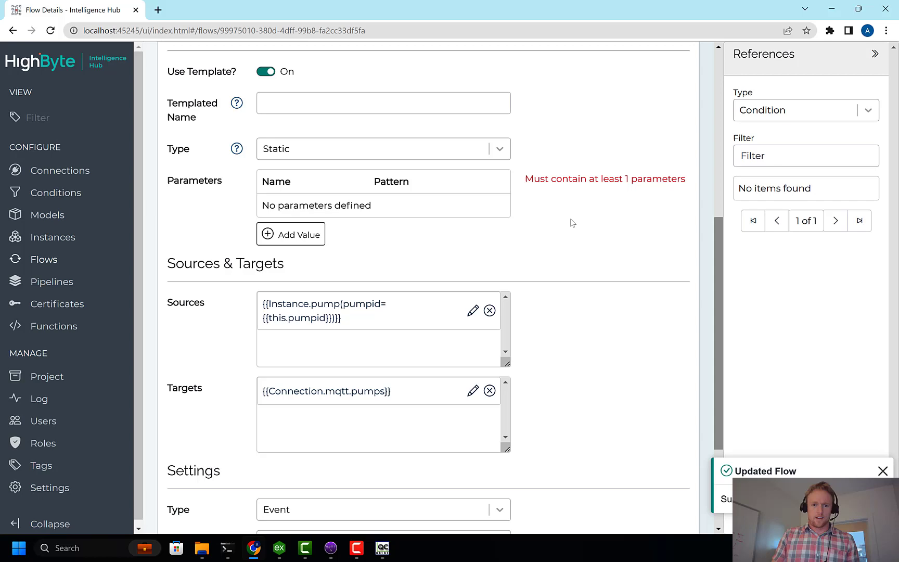
pyautogui.click(382, 265)
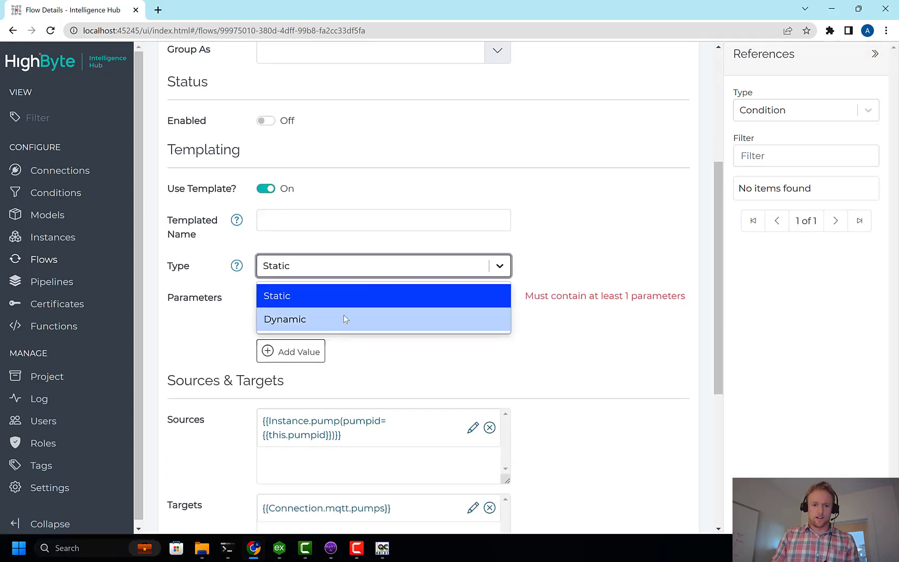
pyautogui.click(285, 319)
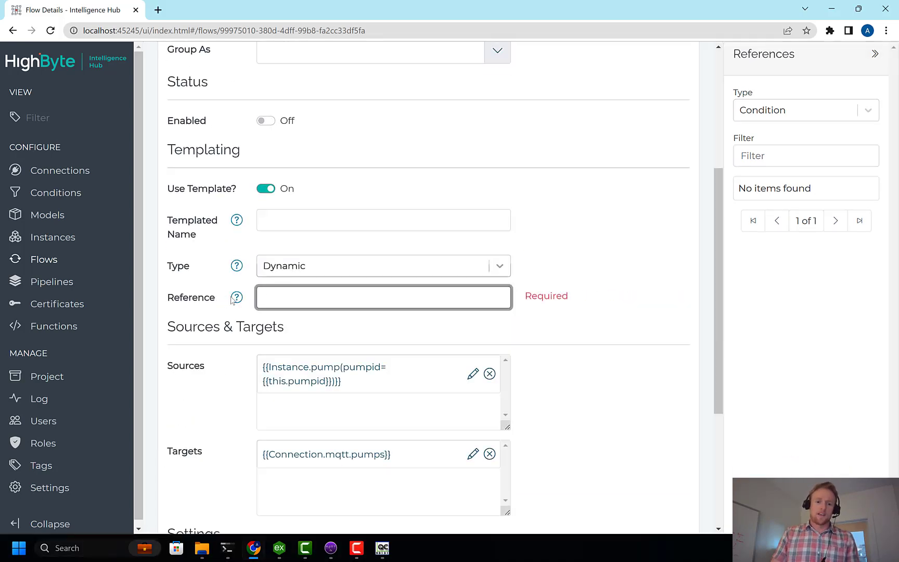
pyautogui.click(805, 109)
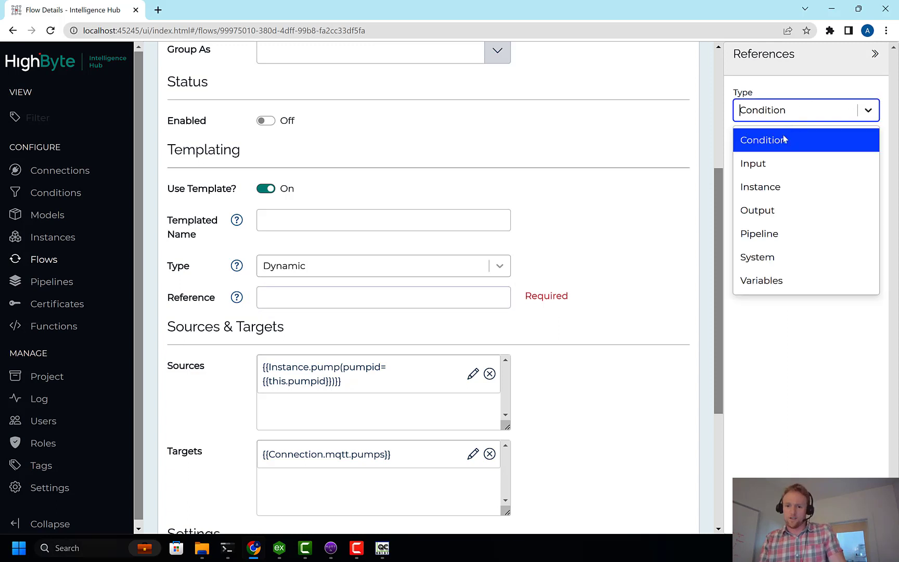
pyautogui.click(753, 164)
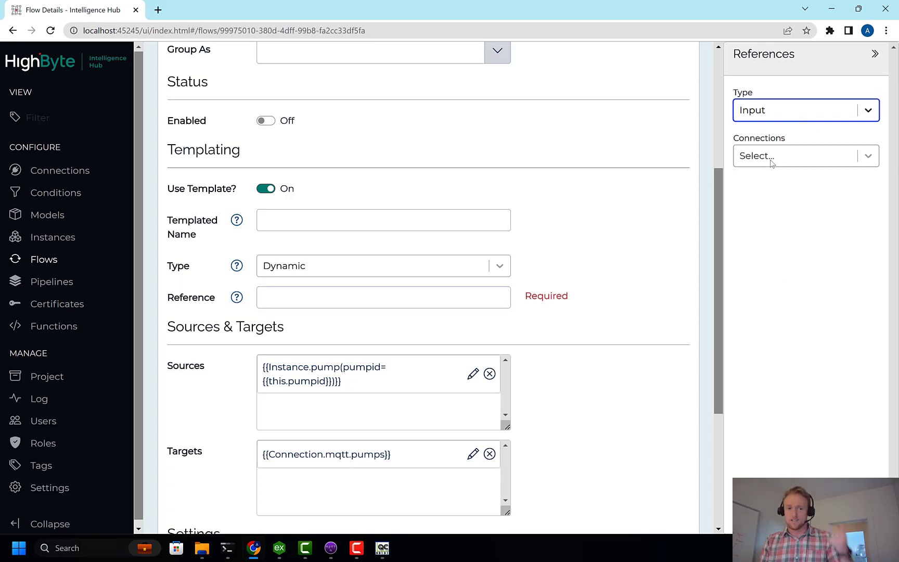
pyautogui.moveTo(627, 313)
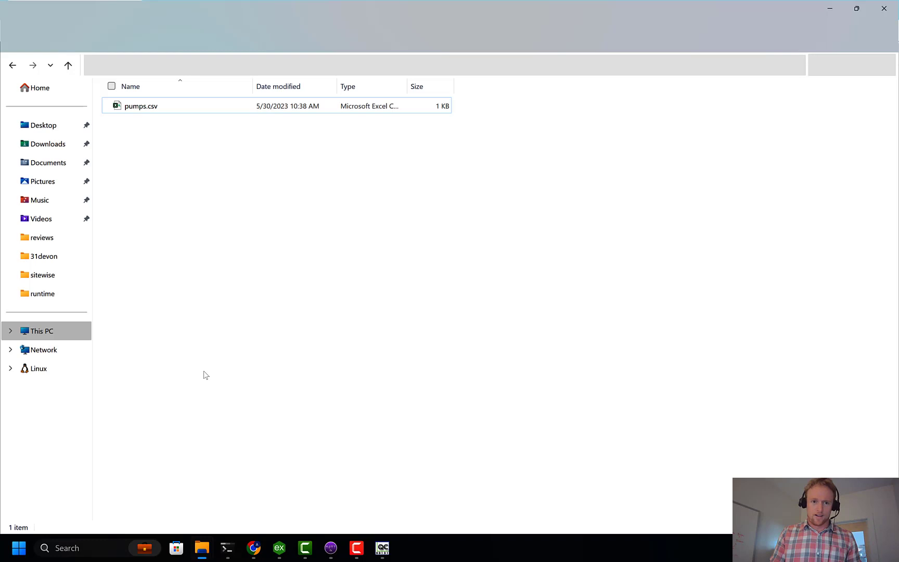
# Step: Open pumps.csv in WordPad to view pumpid, name and area for pumps 1–3
pyautogui.rightClick(141, 106)
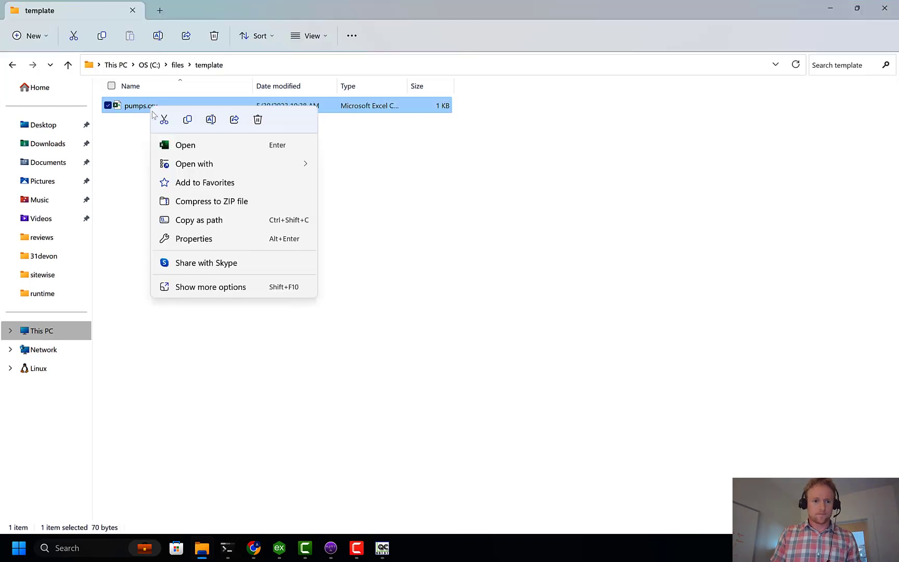
pyautogui.click(194, 164)
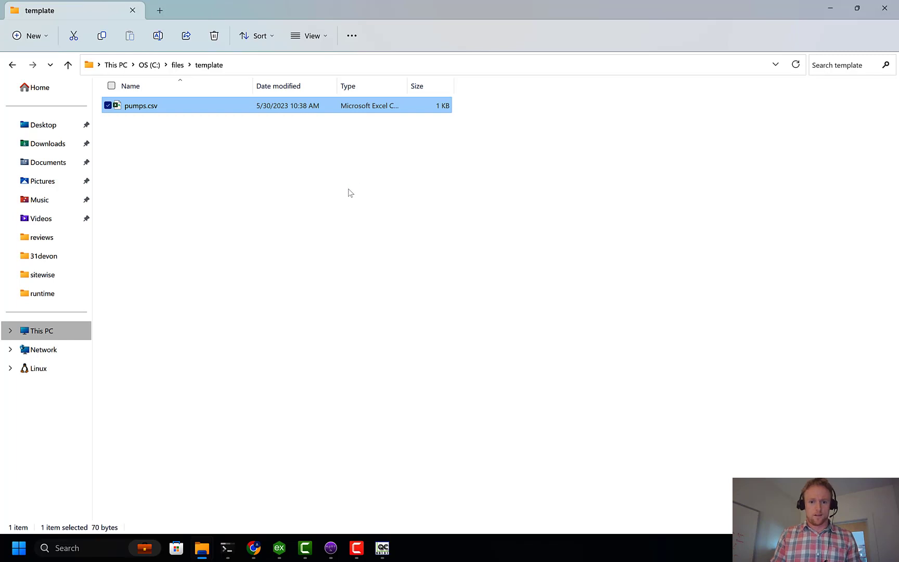
pyautogui.doubleClick(140, 106)
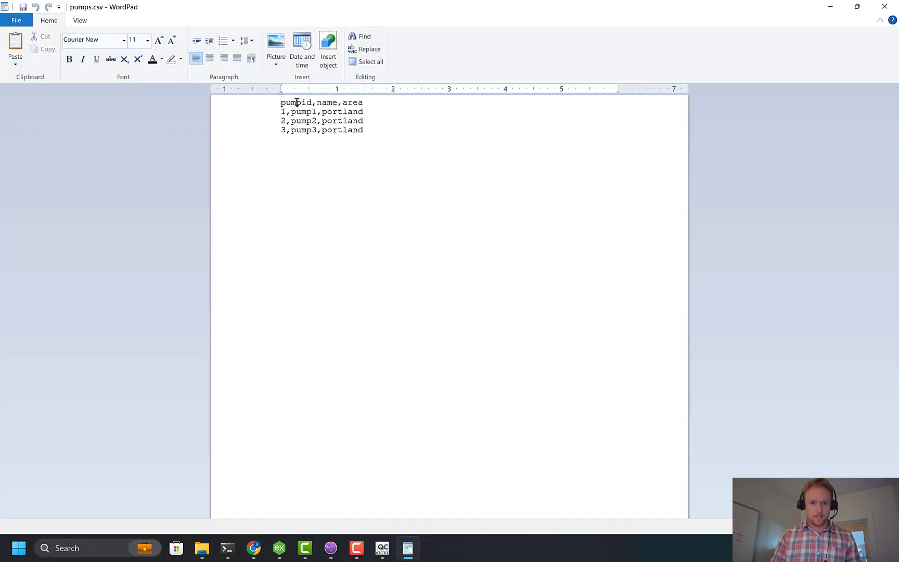
pyautogui.doubleClick(295, 103)
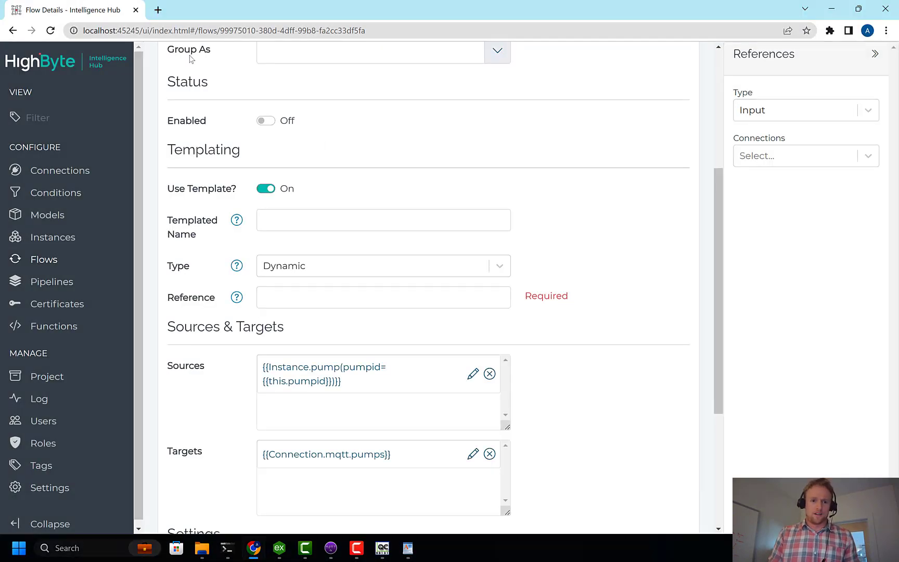
# Step: Create CSV connection csvTemplate with File Directory C:\files\template
pyautogui.click(61, 170)
pyautogui.write('CS')
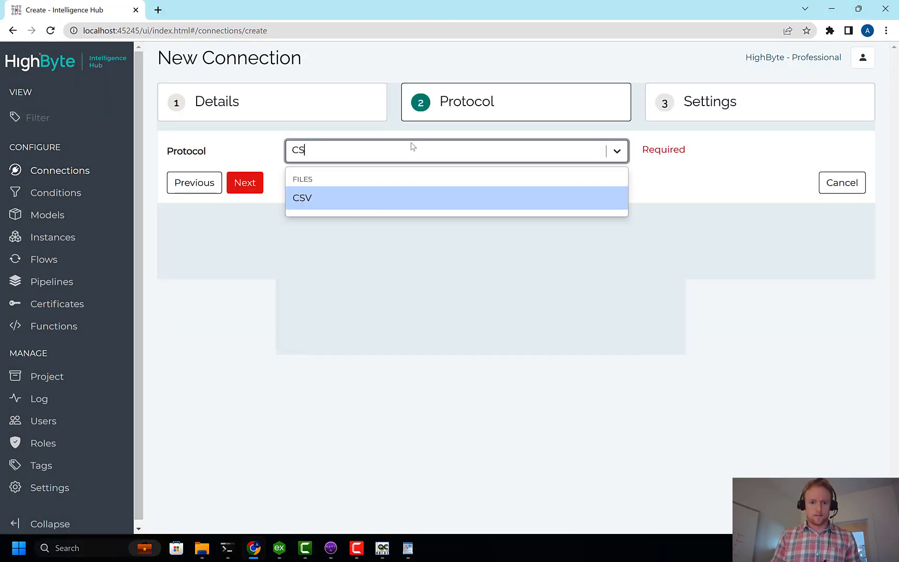
pyautogui.click(302, 198)
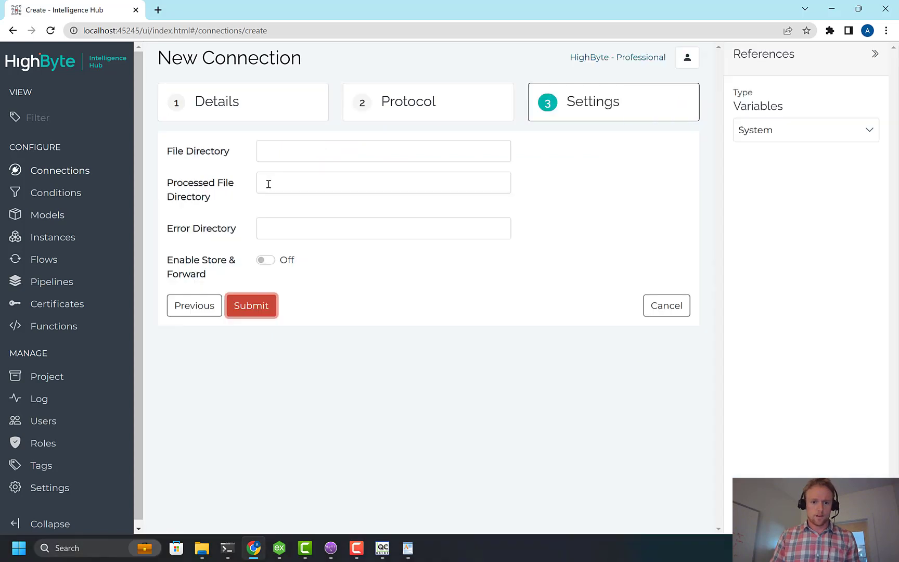
pyautogui.write('C:\\')
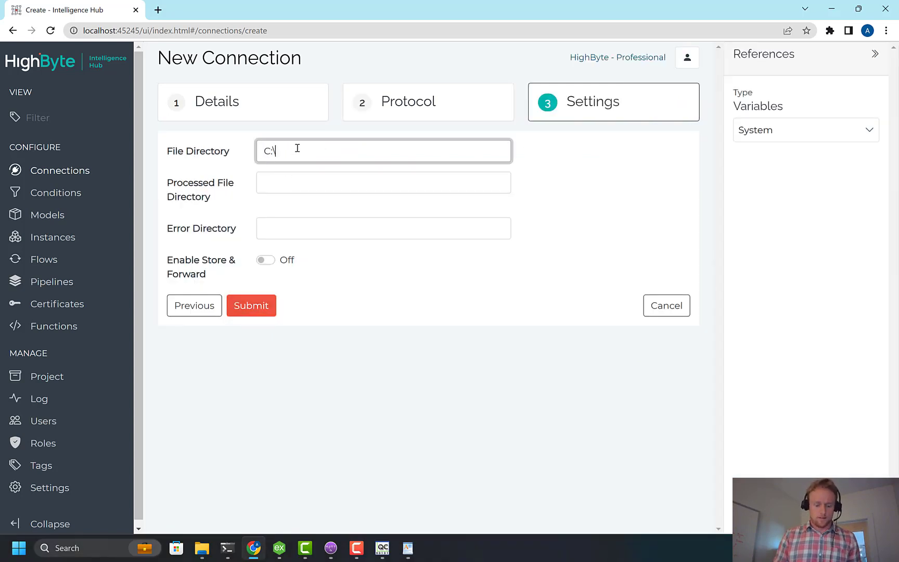
pyautogui.write('files\\')
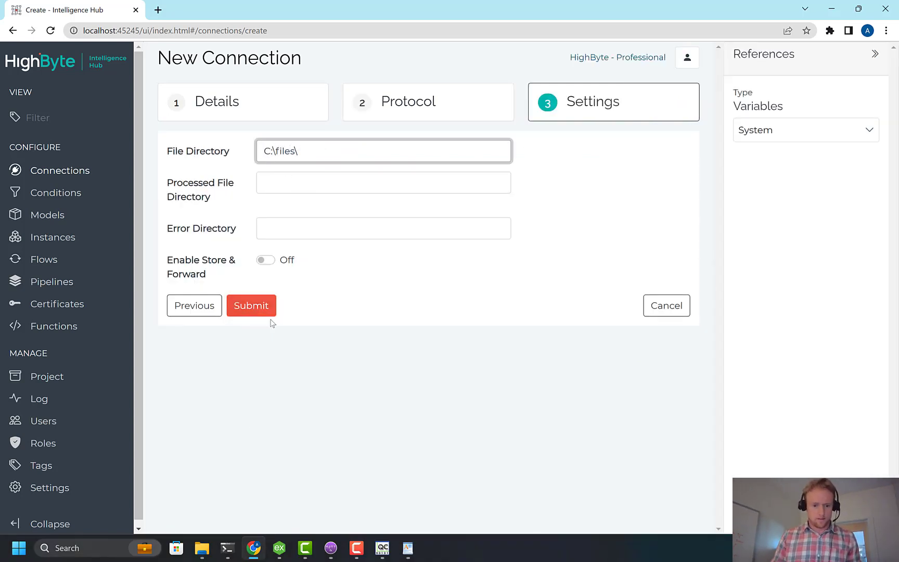
pyautogui.write('template')
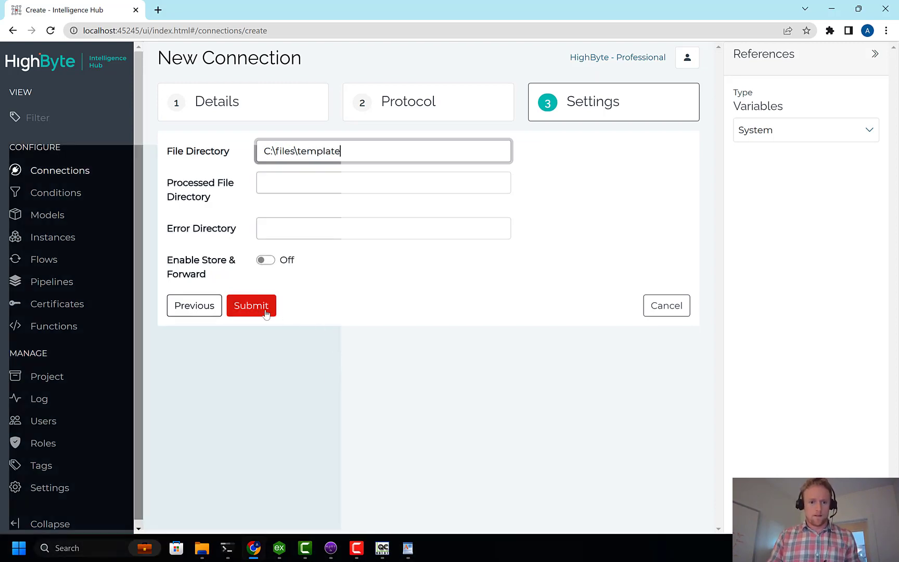
pyautogui.click(251, 305)
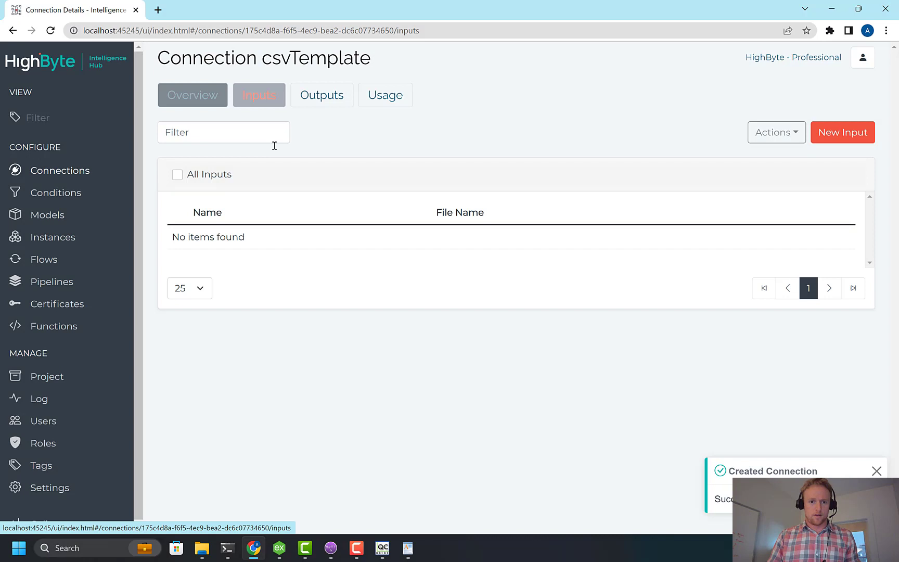
# Step: Add an input named pumpTemplate to the csvTemplate connection
pyautogui.click(842, 133)
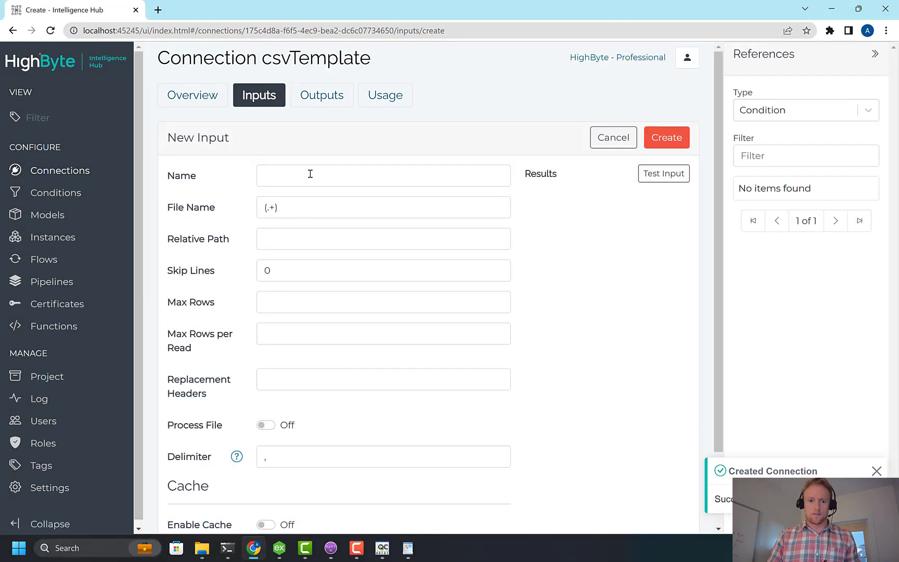
pyautogui.write('pumpT')
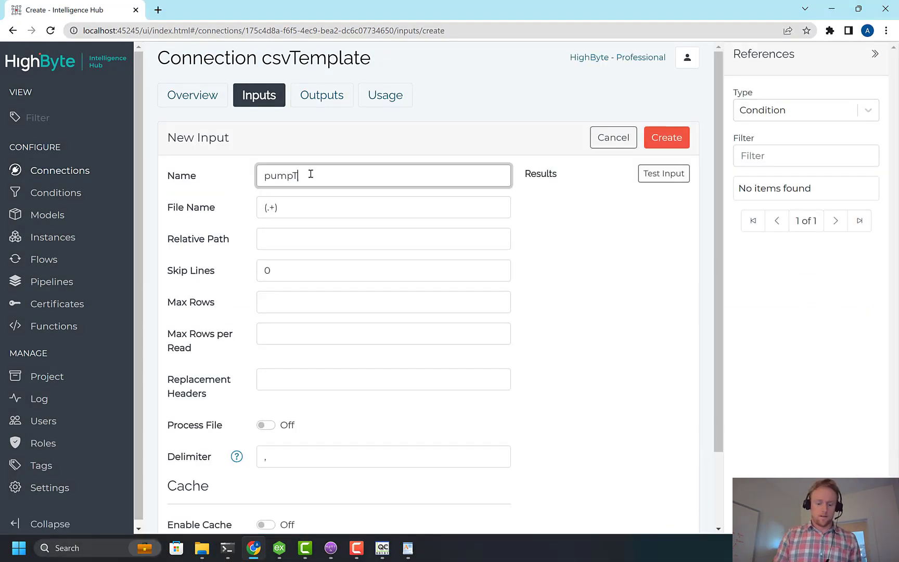
pyautogui.write('emplate')
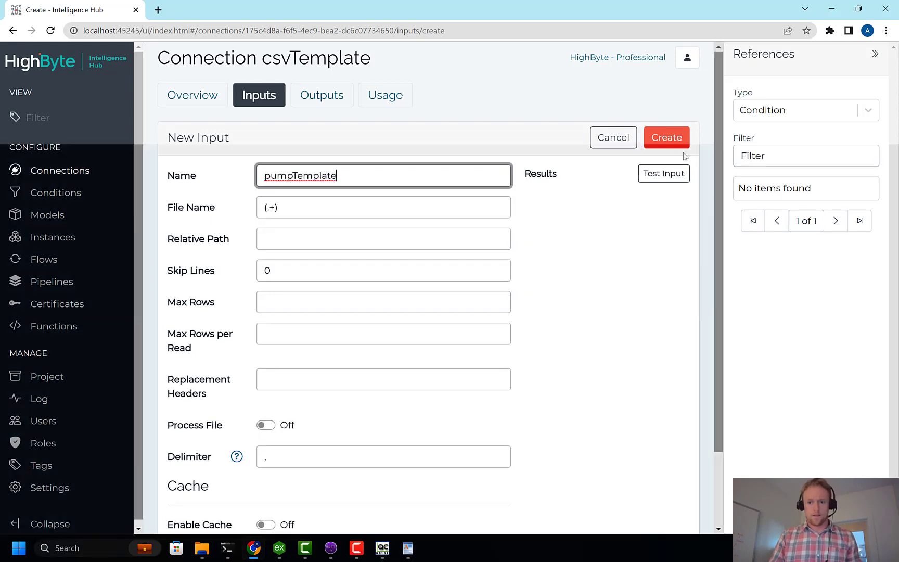
pyautogui.click(665, 137)
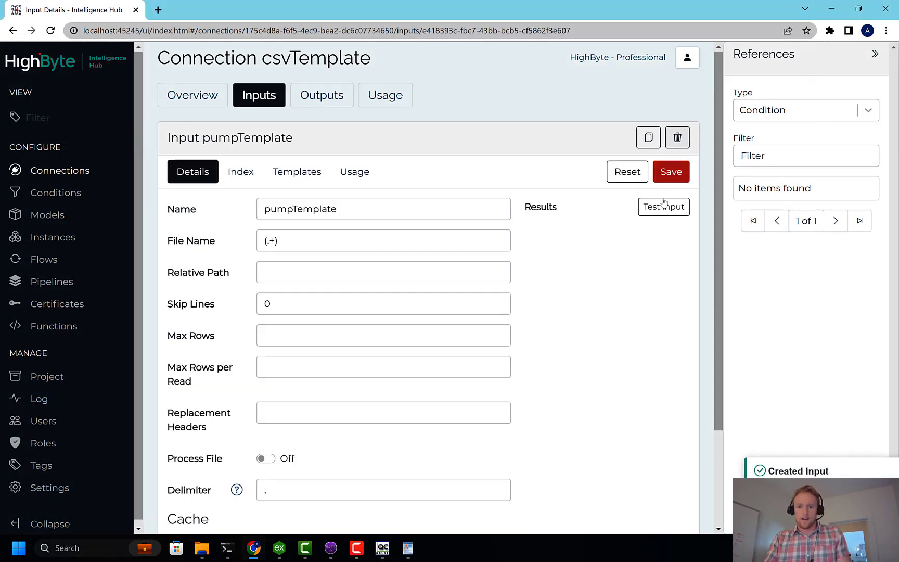
# Step: Test-read pumpTemplate and inspect results showing pumpid 1–3 in area portland
pyautogui.click(663, 207)
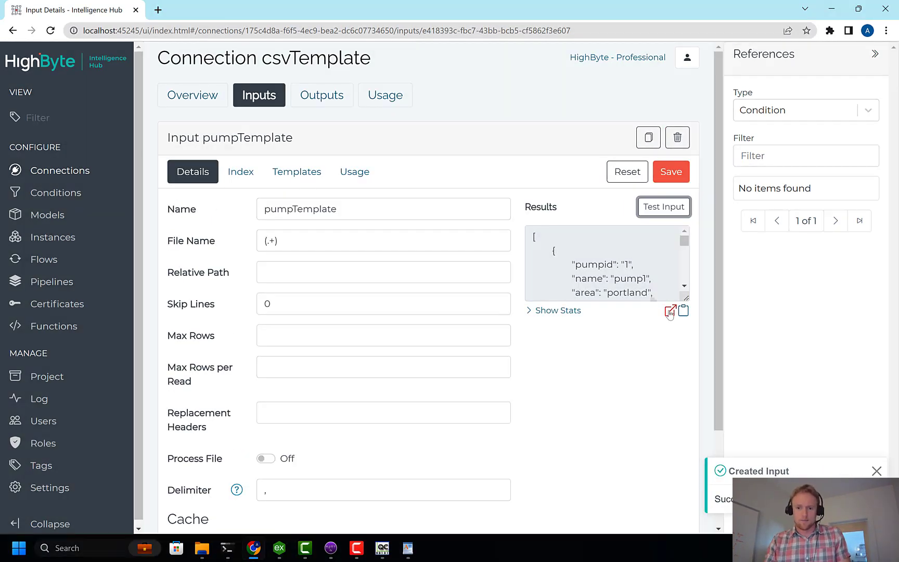
pyautogui.click(669, 312)
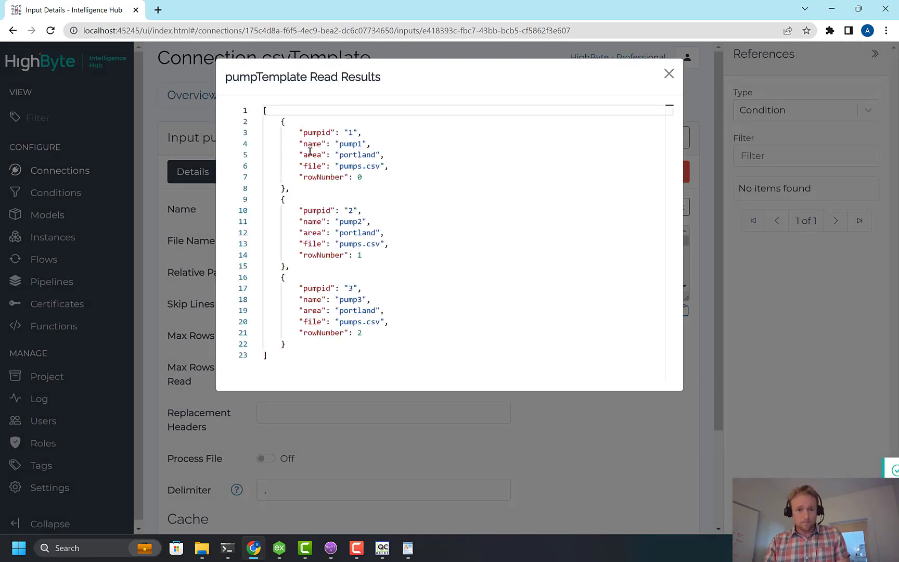
pyautogui.moveTo(298, 133); pyautogui.dragTo(336, 155)
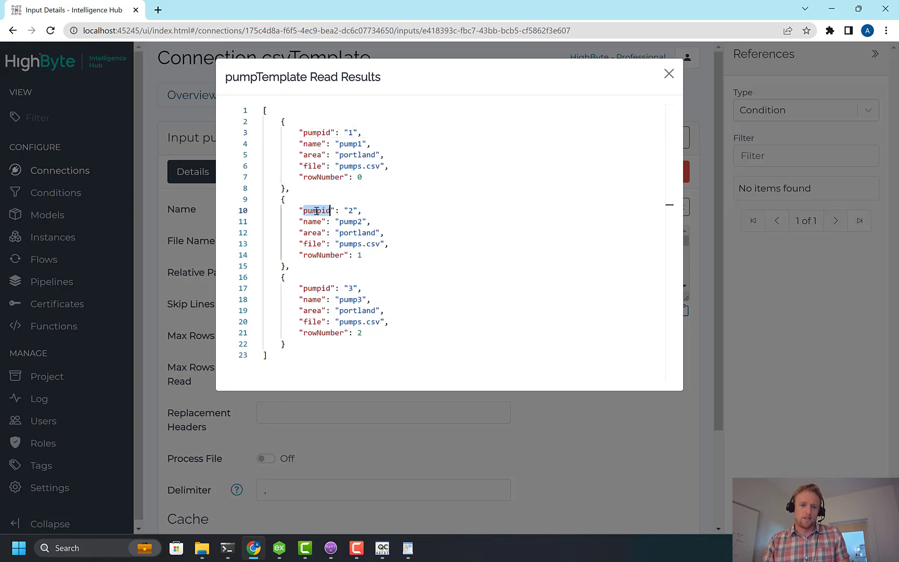
pyautogui.doubleClick(315, 288)
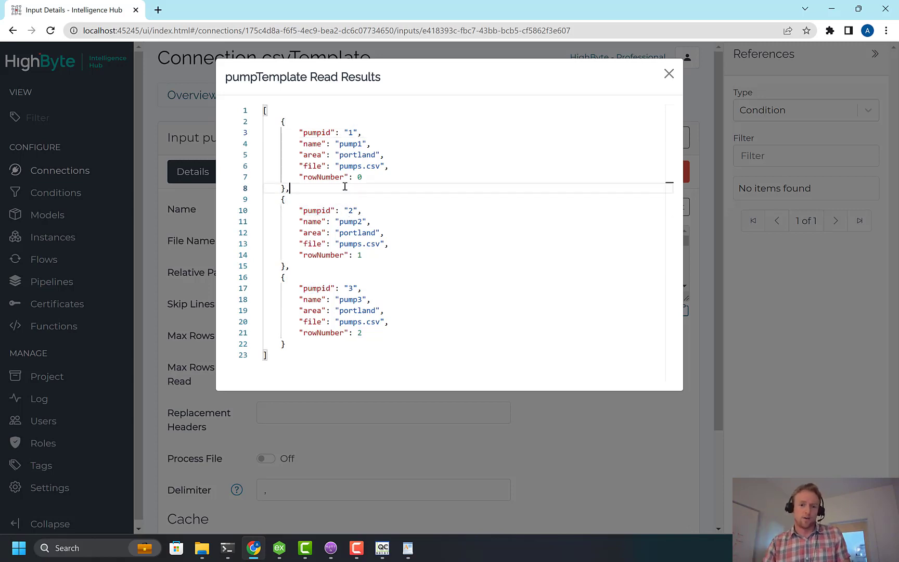
pyautogui.doubleClick(311, 155)
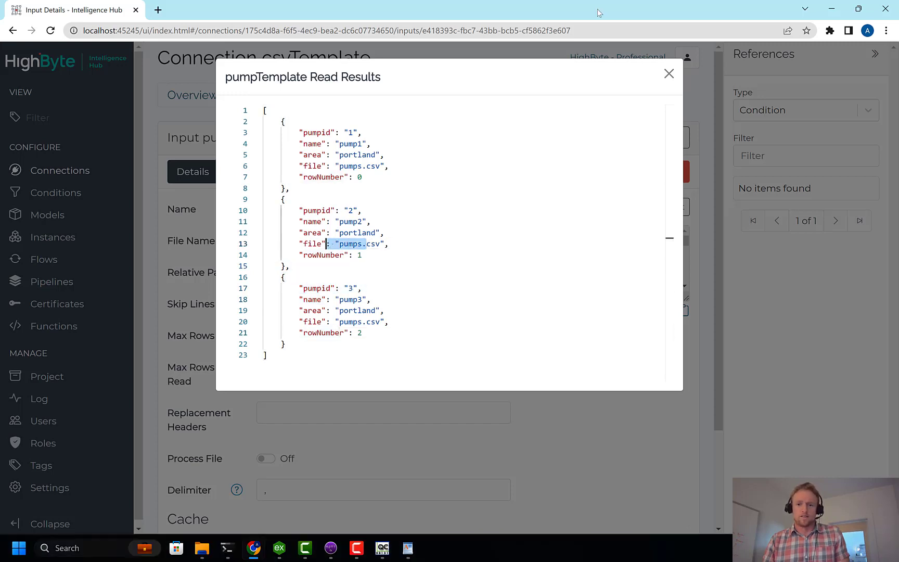
pyautogui.click(324, 222)
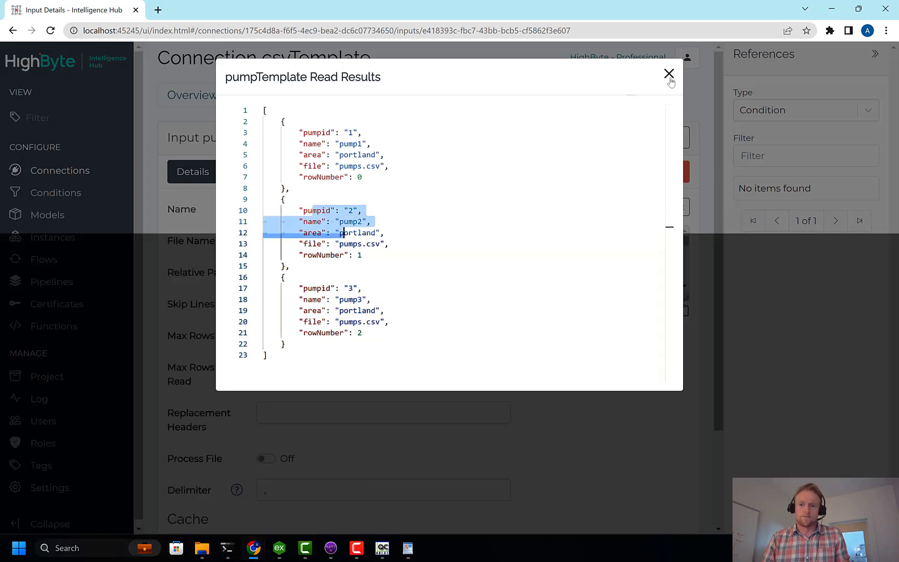
pyautogui.click(668, 74)
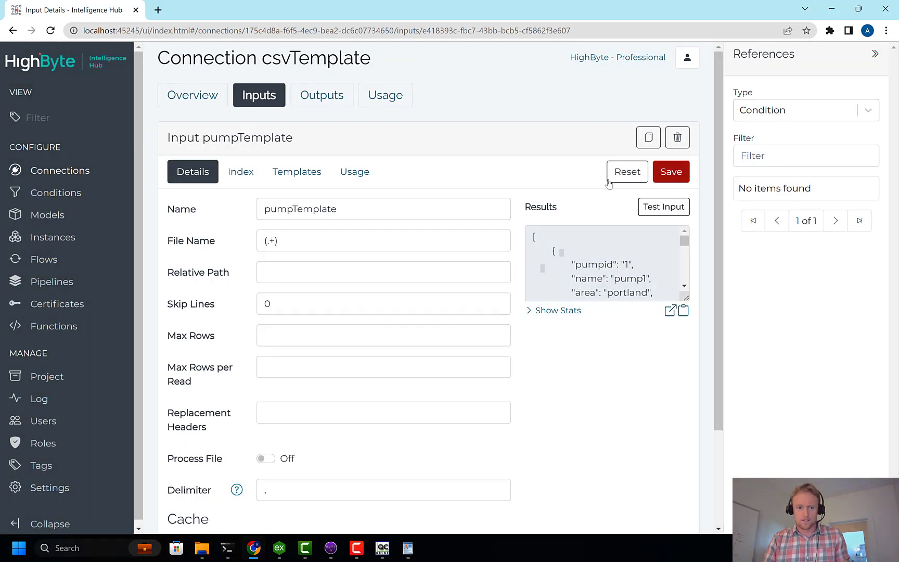
# Step: Save the pumpTemplate input, then open the pumpsToUNS flow and switch templating to Dynamic
pyautogui.click(44, 259)
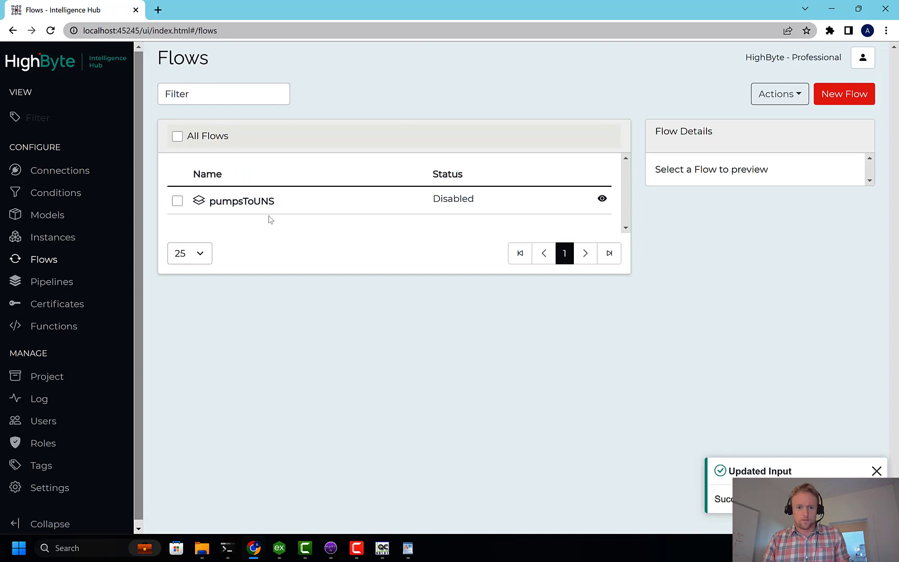
pyautogui.click(242, 201)
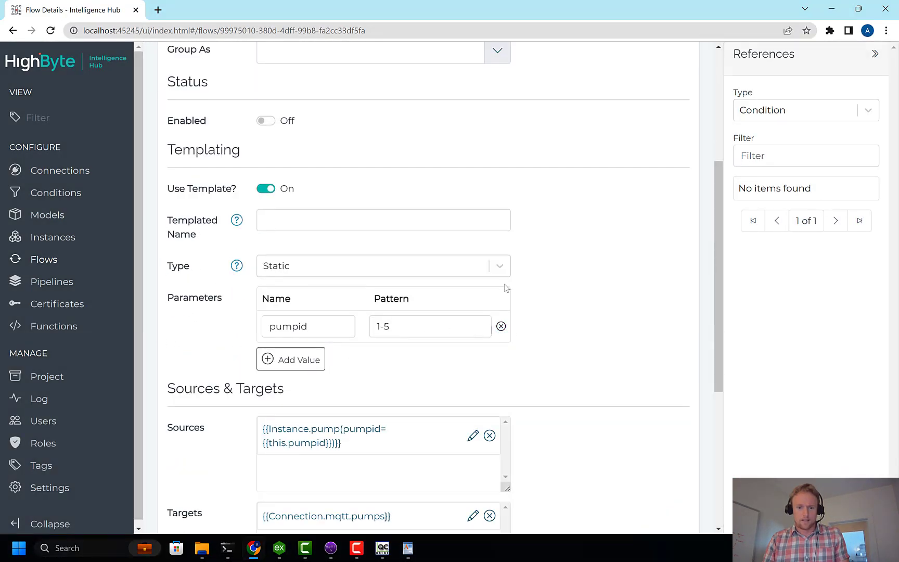
pyautogui.click(383, 265)
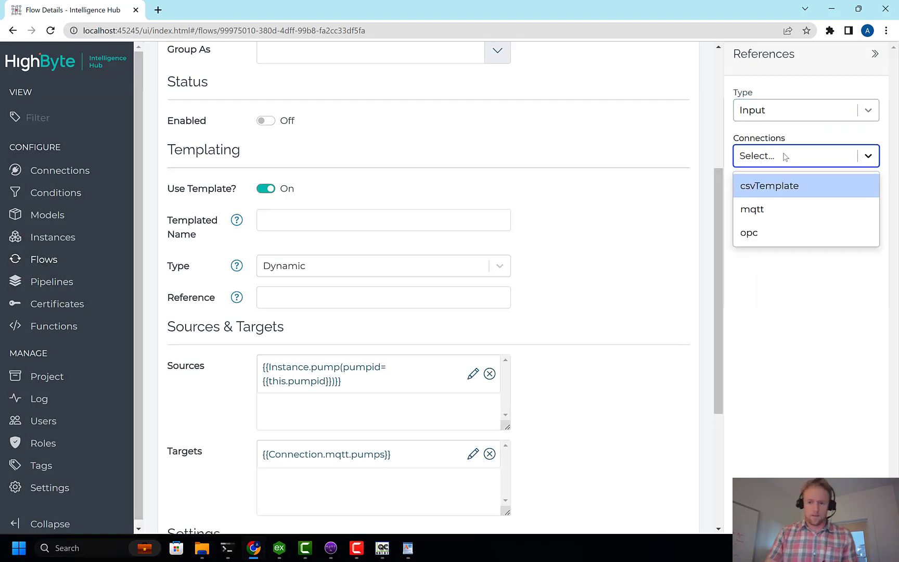
# Step: Set the flow's dynamic Reference to {{Connection.csvTemplate.pumpTemplate}} and save the flow
pyautogui.click(770, 186)
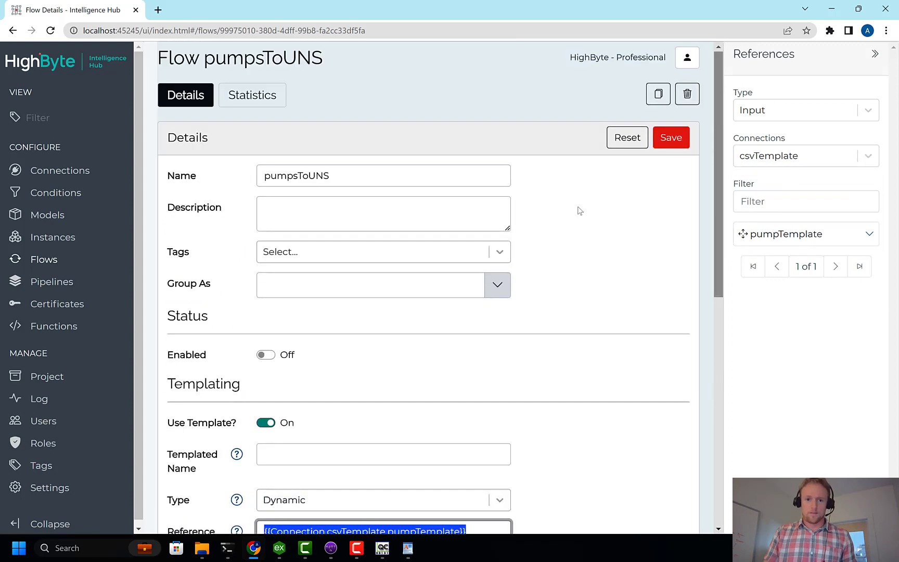
pyautogui.click(670, 137)
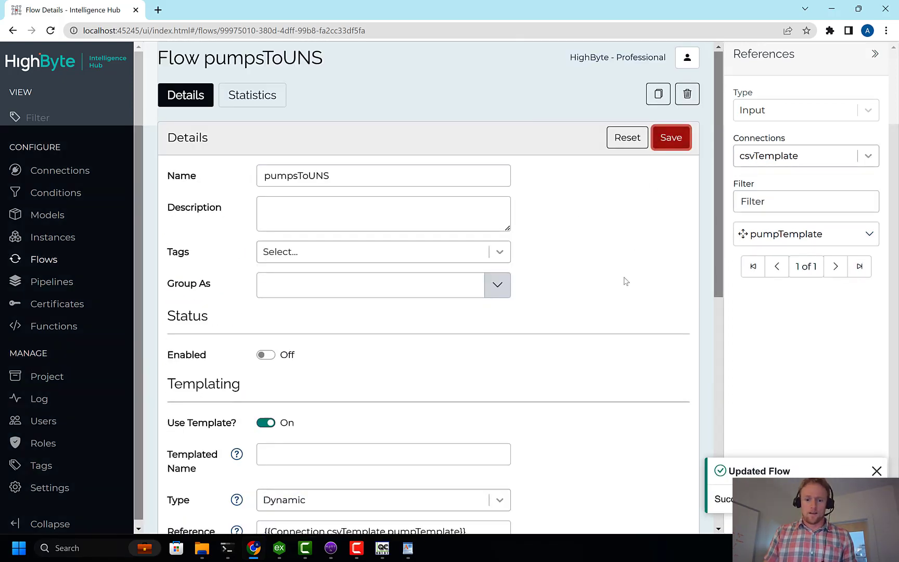
pyautogui.scroll(-3)
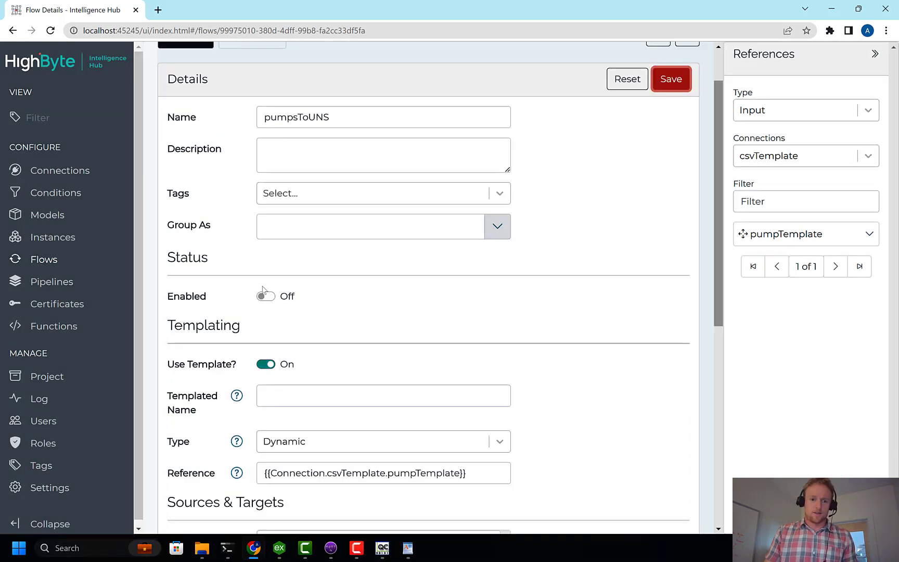
# Step: Enable the pumpsToUNS flow and save it so its status shows OK
pyautogui.click(265, 296)
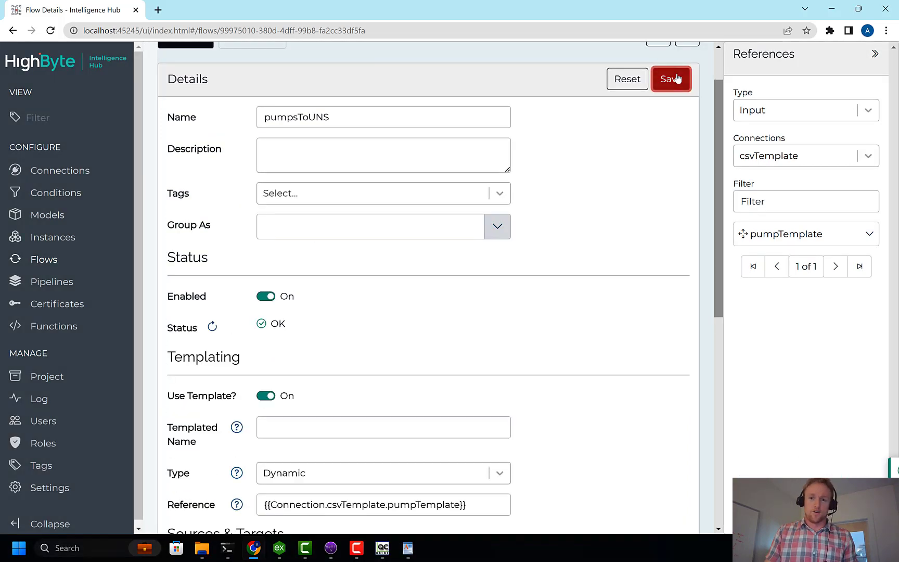
pyautogui.click(671, 79)
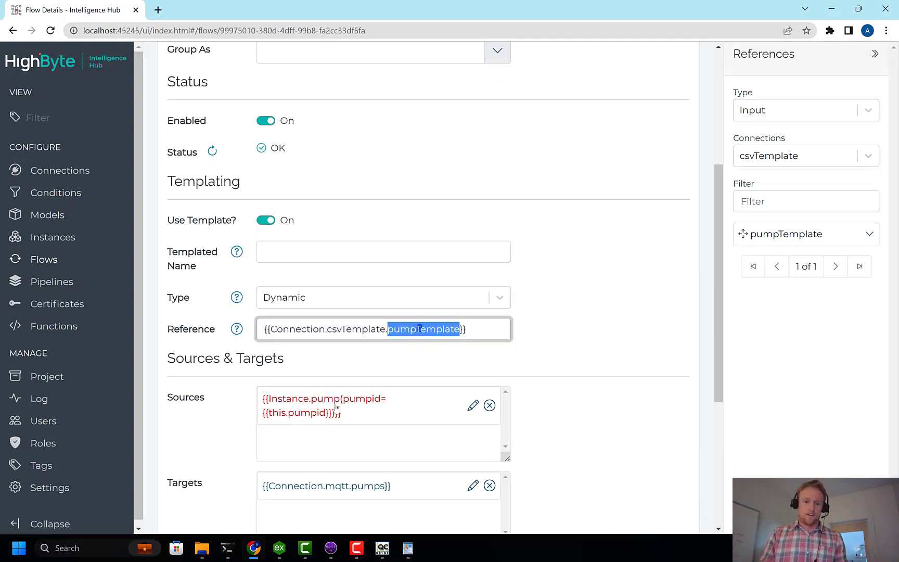
pyautogui.scroll(-3)
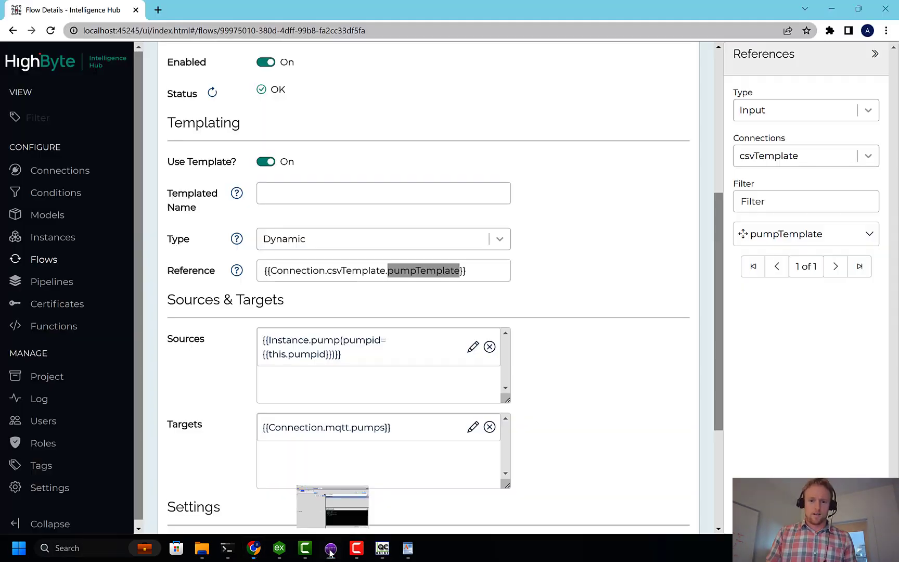
# Step: In OPC Quick Client, synchronously write 1 to Channel1.Device1.pump3.state
pyautogui.click(330, 548)
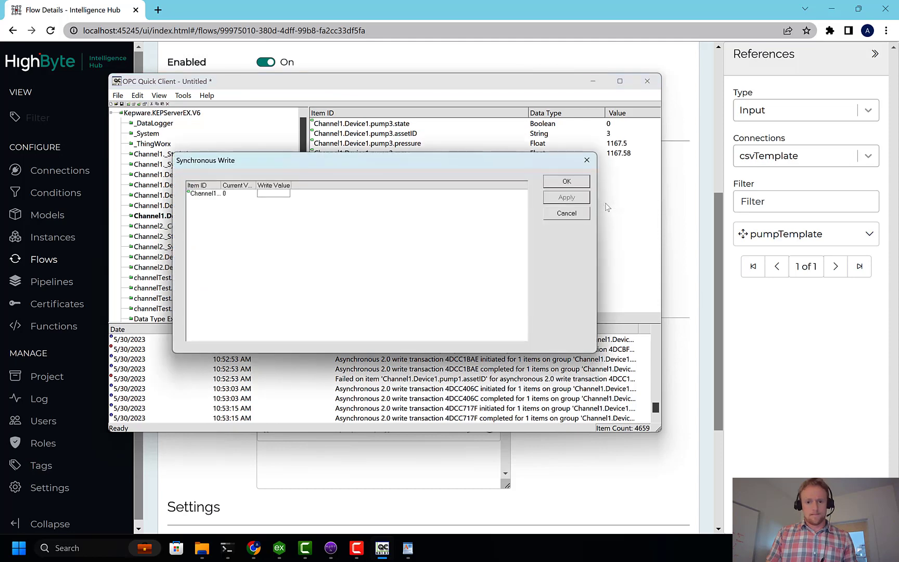
pyautogui.click(566, 181)
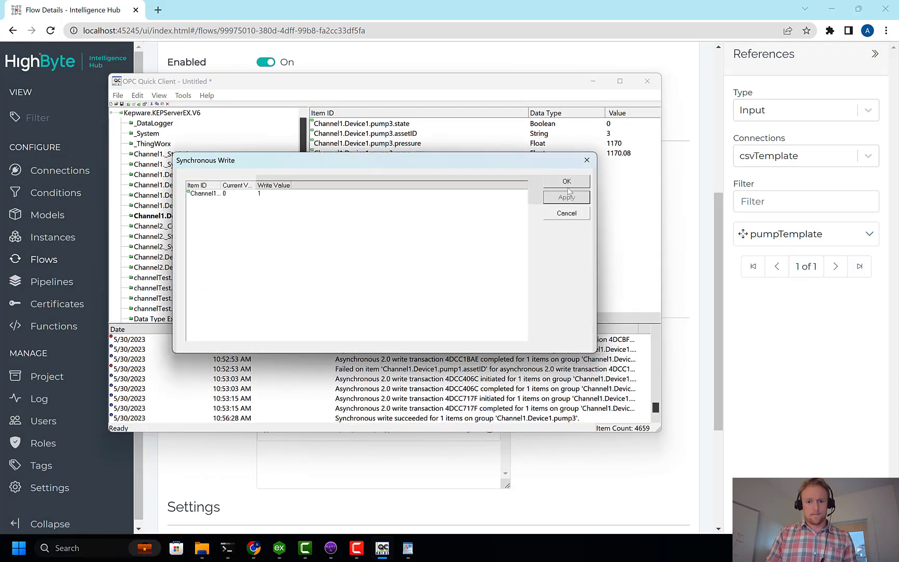
pyautogui.click(565, 181)
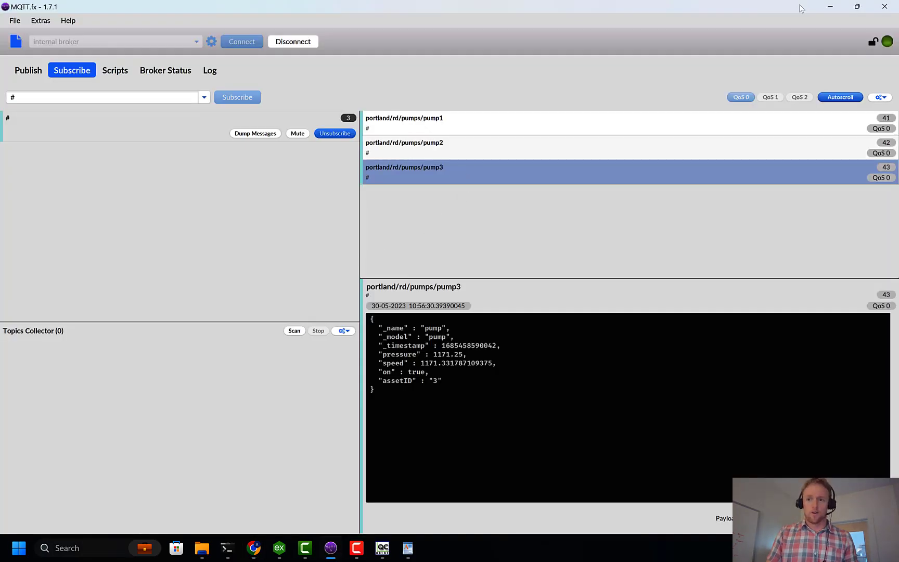
# Step: Switch to MQTT.fx to view the portland/rd/pumps/pump3 payload showing pump3 on
pyautogui.click(330, 548)
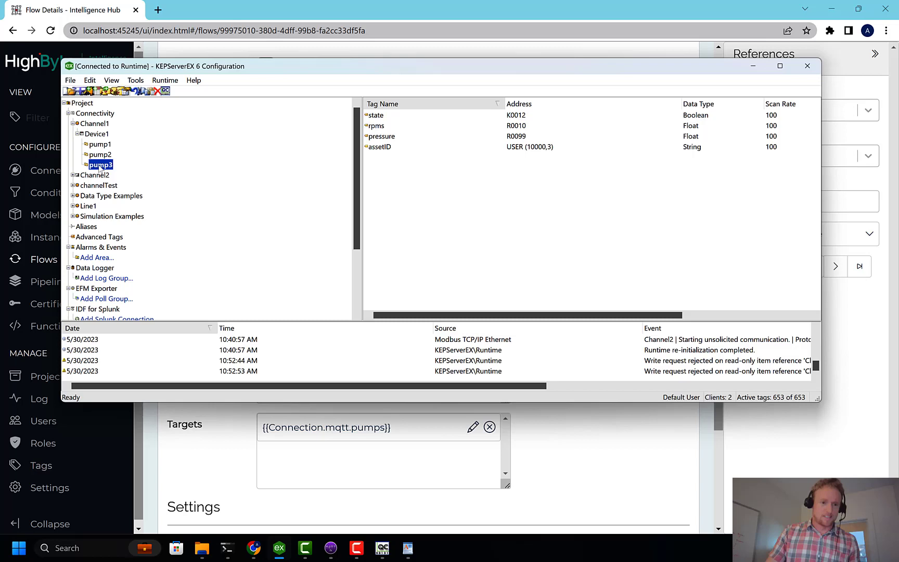
# Step: Paste pump3 as pump4 under Channel1 > Device1 and set pump4's state address to K0013
pyautogui.click(96, 133)
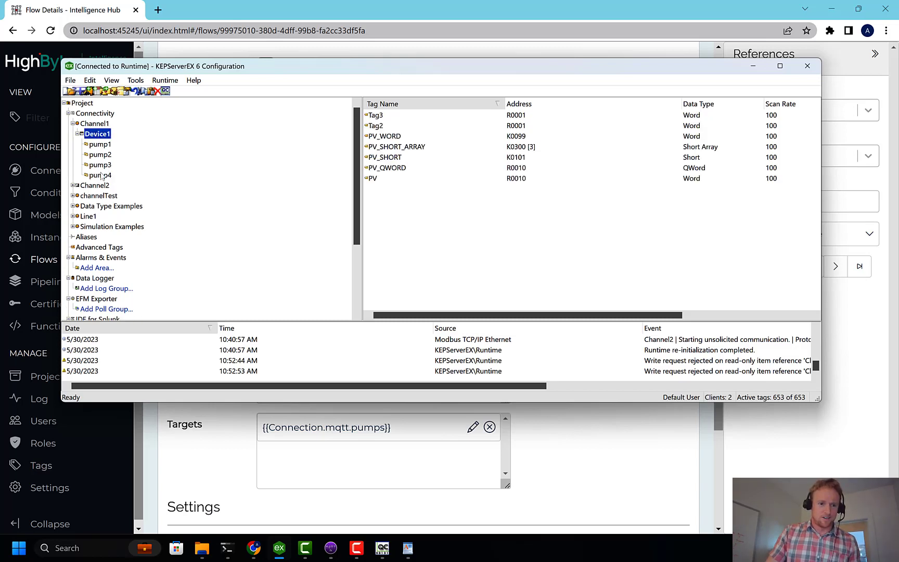
pyautogui.click(100, 174)
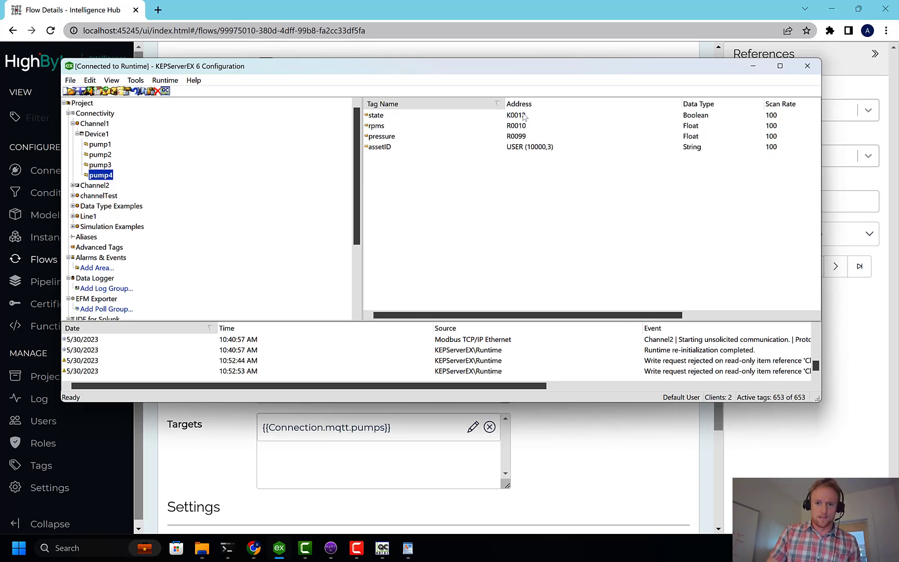
pyautogui.doubleClick(376, 114)
pyautogui.write('K0013')
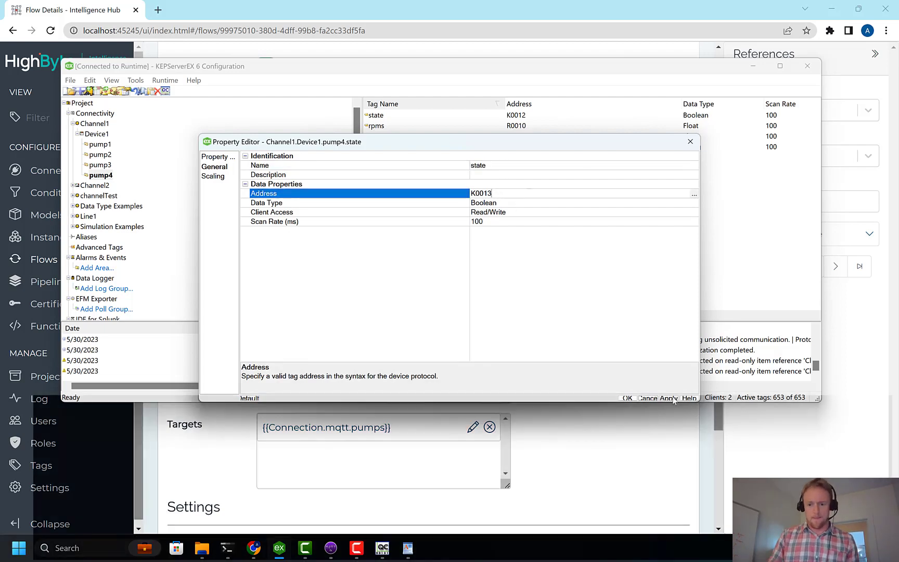
pyautogui.click(626, 397)
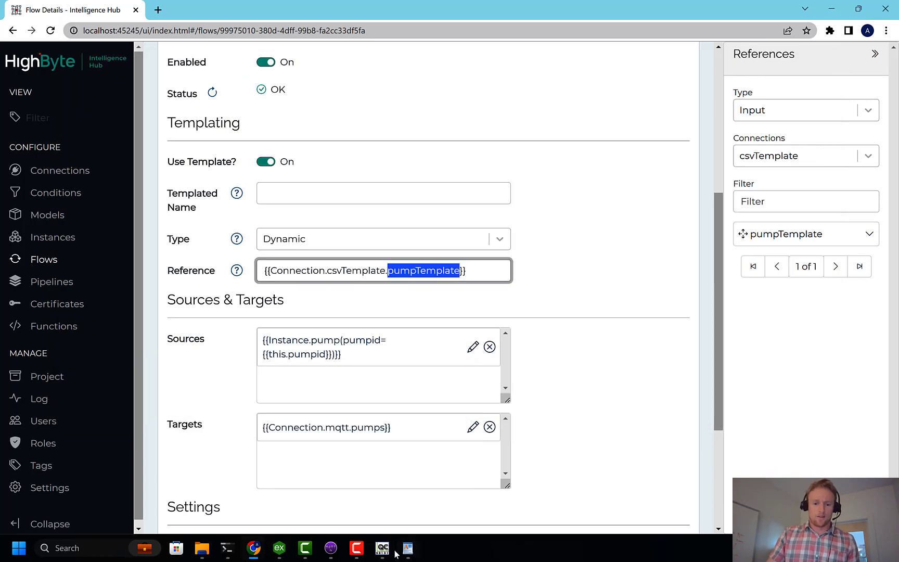
# Step: Re-save the pumpsToUNS flow and scroll through its Templating and Sources sections
pyautogui.click(407, 547)
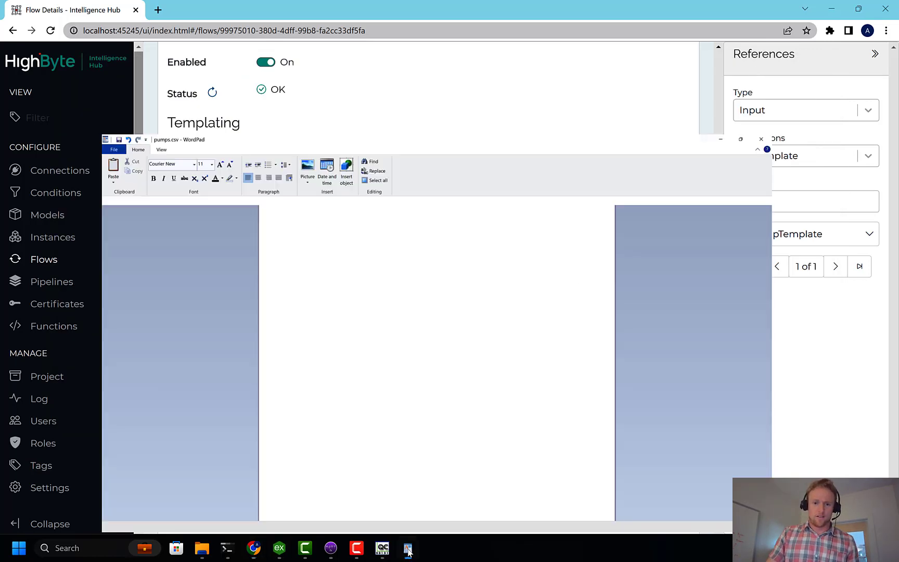
pyautogui.click(408, 548)
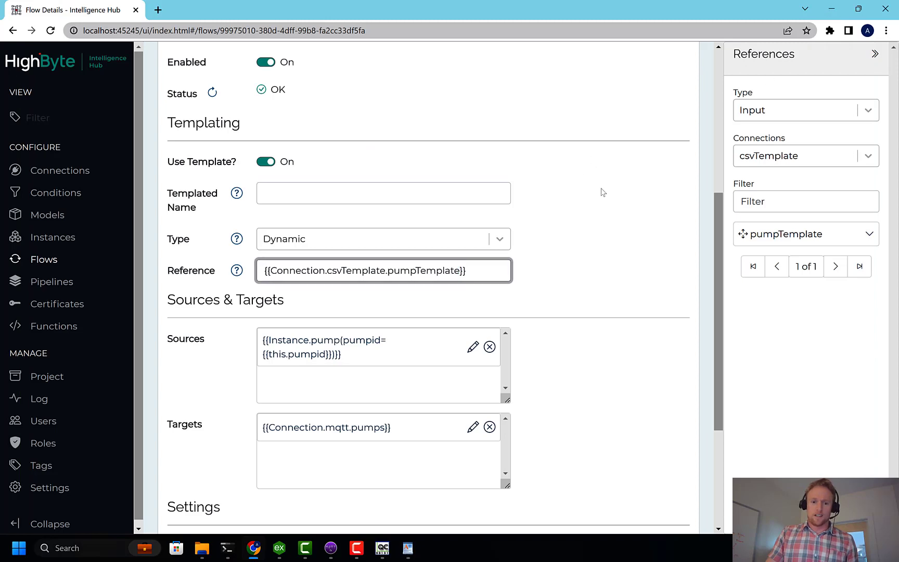
pyautogui.click(670, 138)
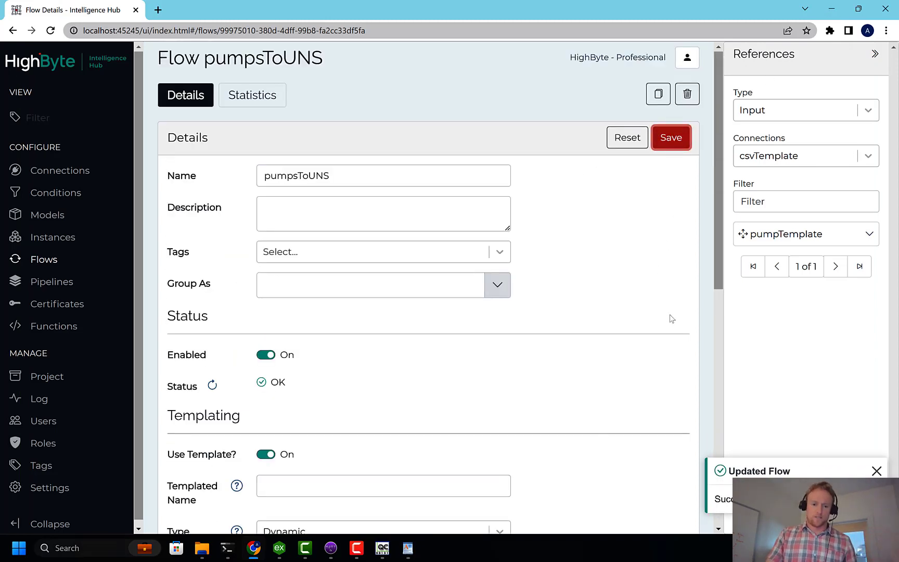
pyautogui.scroll(-3)
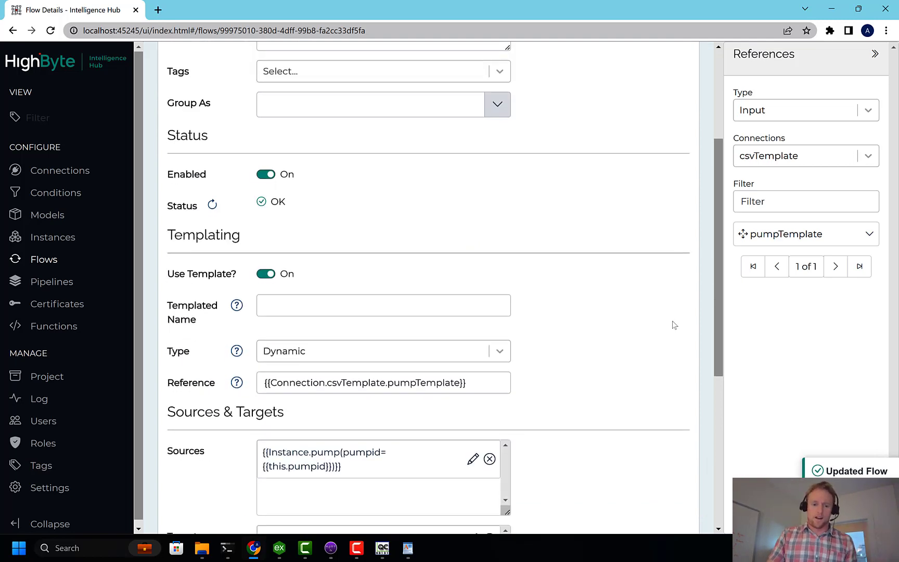
pyautogui.scroll(-3)
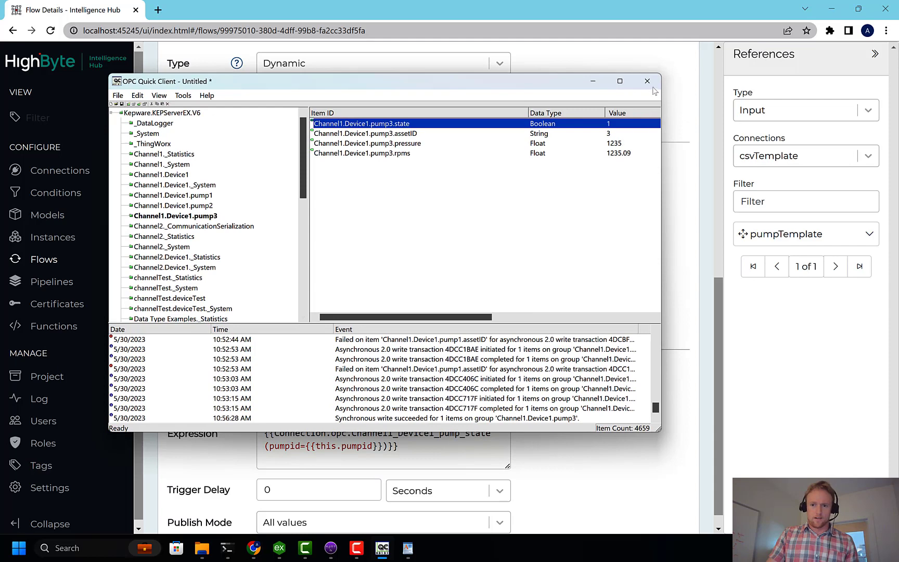
# Step: In OPC Quick Client, synchronously write 1 to Channel1.Device1.pump4.state
pyautogui.click(647, 81)
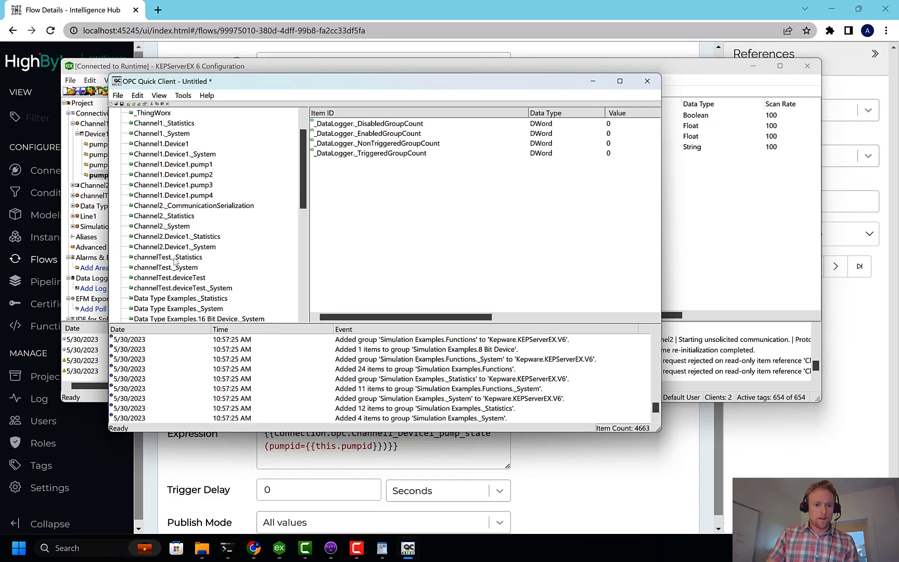
pyautogui.click(175, 196)
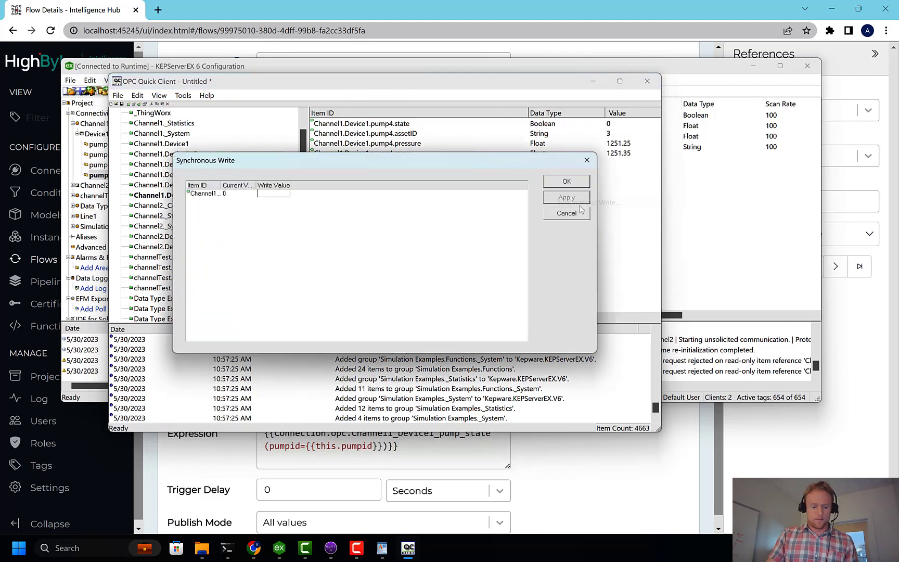
pyautogui.write('1')
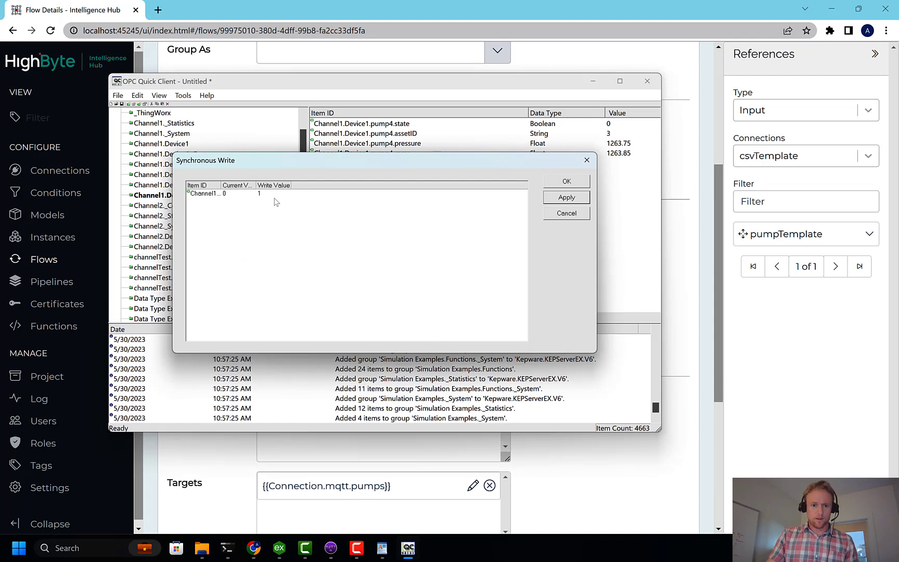
pyautogui.click(566, 197)
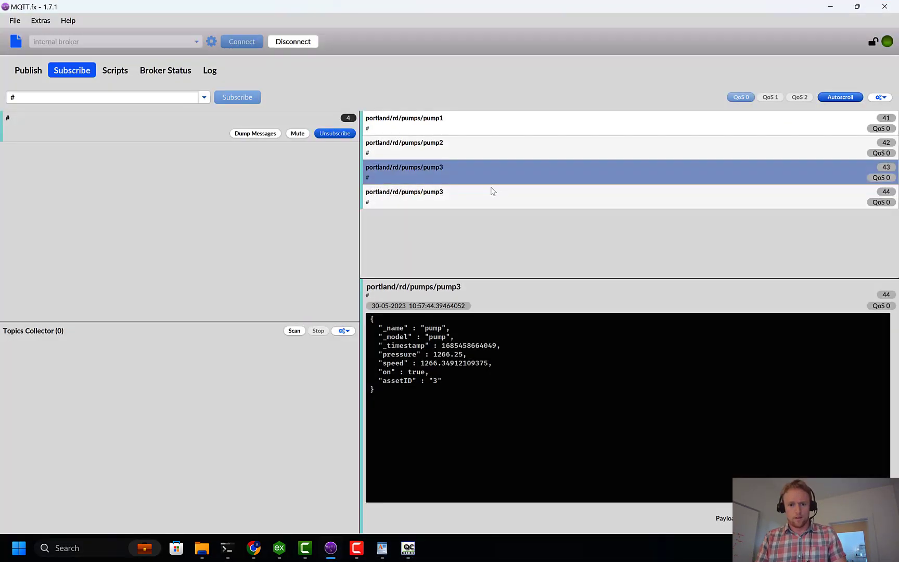
# Step: View the newest pump3 payload in MQTT.fx, then bring up pumps.csv in WordPad
pyautogui.click(488, 196)
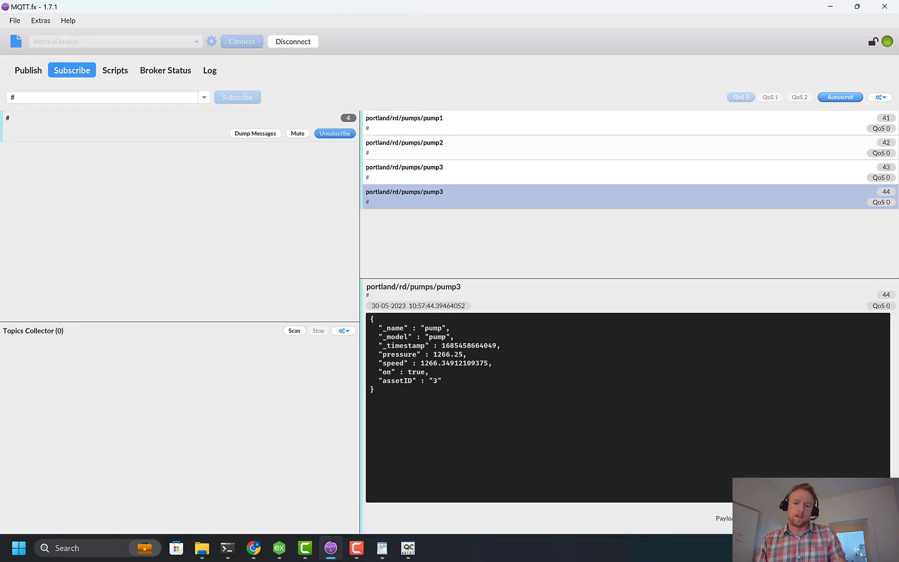
pyautogui.click(382, 548)
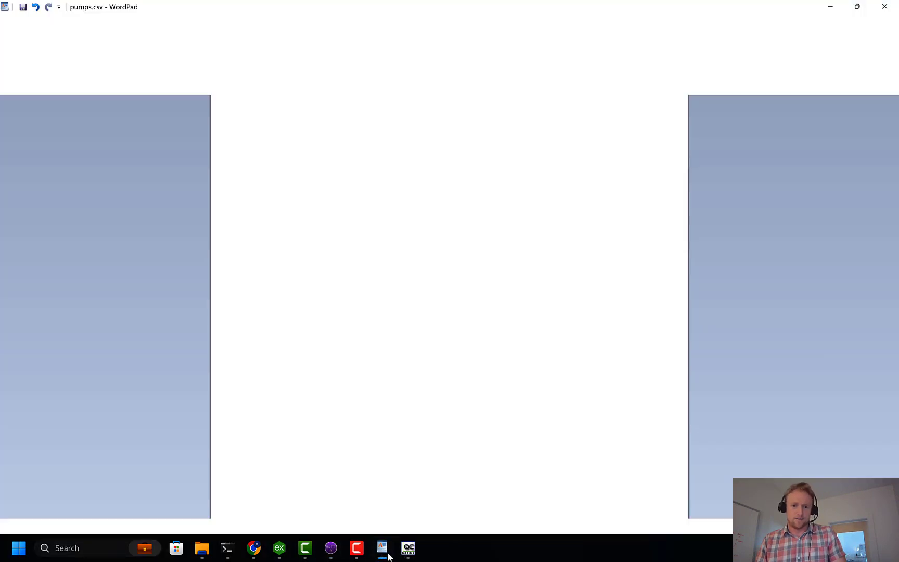
# Step: Review pumps.csv's four Portland pump rows, then return to OPC Quick Client's pump4 write
pyautogui.click(382, 548)
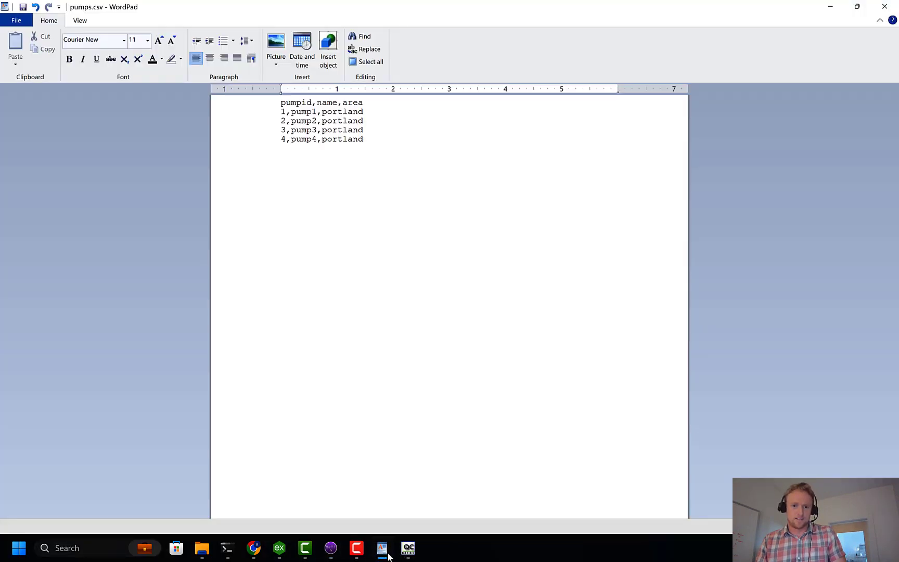
pyautogui.click(382, 548)
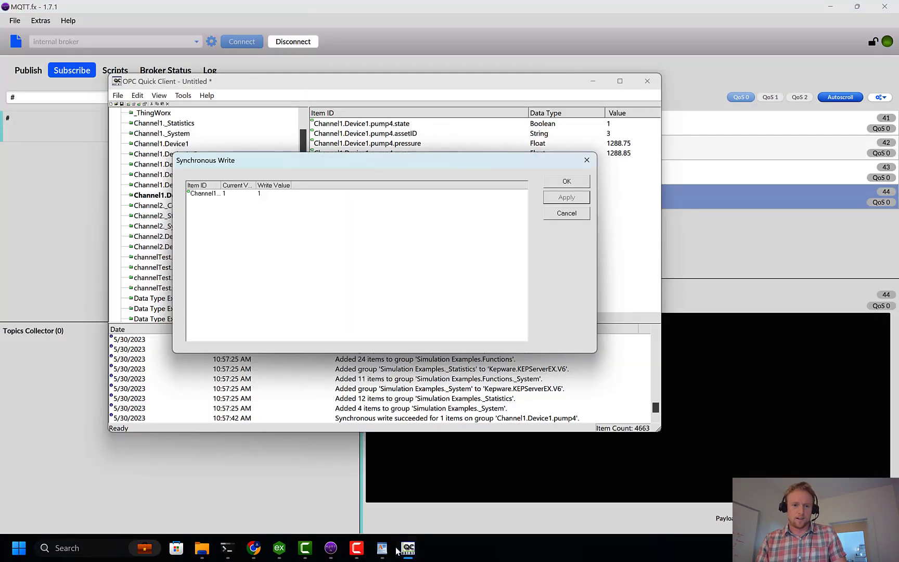
# Step: Close the write dialog and synchronously write 0 to pump4's state
pyautogui.click(566, 181)
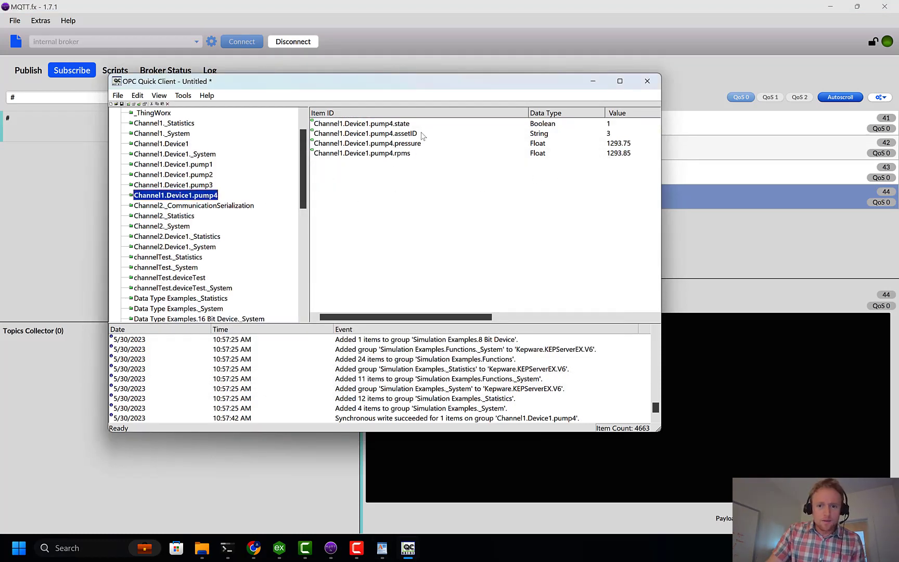
pyautogui.click(361, 123)
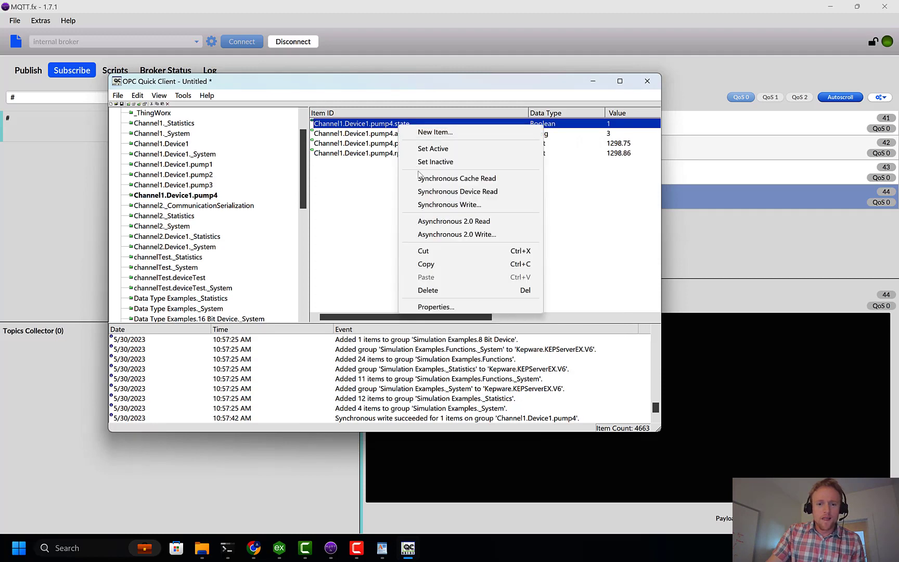
pyautogui.click(450, 205)
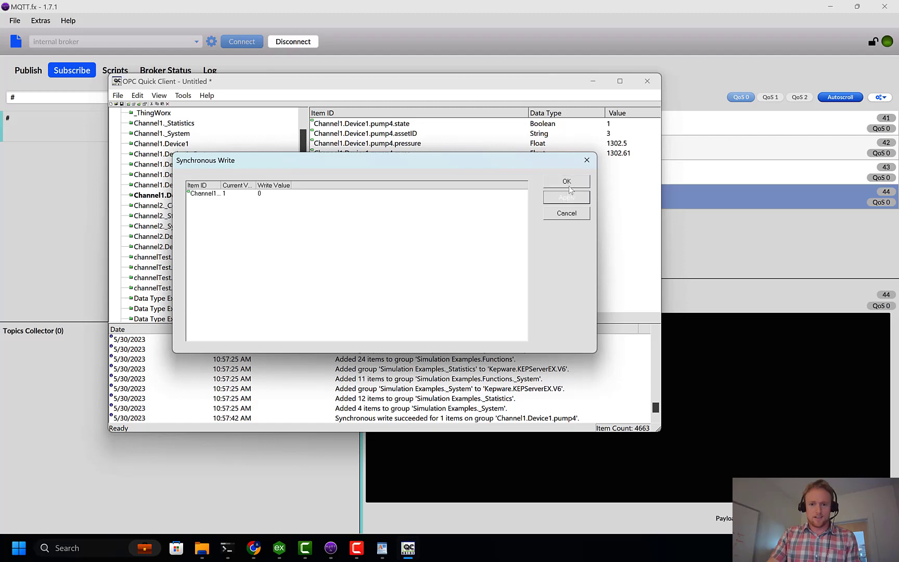
pyautogui.click(566, 181)
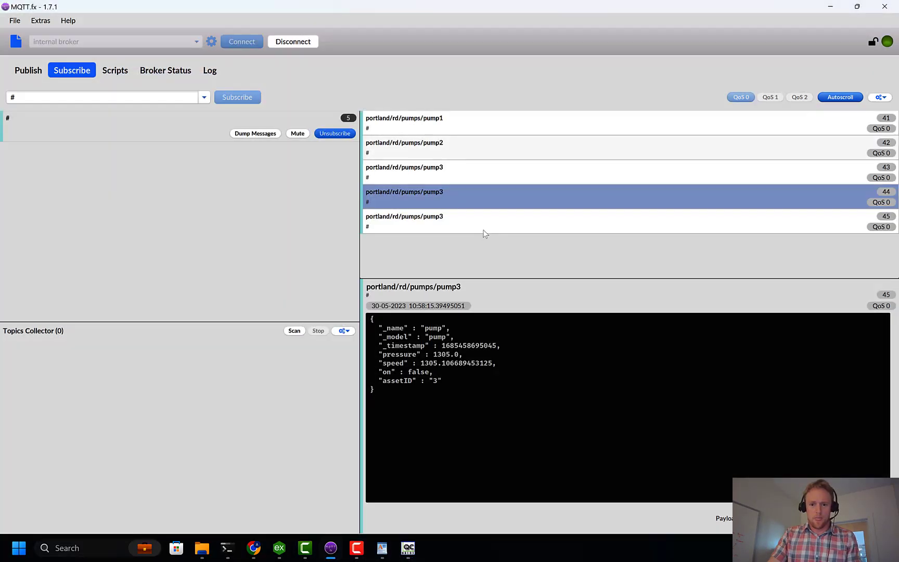
# Step: Inspect message 45's pump-off payload in MQTT.fx, then return to the Intelligence Hub flow
pyautogui.click(487, 221)
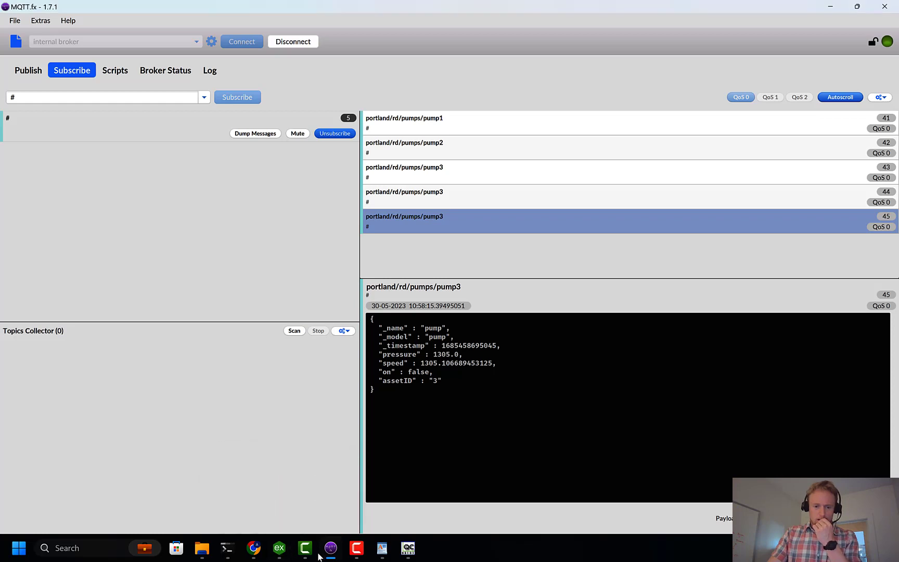
pyautogui.click(254, 547)
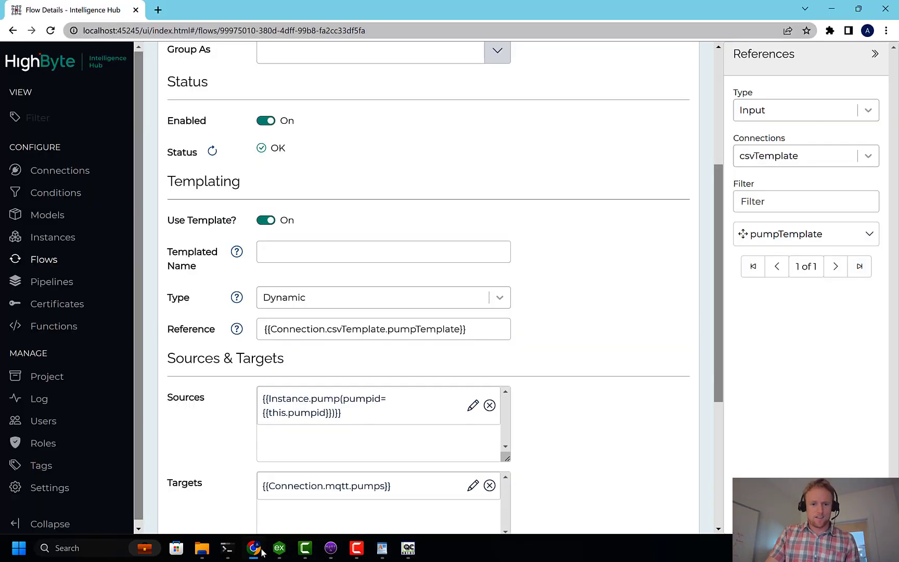
# Step: Review the pump instance's assetID attribute expression, then switch to OPC Quick Client
pyautogui.click(52, 237)
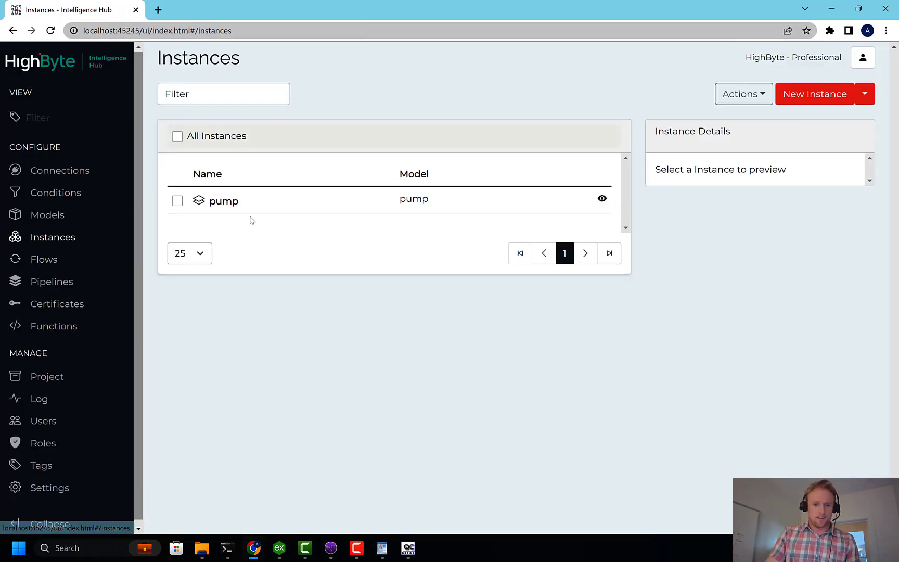
pyautogui.click(223, 200)
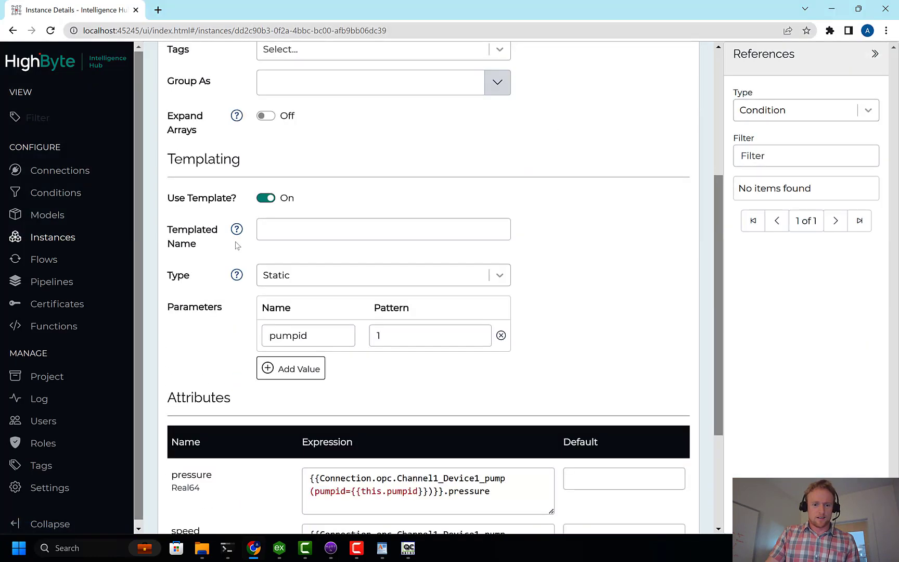
pyautogui.scroll(-3)
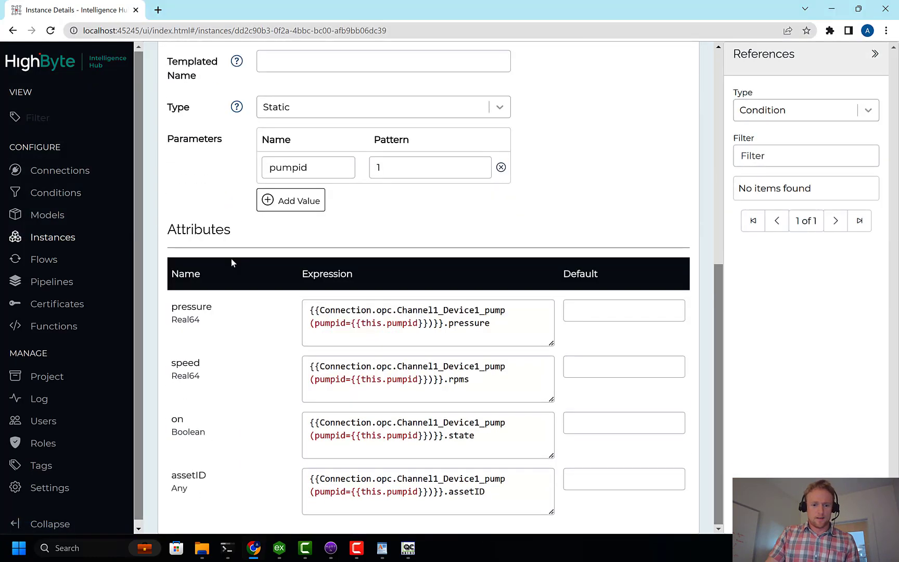
pyautogui.doubleClick(467, 491)
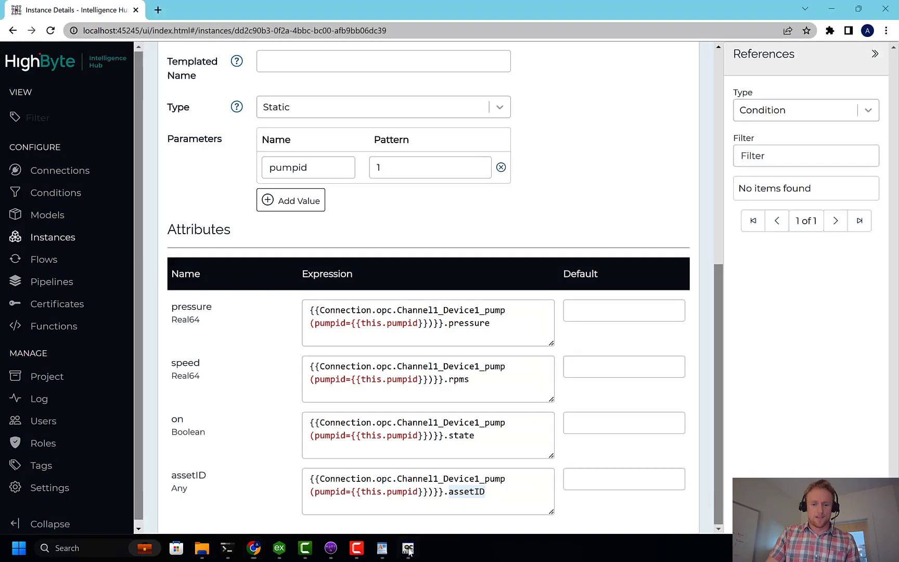
pyautogui.click(407, 547)
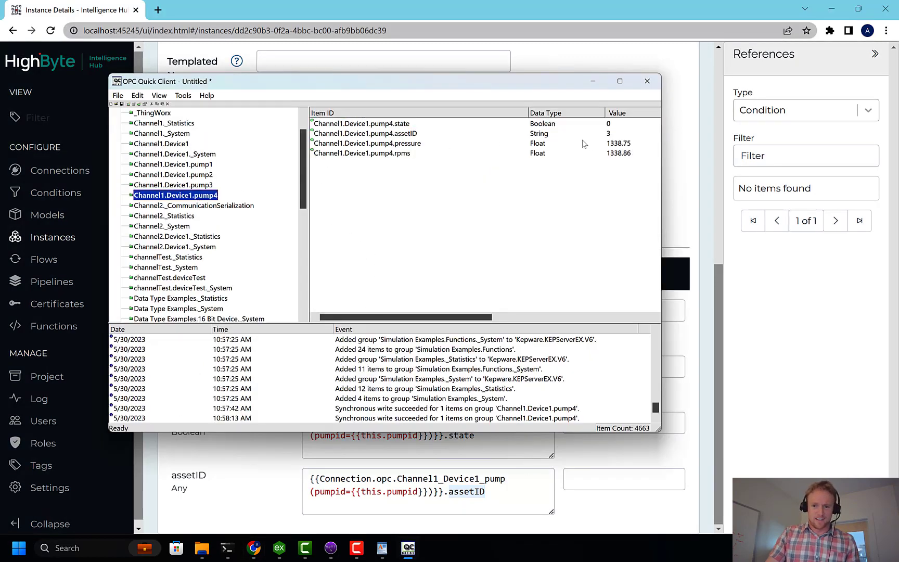
# Step: Attempt an Asynchronous 2.0 Write of 4 to pump4.assetID; it fails and stays 3
pyautogui.rightClick(366, 133)
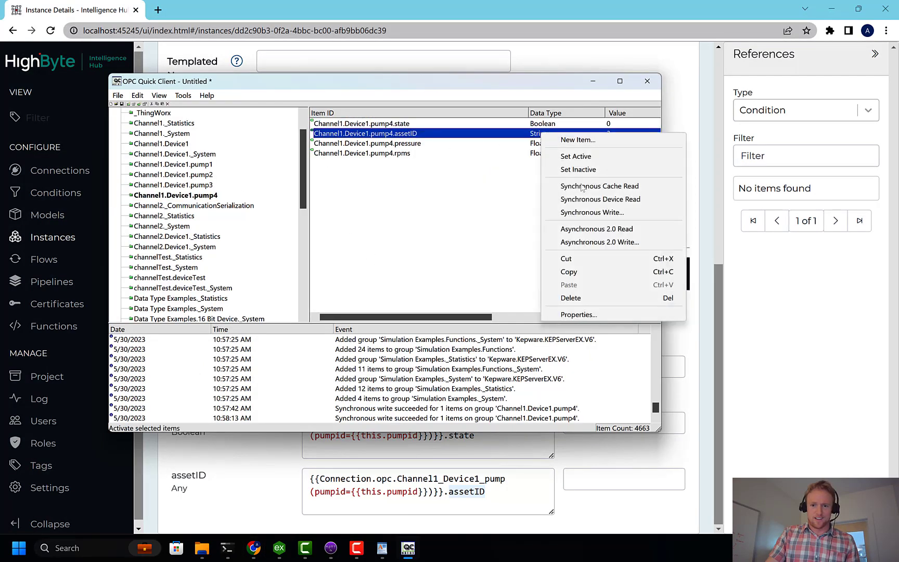
pyautogui.click(599, 242)
pyautogui.write('4')
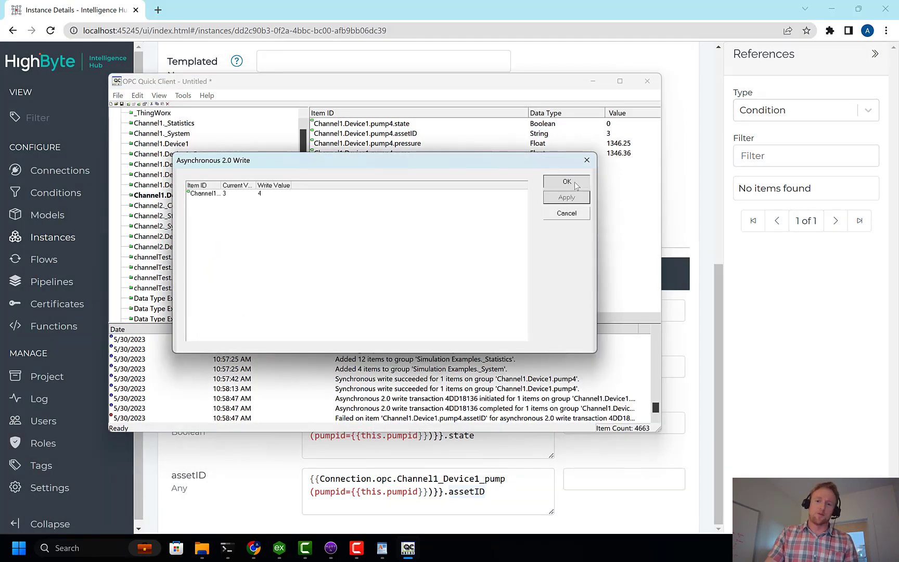
pyautogui.click(565, 182)
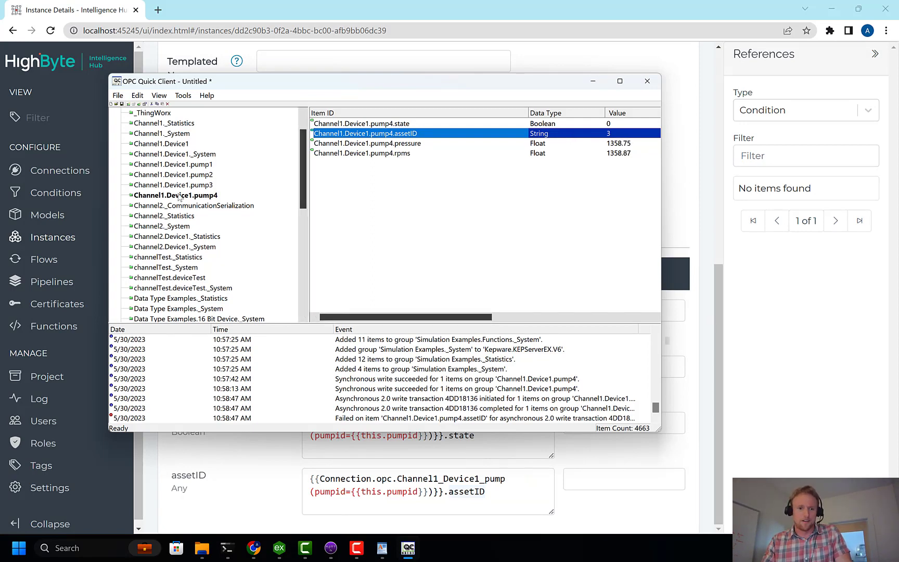
pyautogui.click(175, 184)
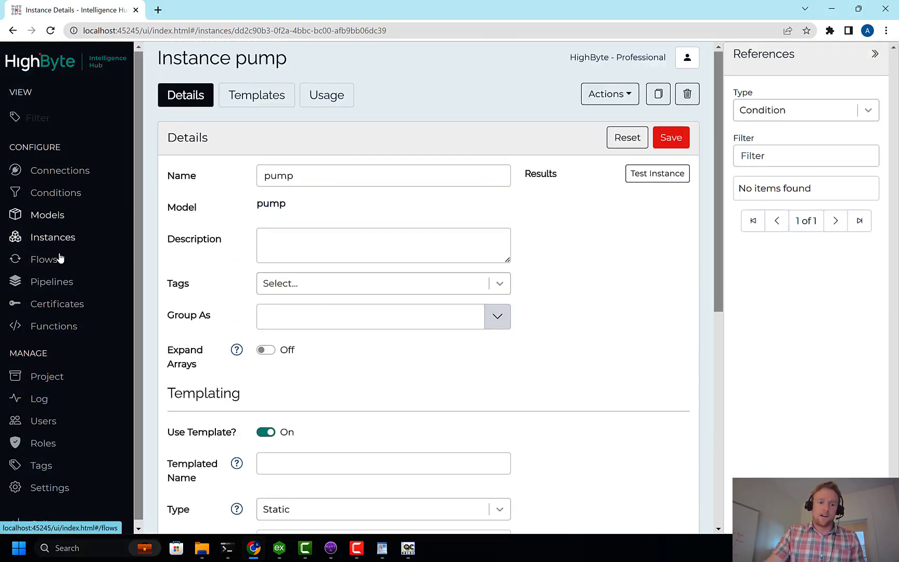
# Step: Reopen pumpsToUNS and scroll to its on-change pump_state trigger in Settings
pyautogui.click(43, 259)
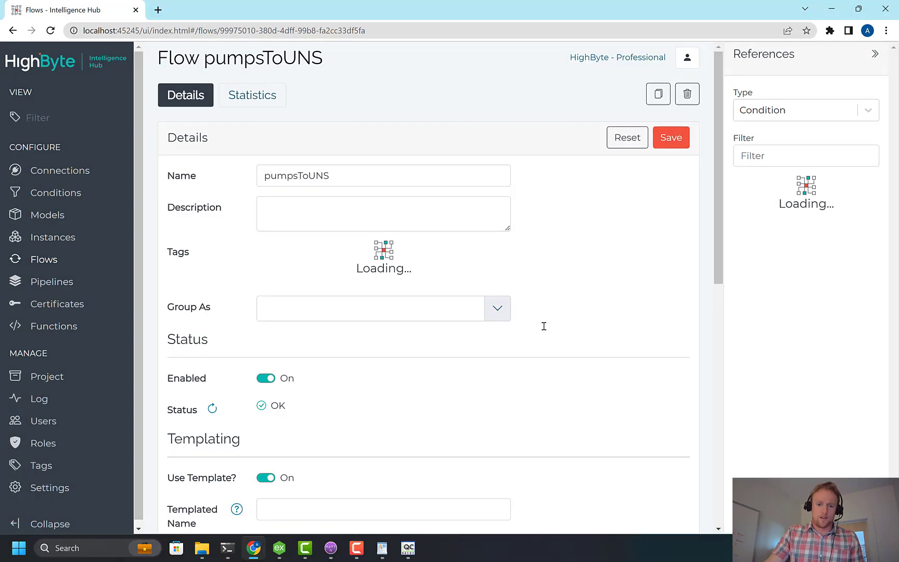
pyautogui.scroll(-3)
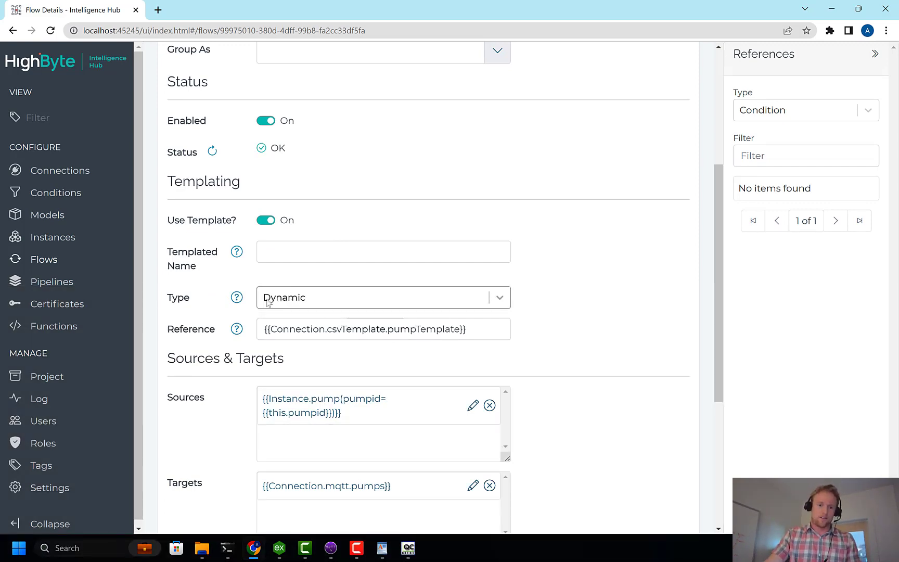
pyautogui.scroll(-3)
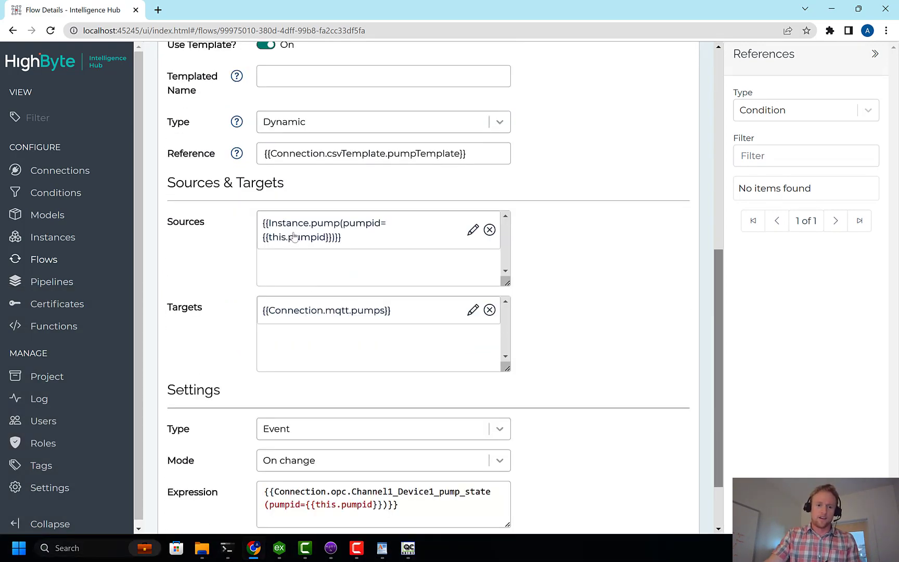
pyautogui.scroll(-3)
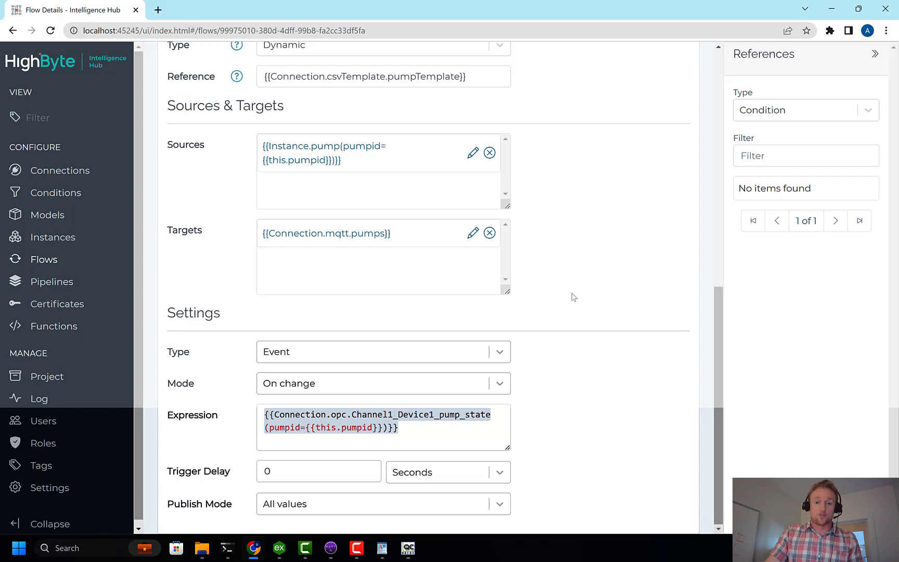
pyautogui.moveTo(570, 299)
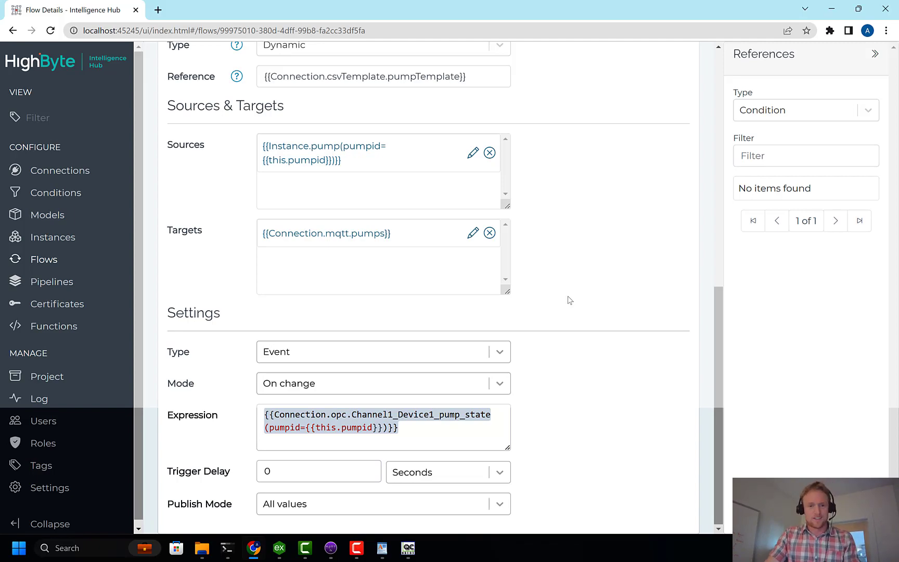